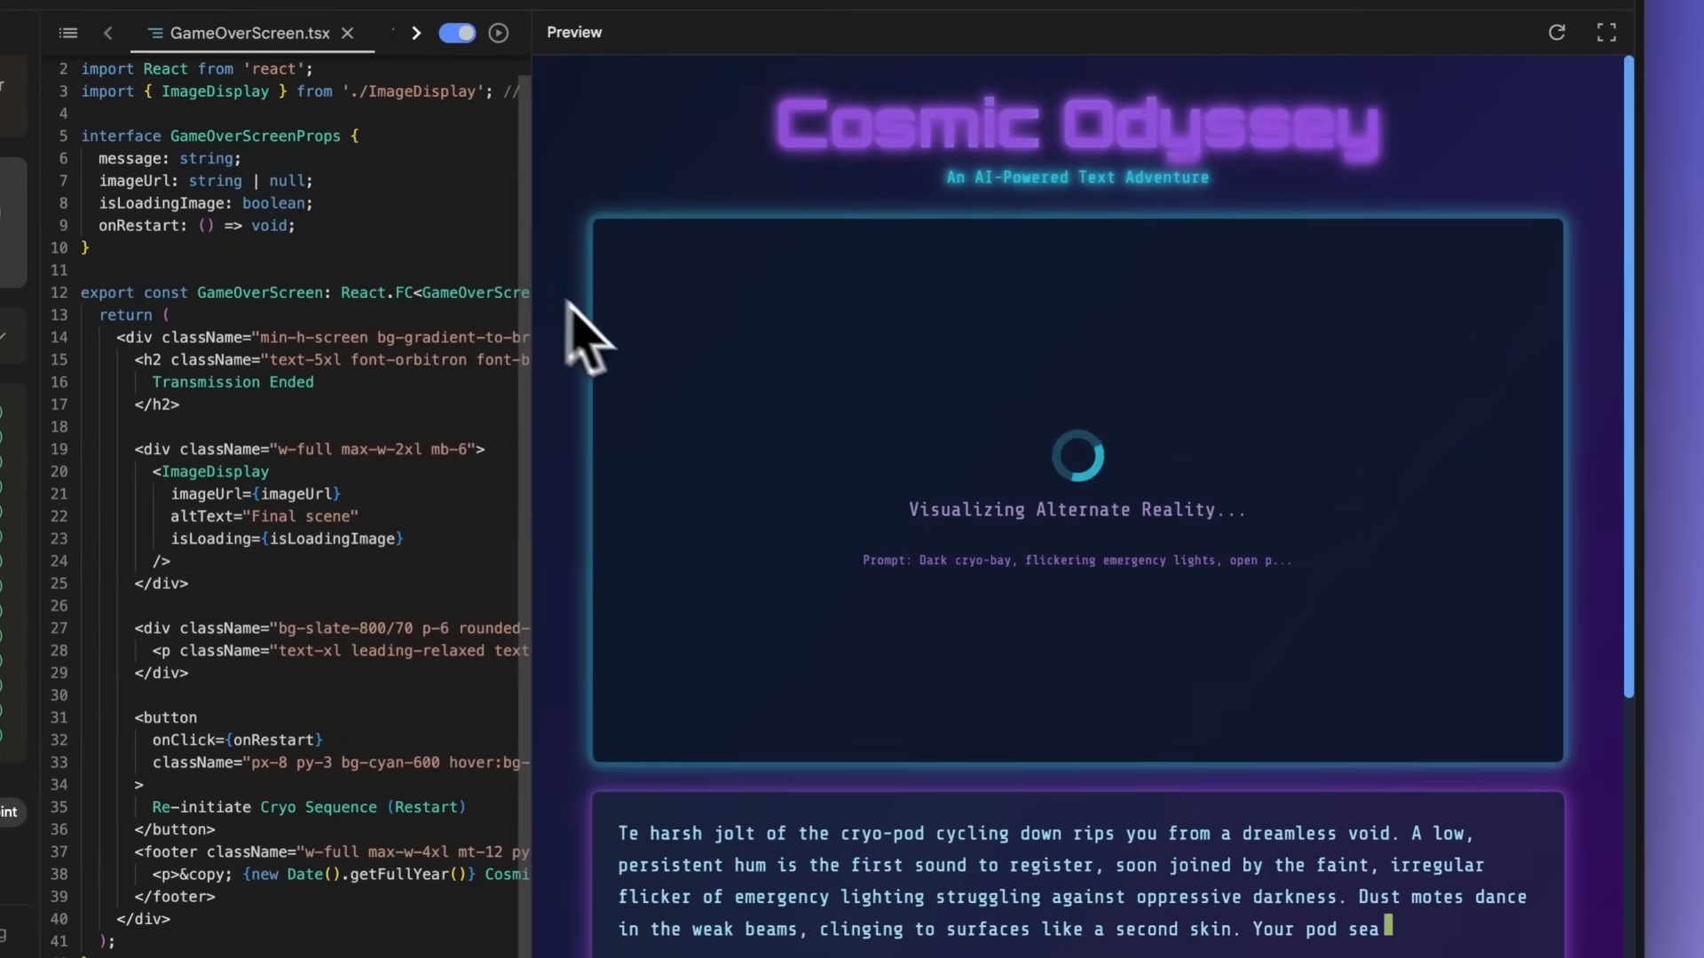
Run ad_generator.py in Terminal and feed it the apple.com iPhone 17 Pro URL
scroll("down", 3)
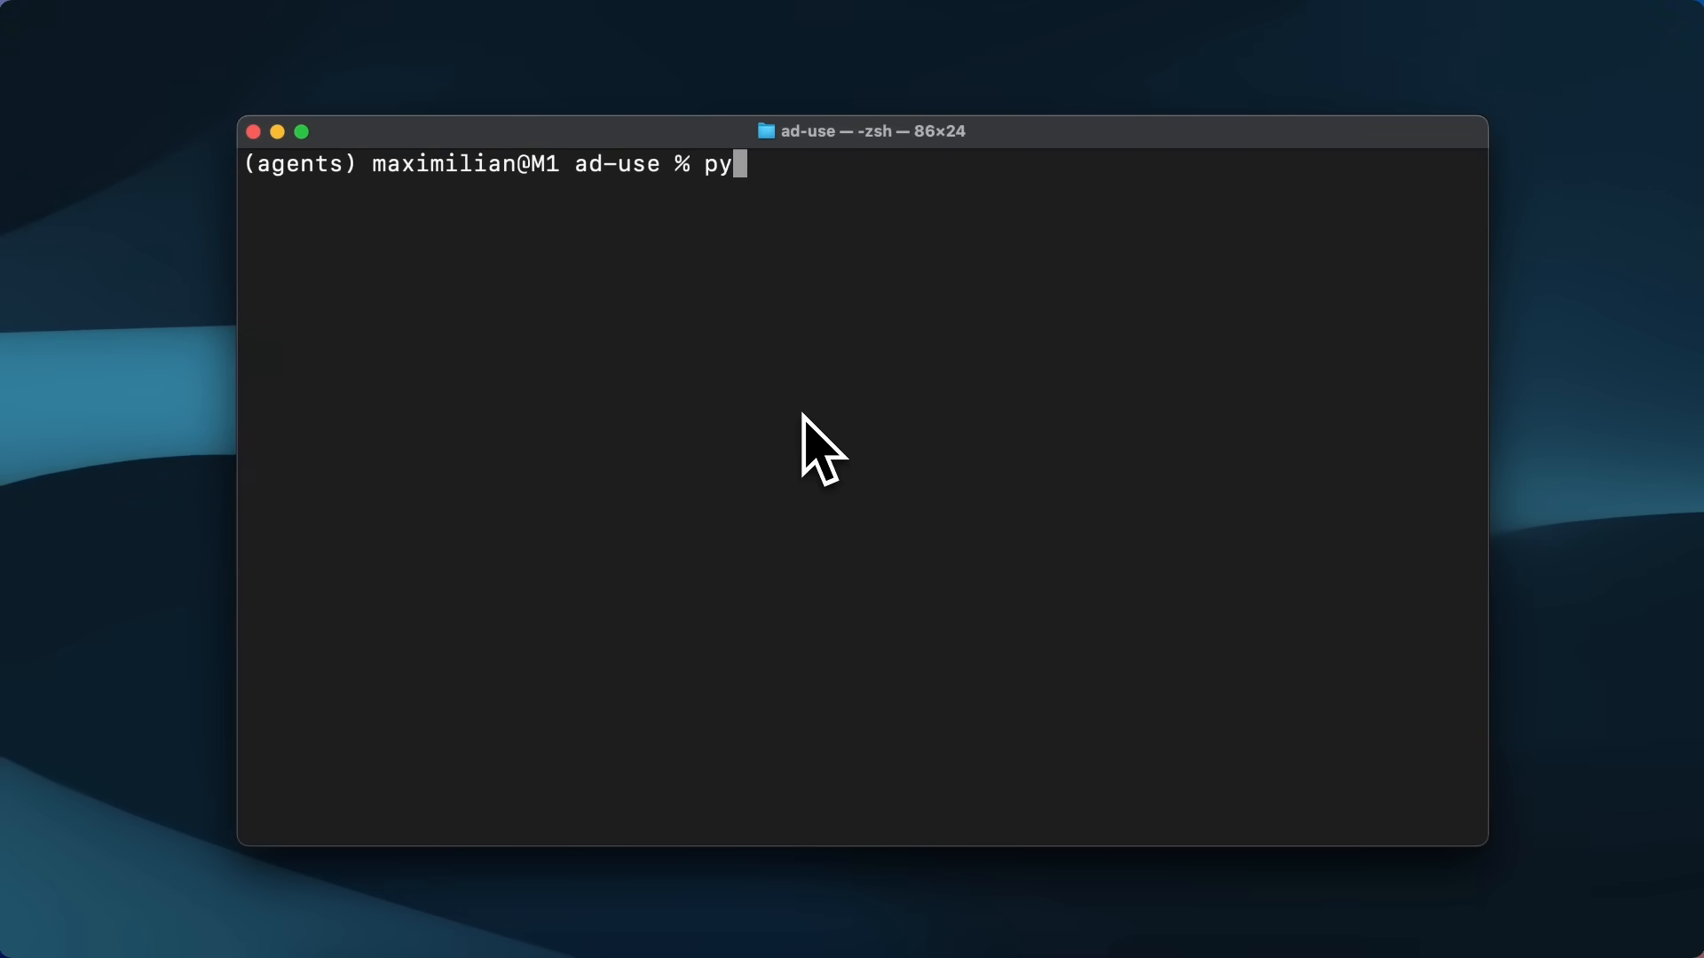
type("thon ad_generator.p")
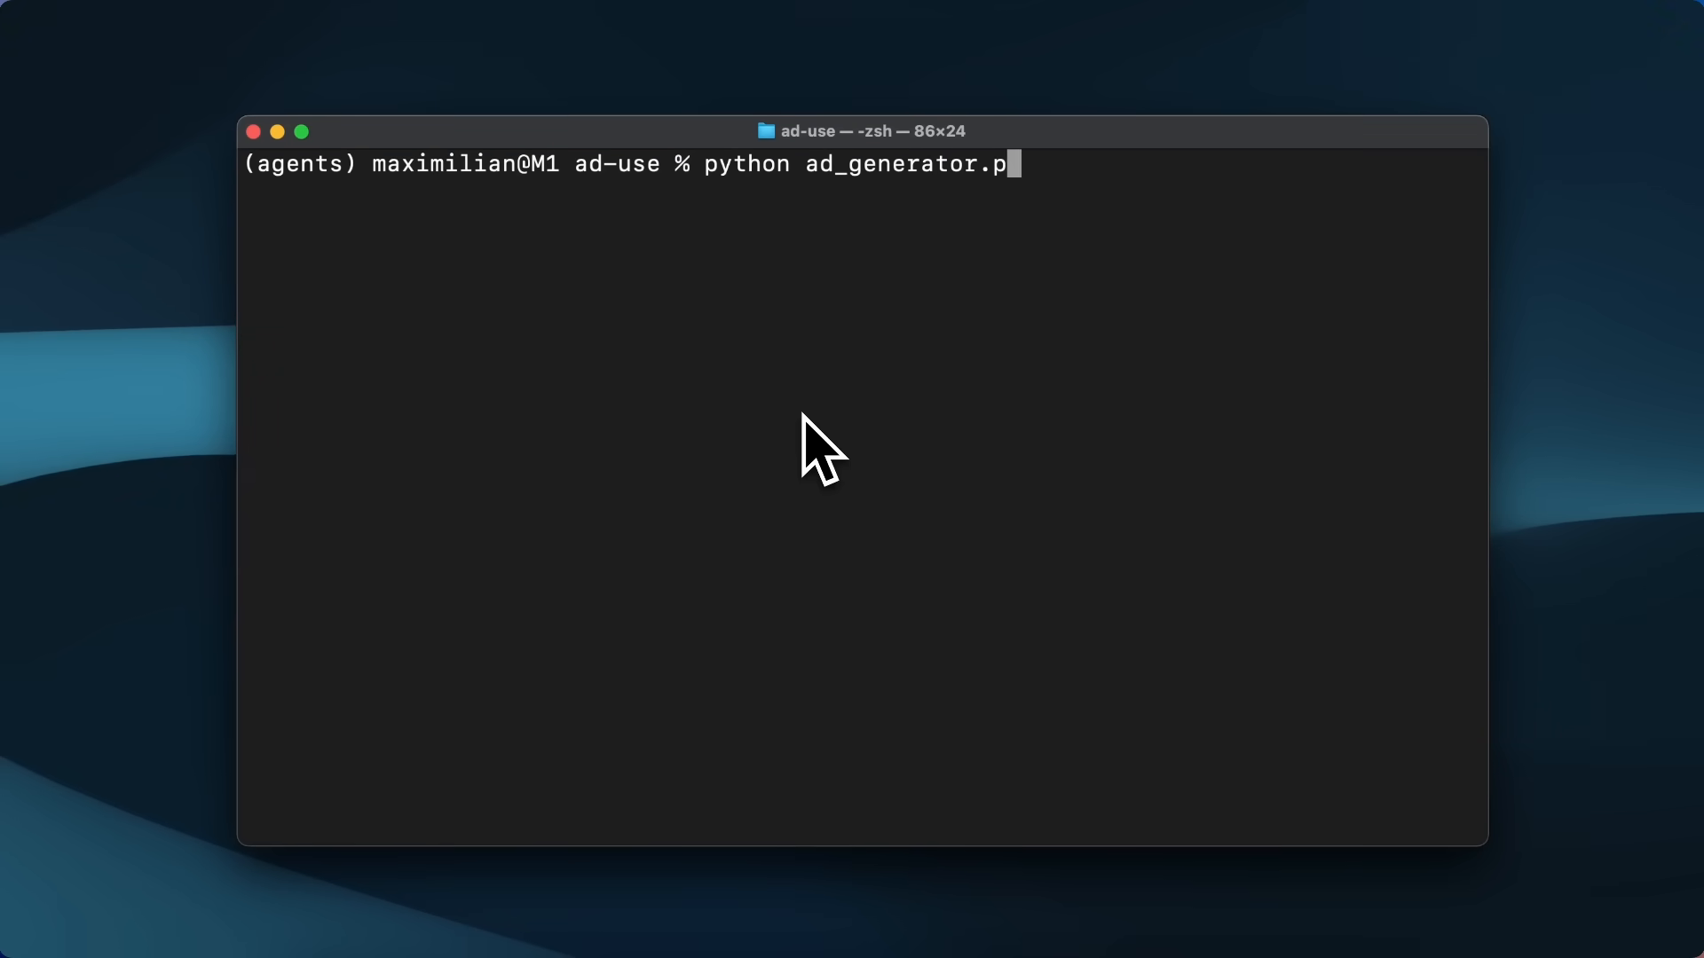
key("Enter")
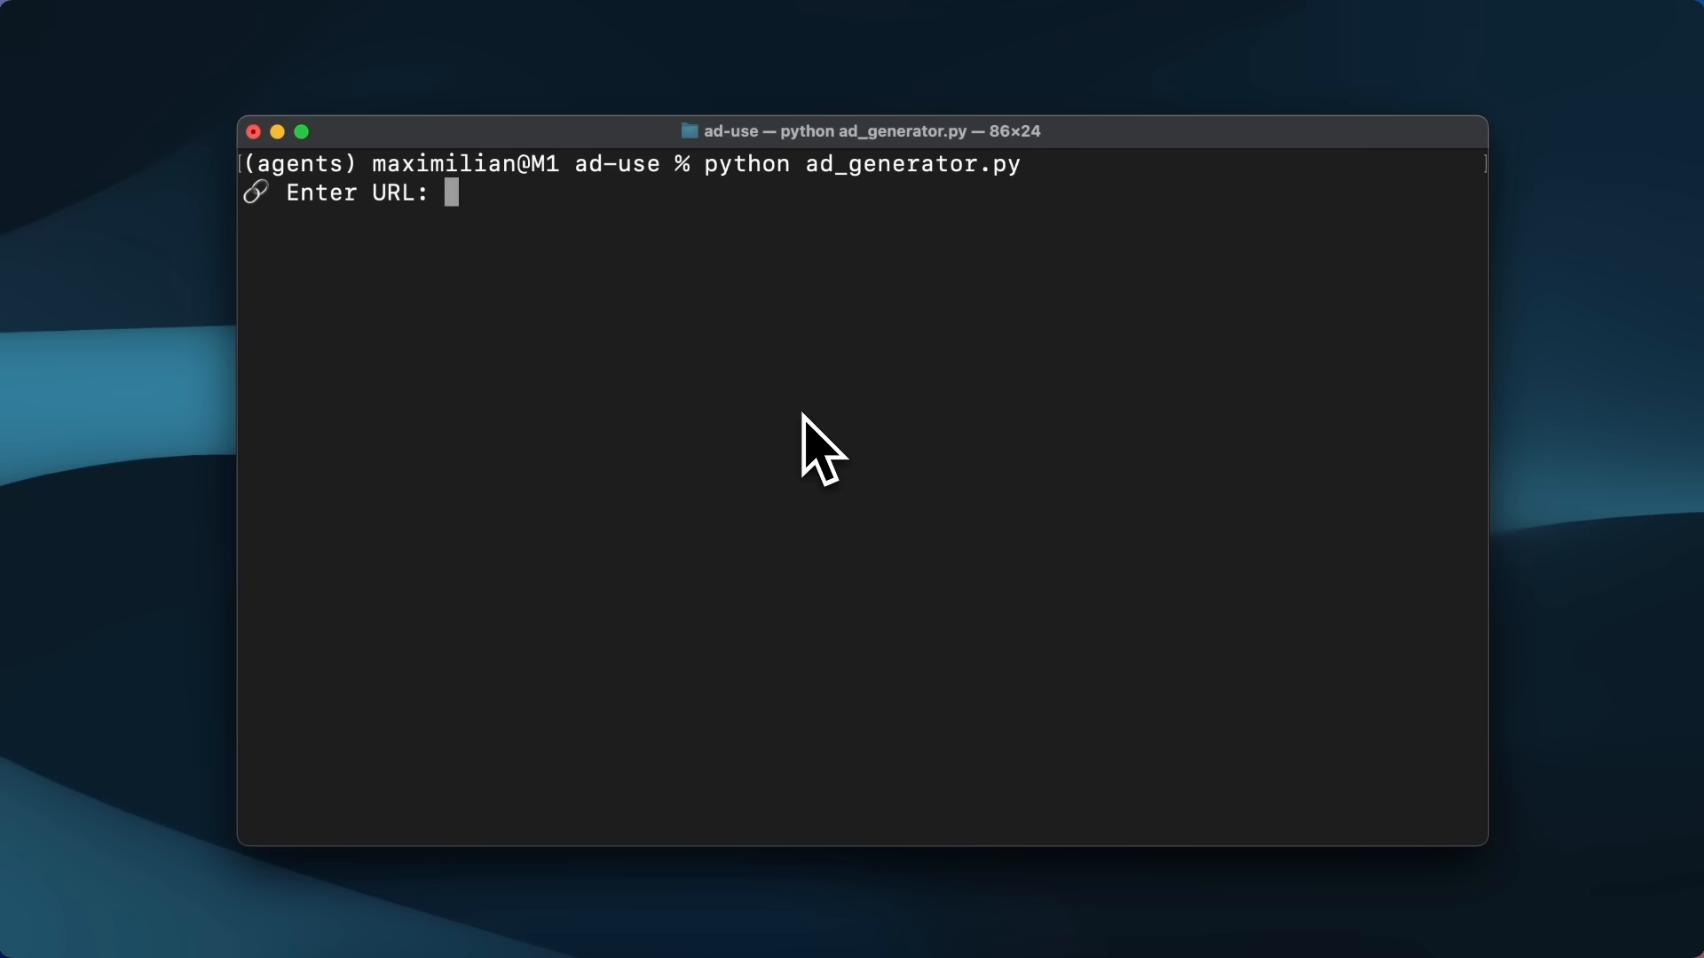
type("https://www.apple.com/iphone-17-pro/")
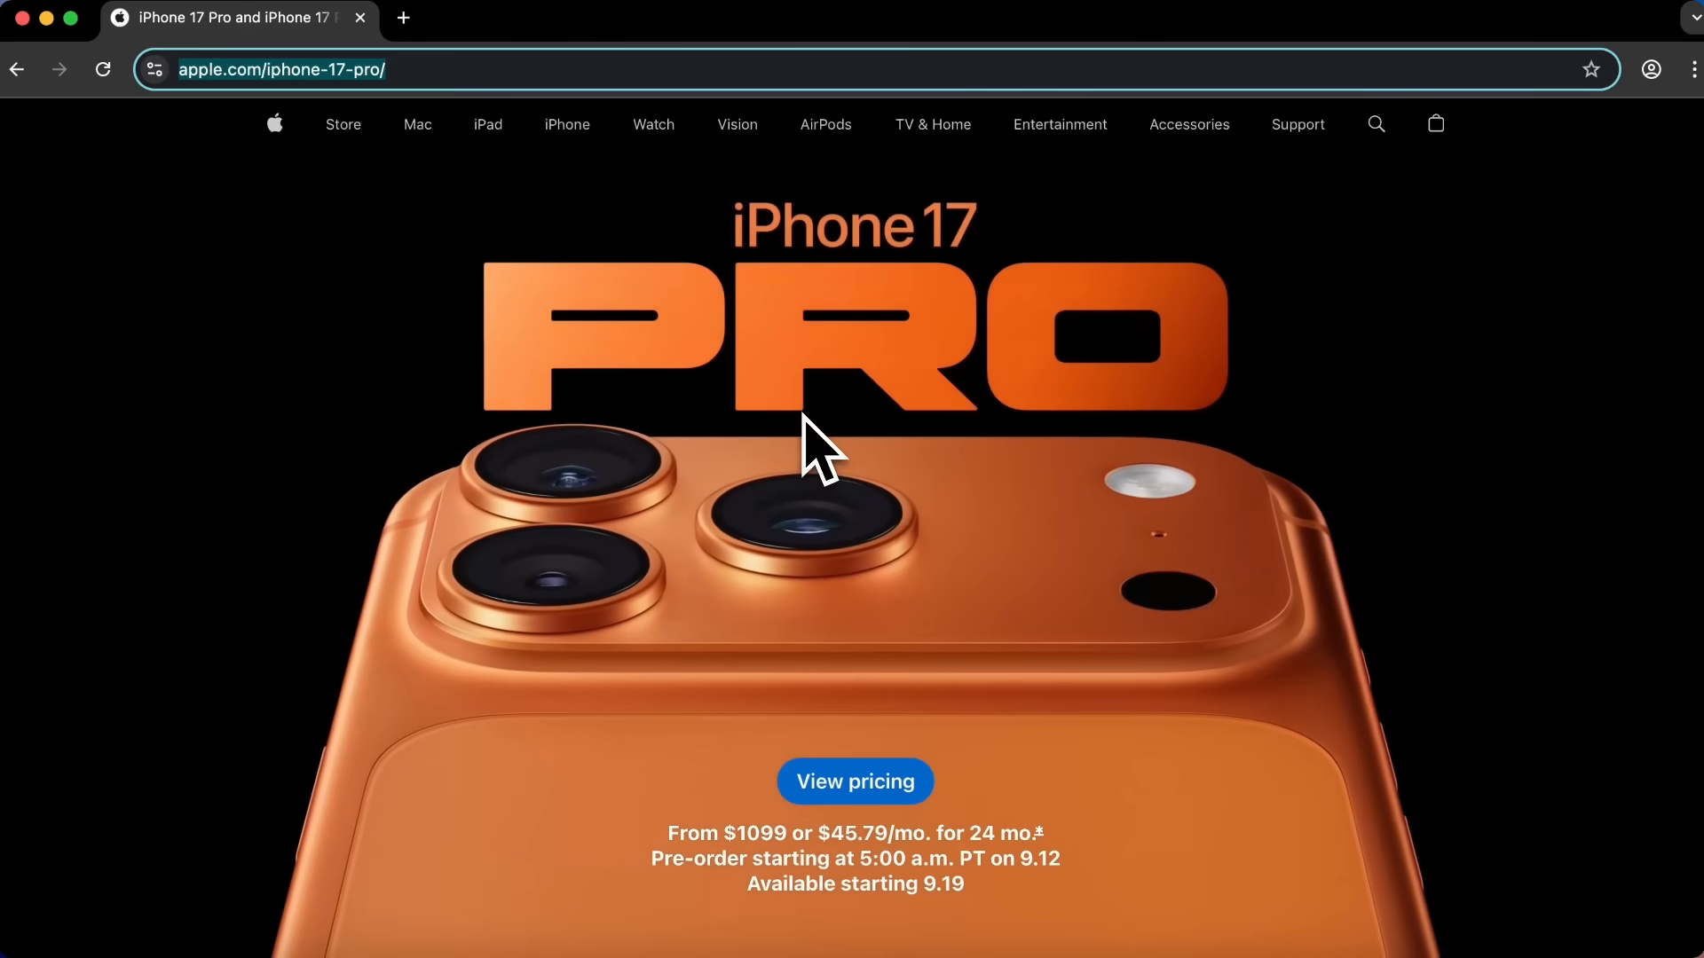
scroll("down", 3)
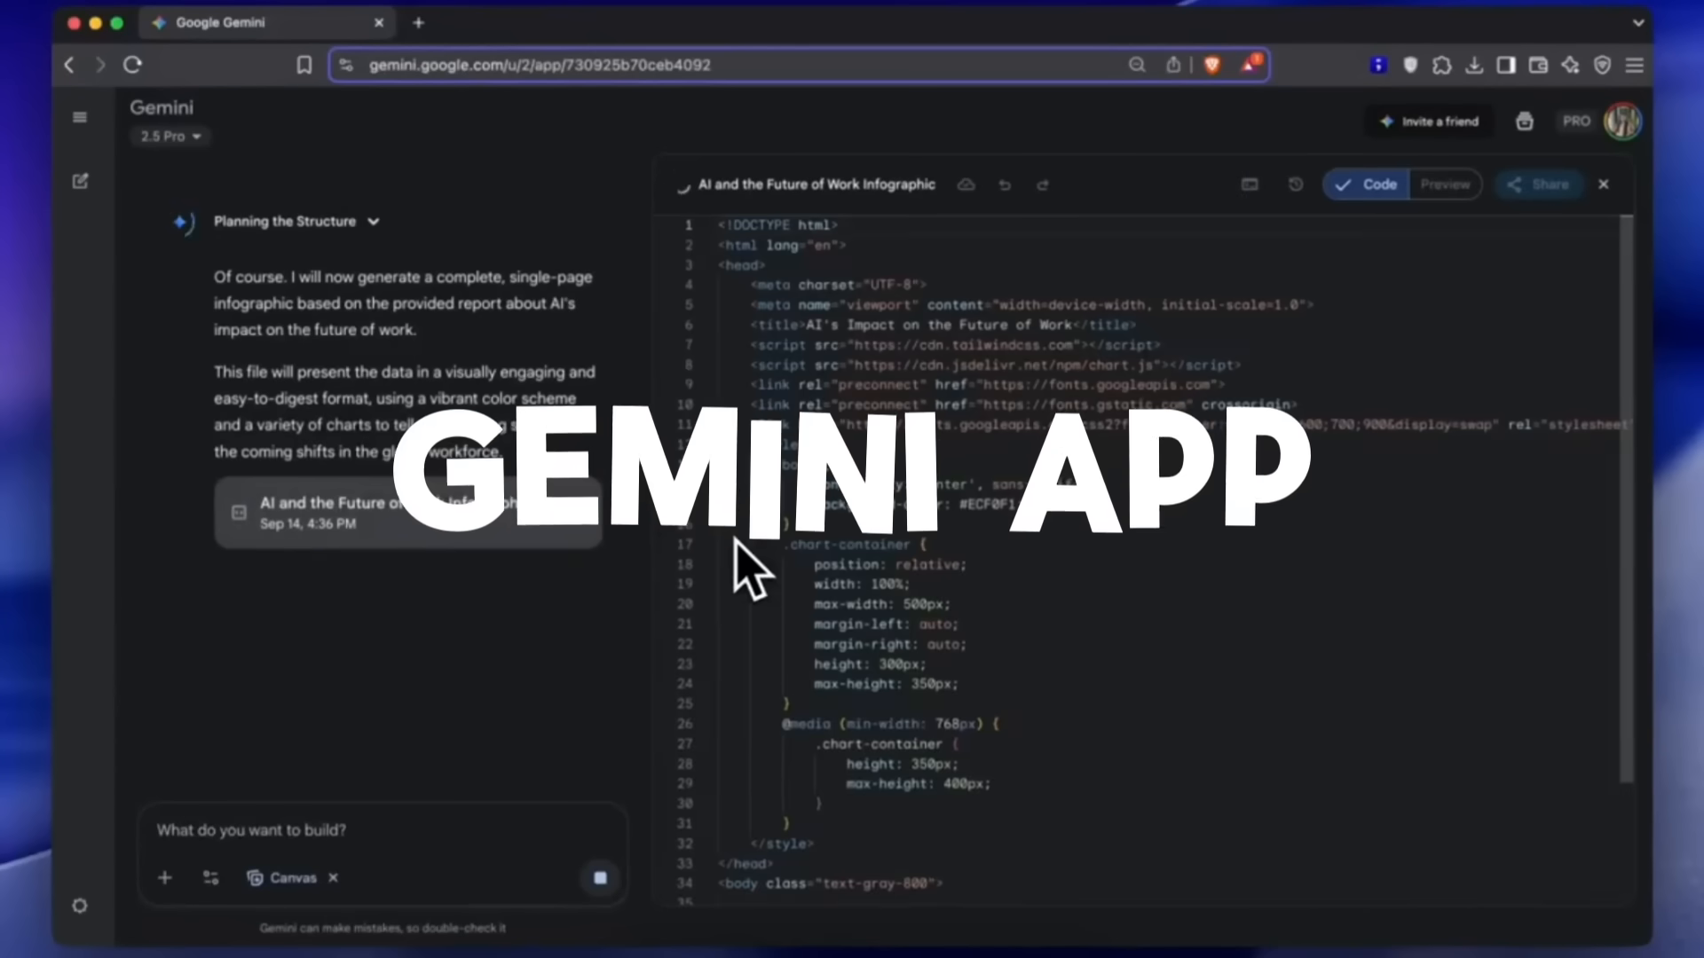
Request 'Generate a first-person 3D exploration game' in the Canvas demo and view the rendered result
scroll("down", 3)
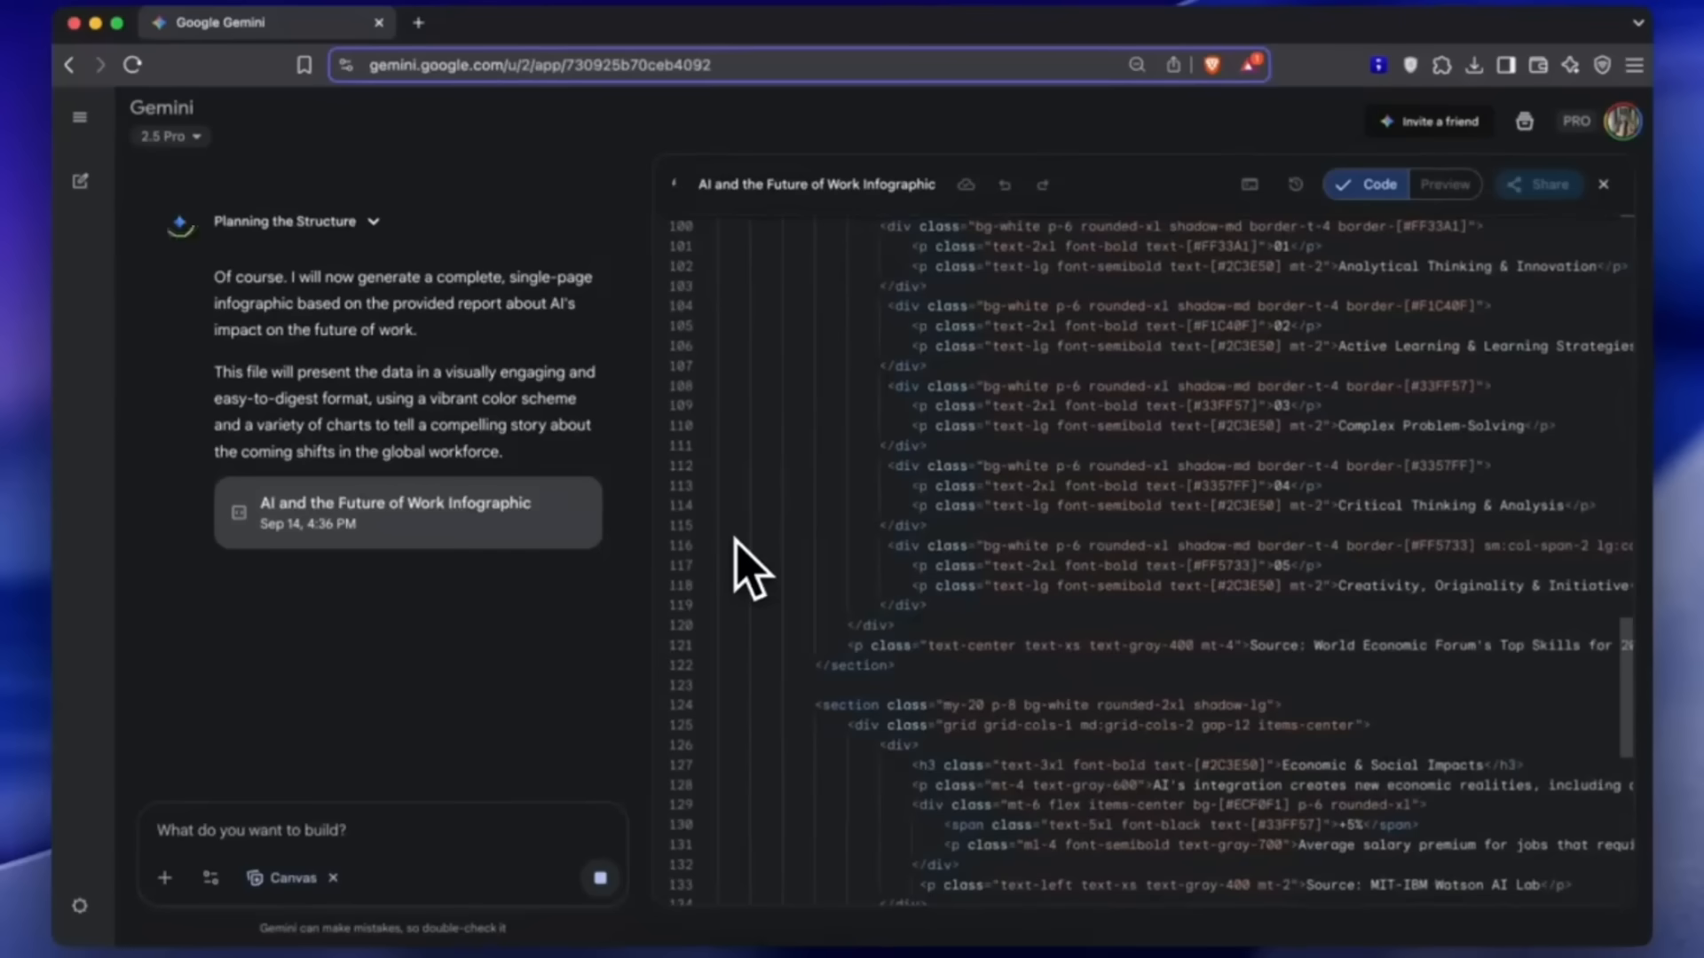
left_click(1445, 185)
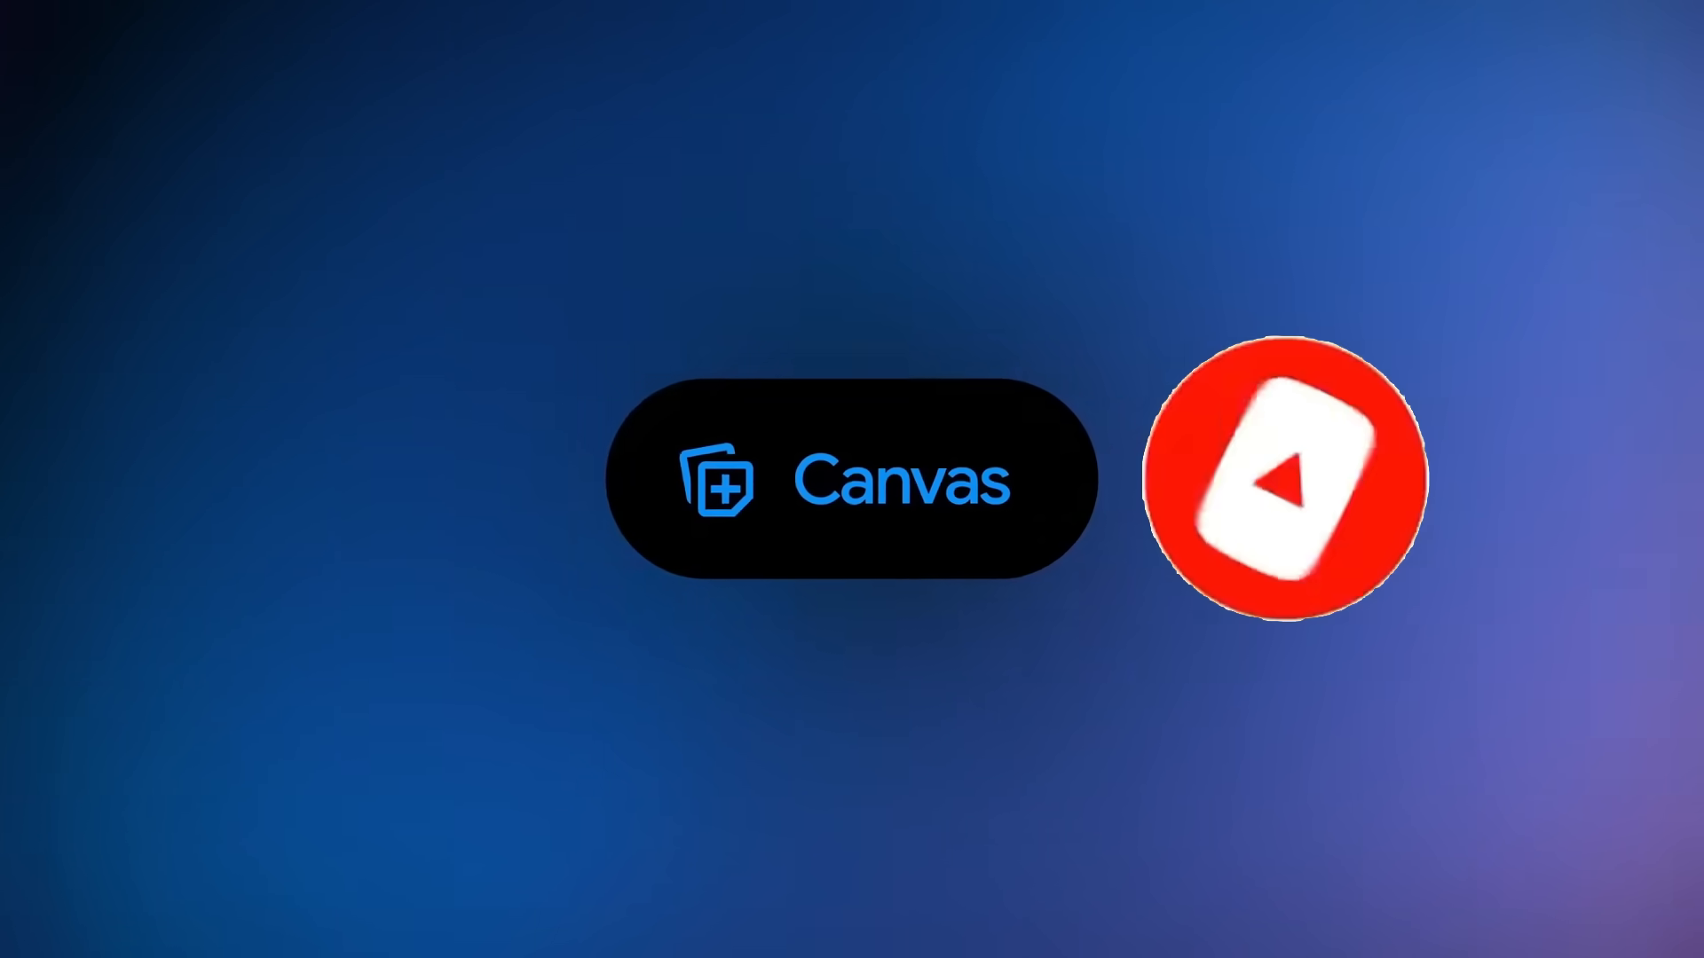
type("Generate a first-person 3D exploration game")
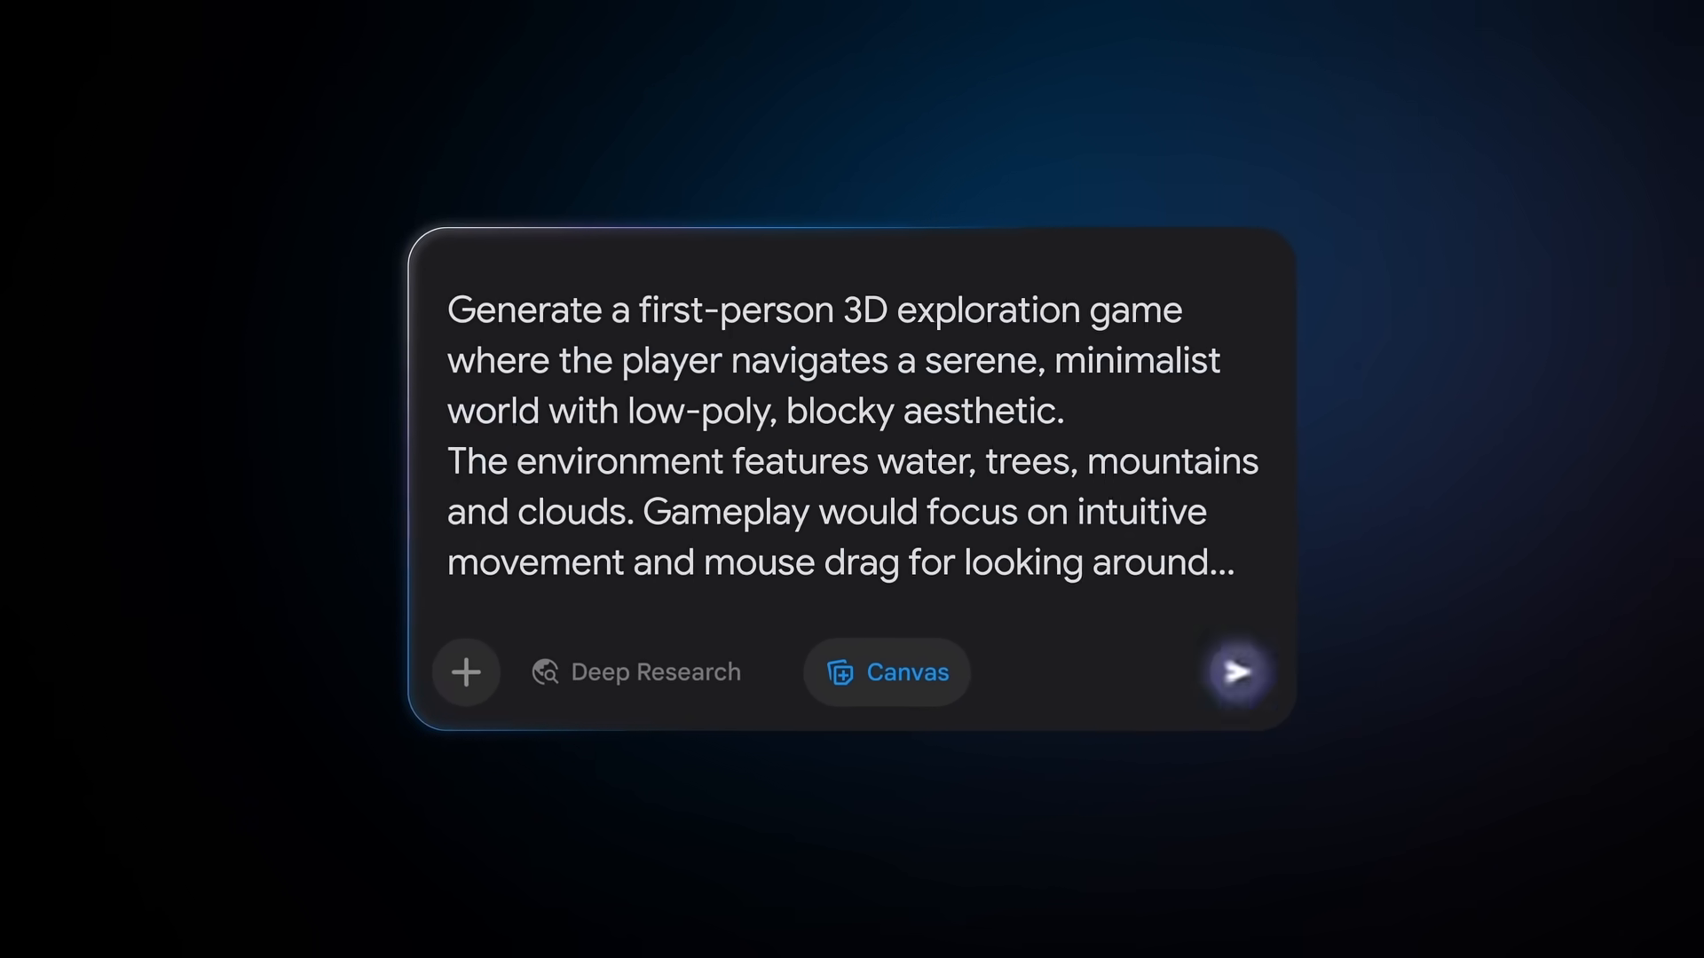
left_click(1237, 673)
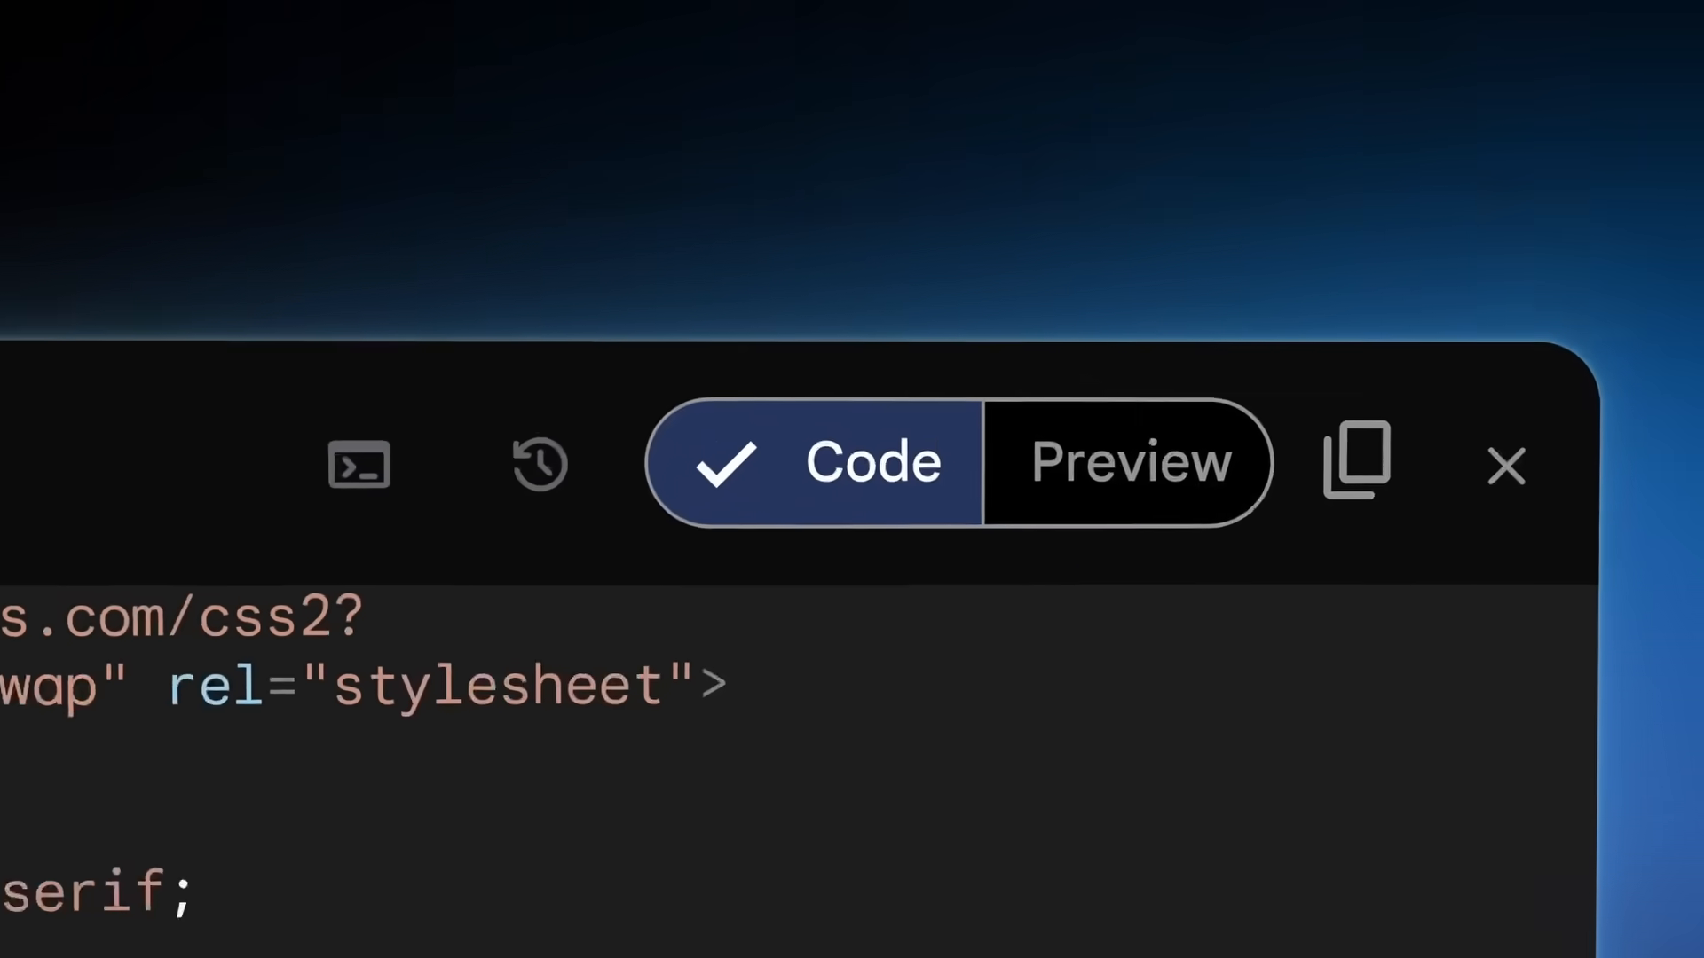
left_click(1129, 463)
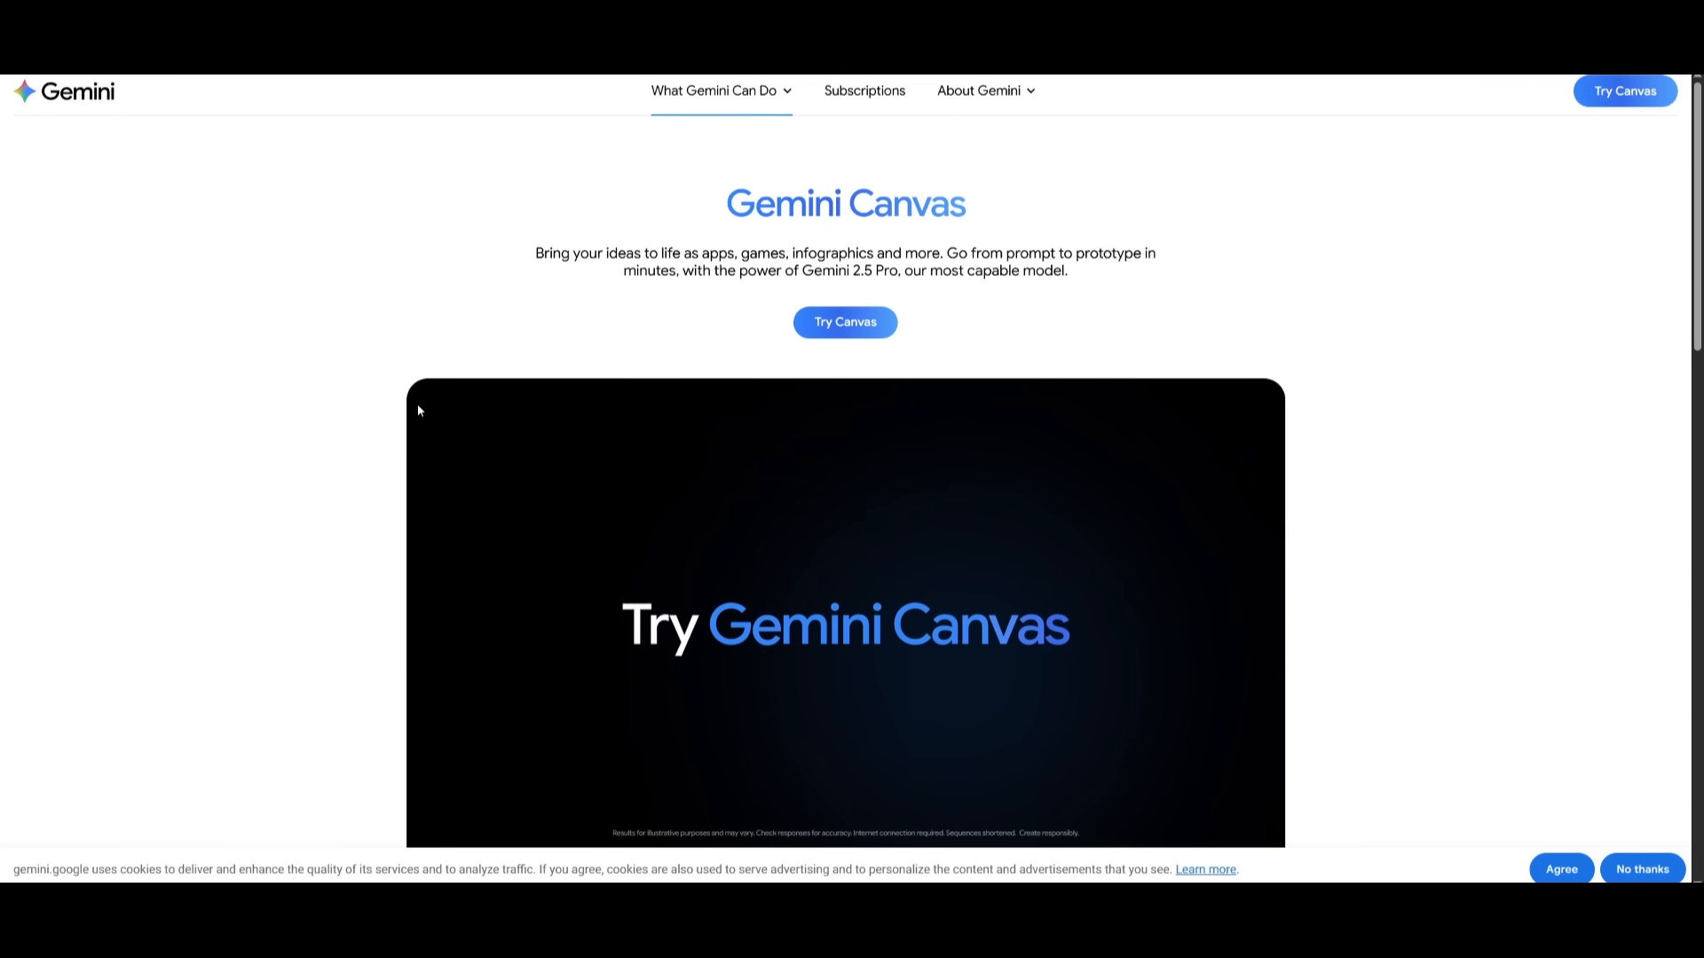
scroll("down", 3)
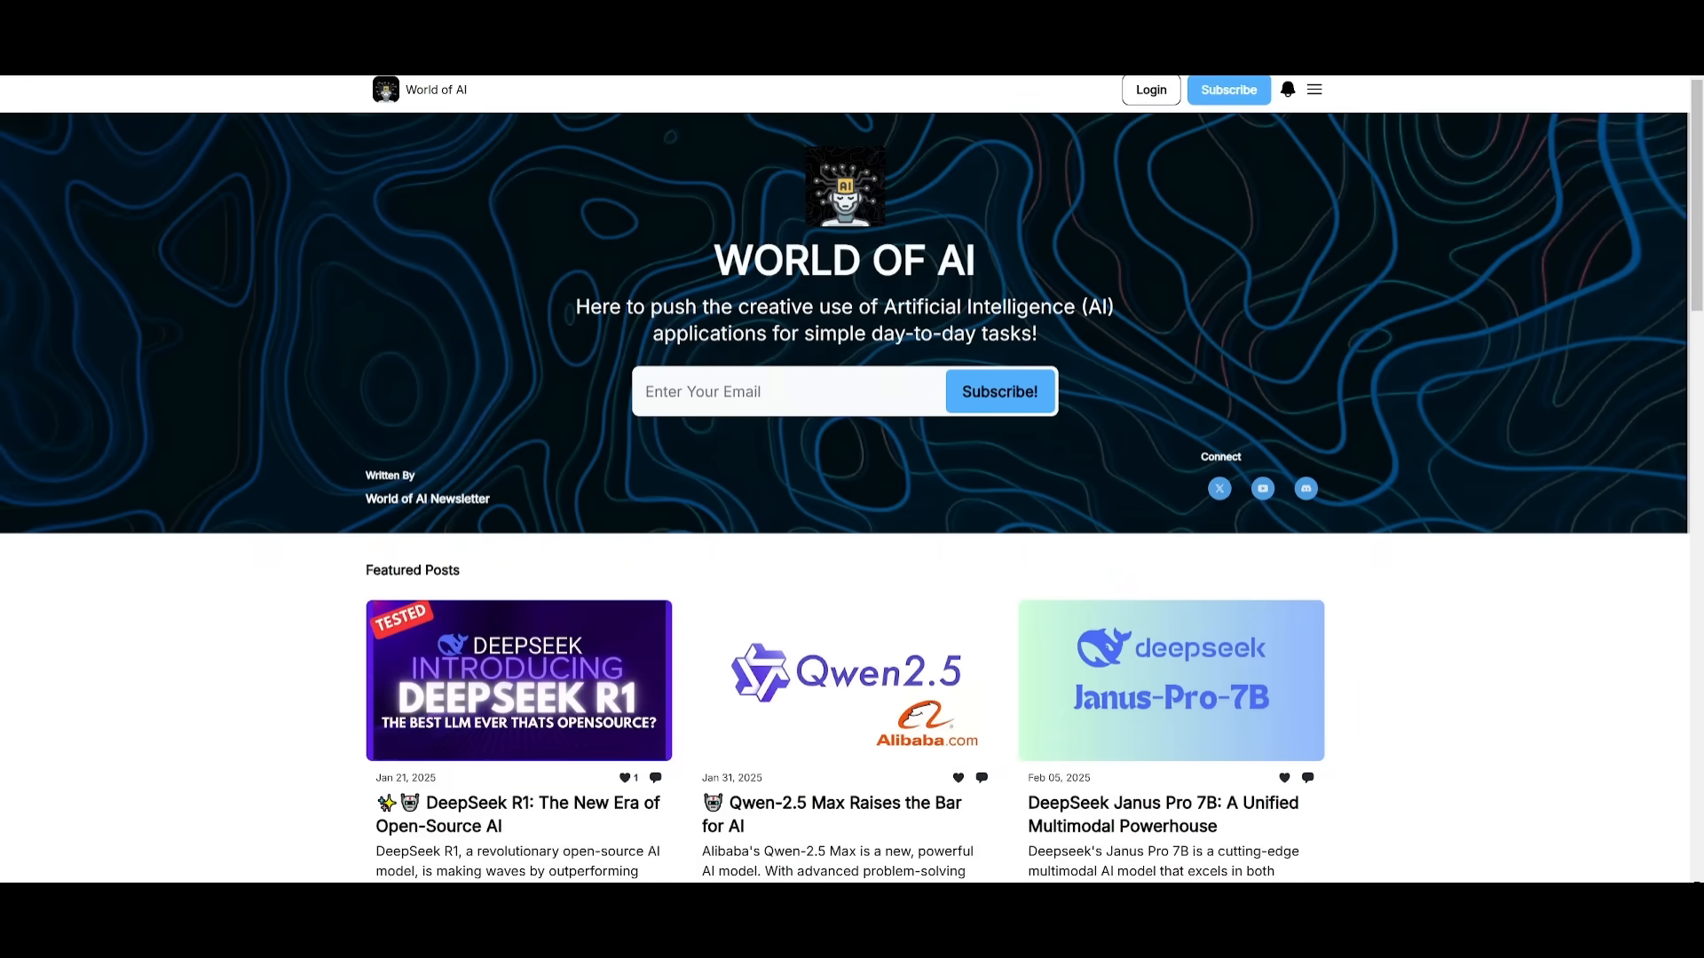
mouse_move(458, 345)
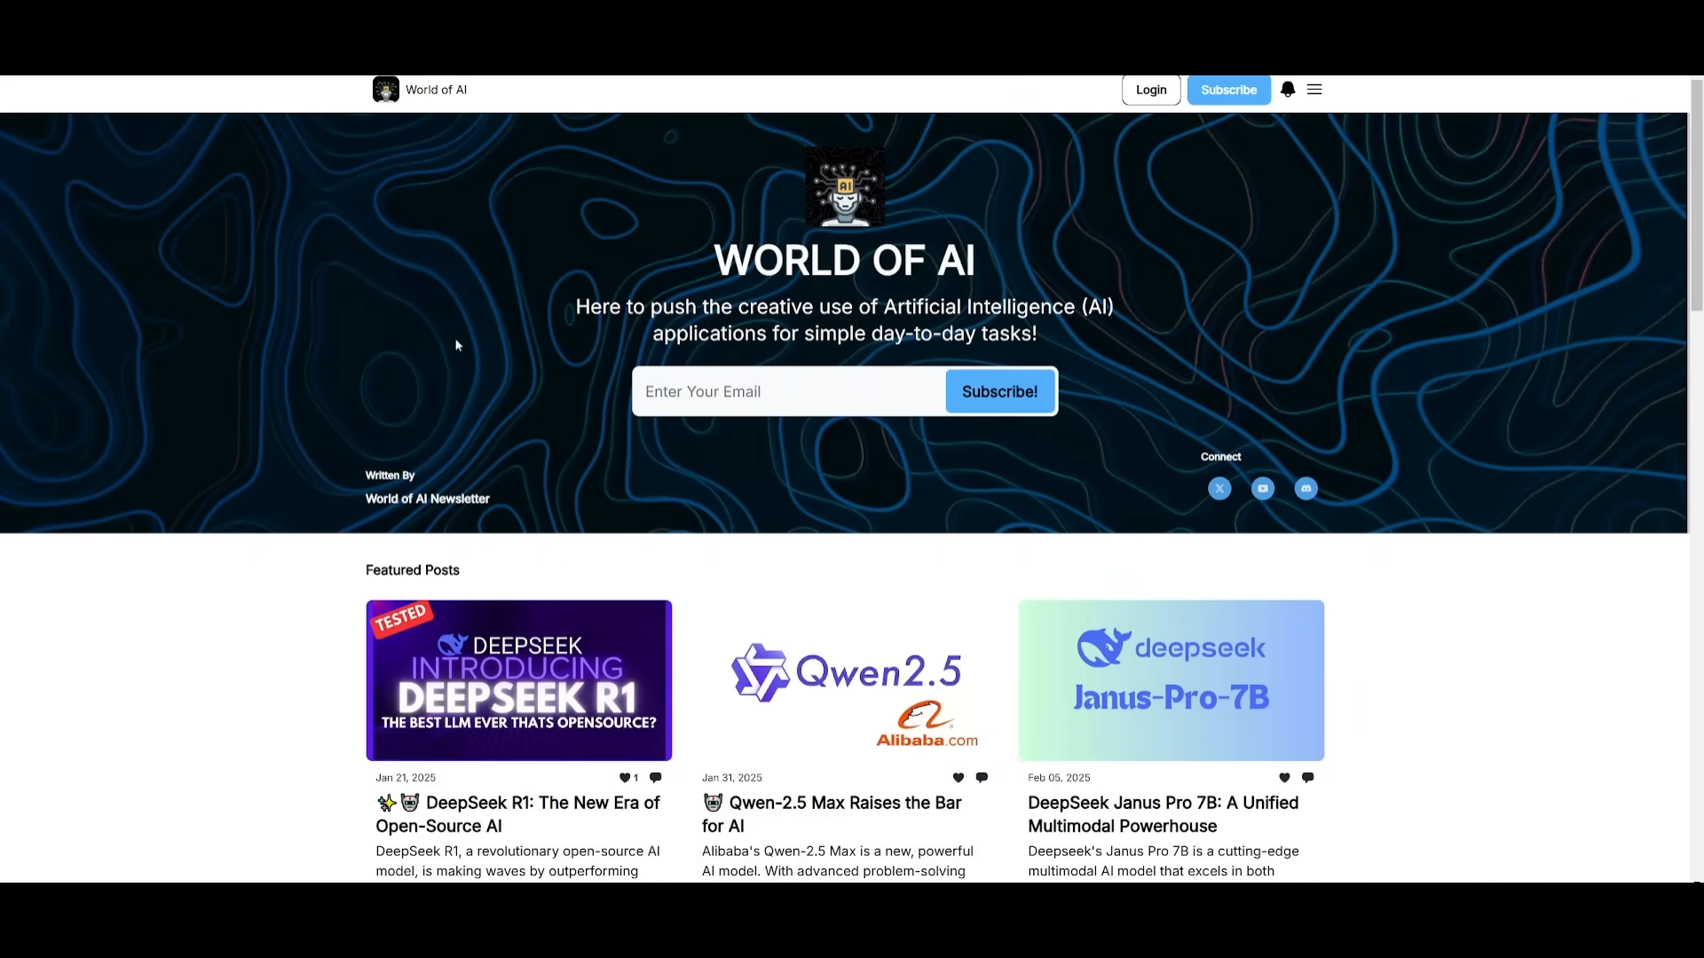
scroll("down", 3)
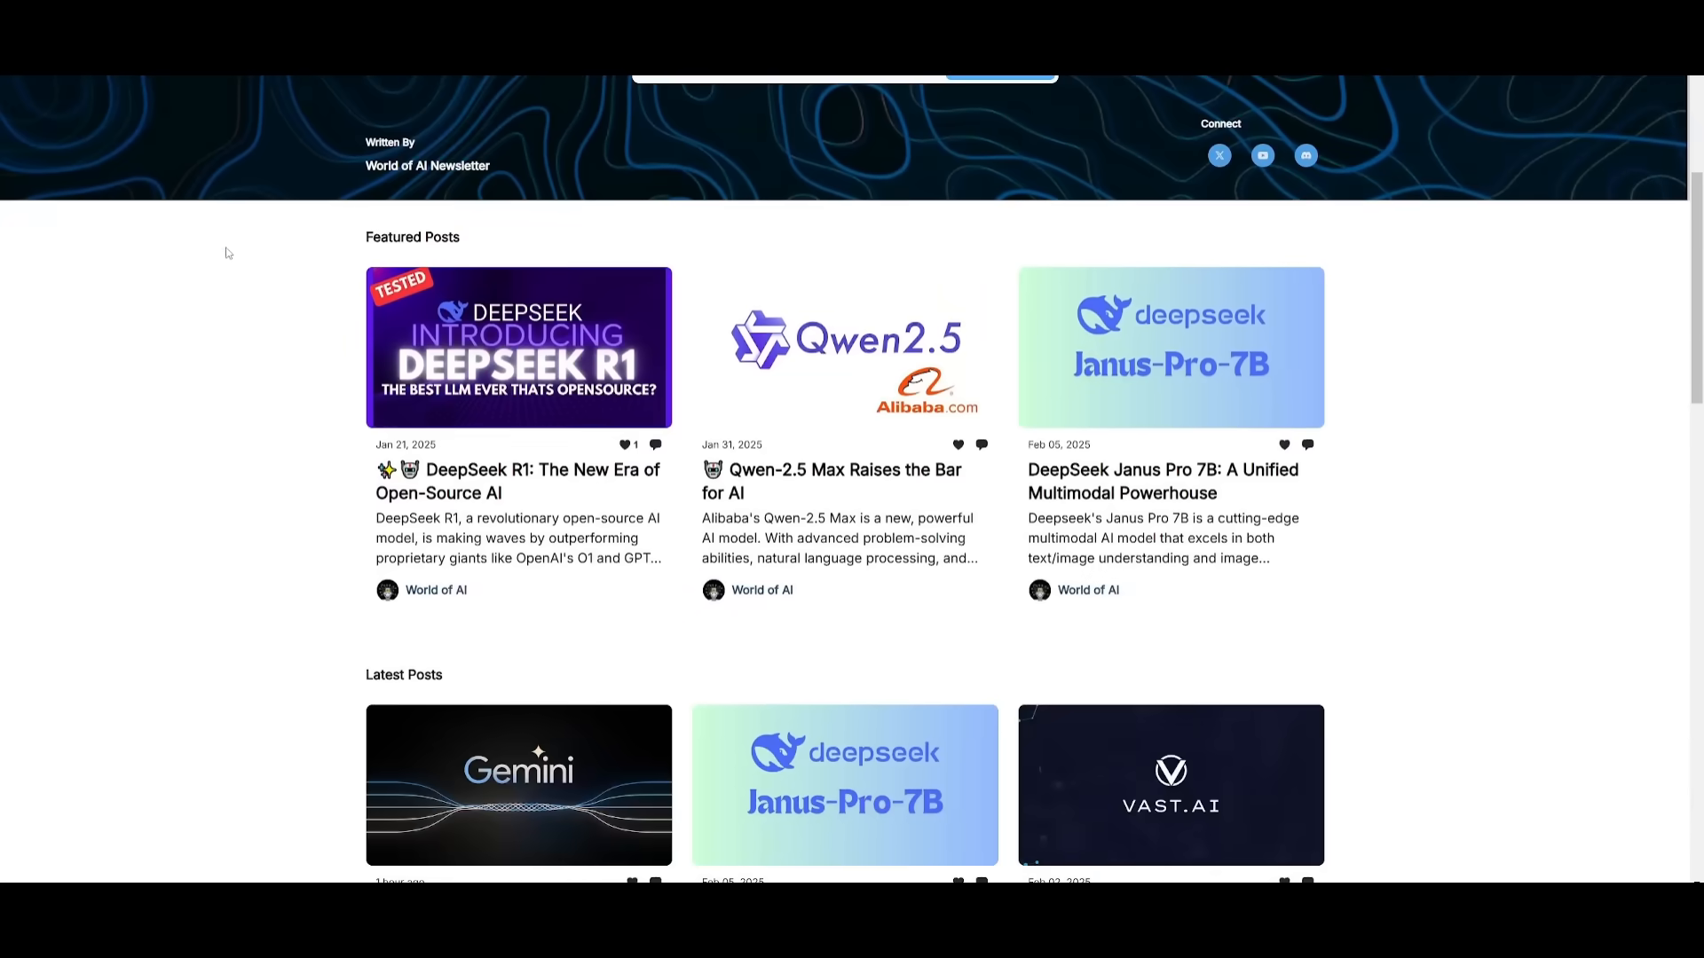
scroll("down", 3)
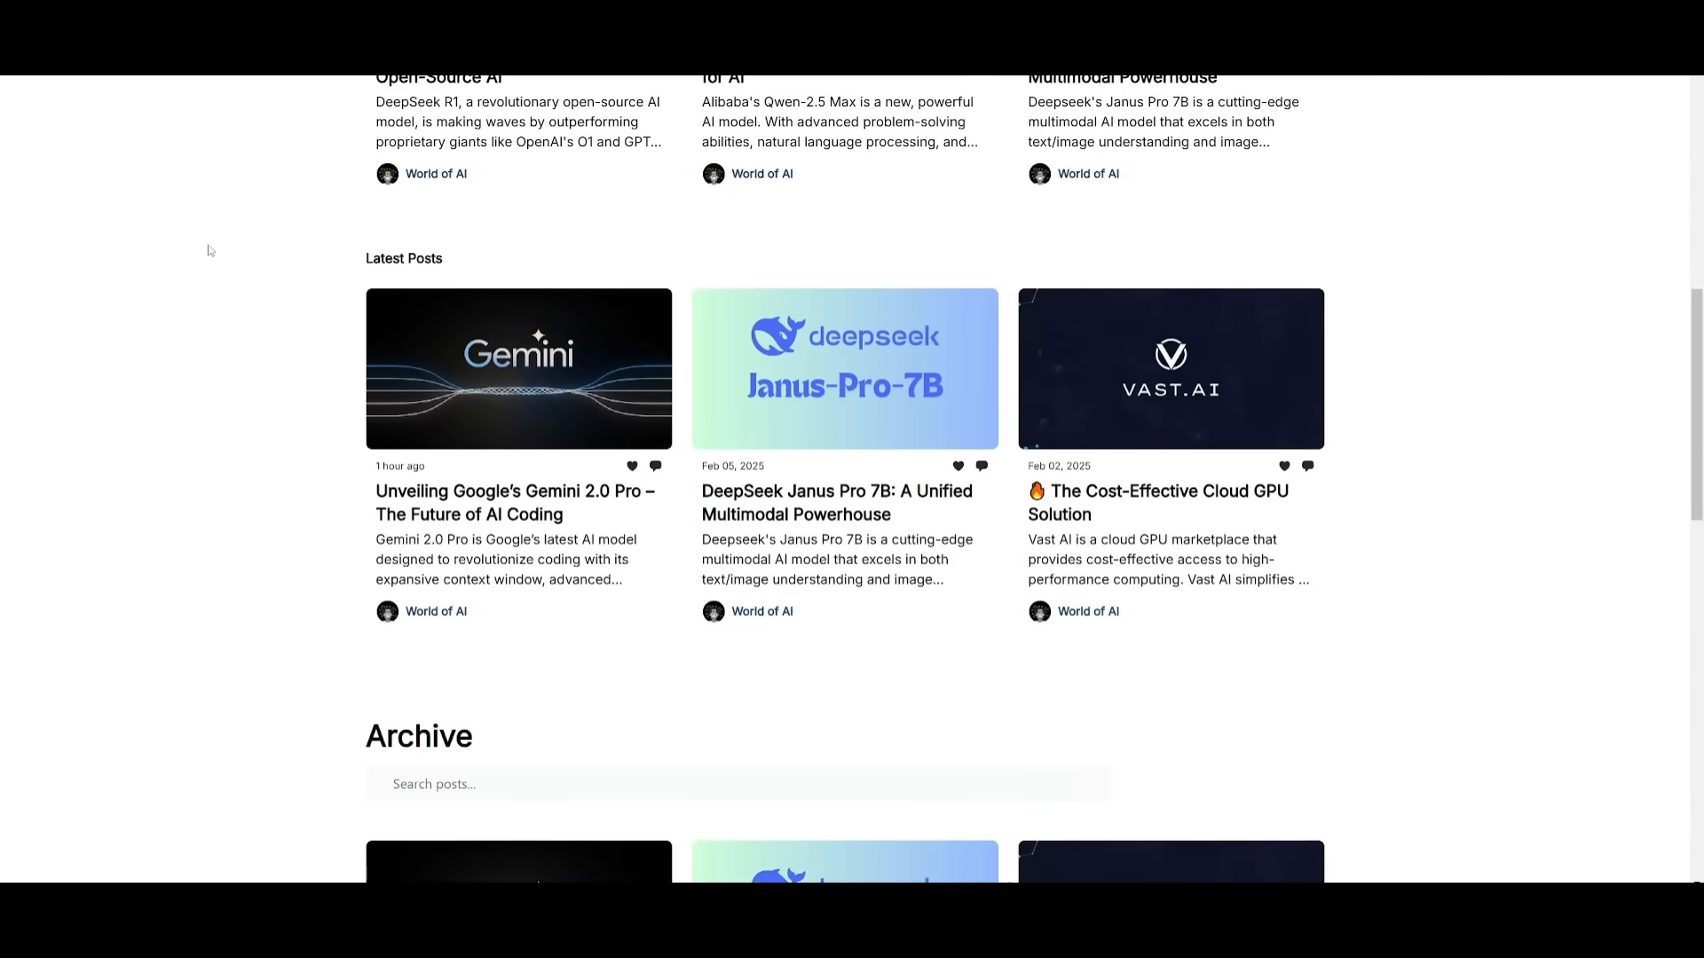
scroll("down", 3)
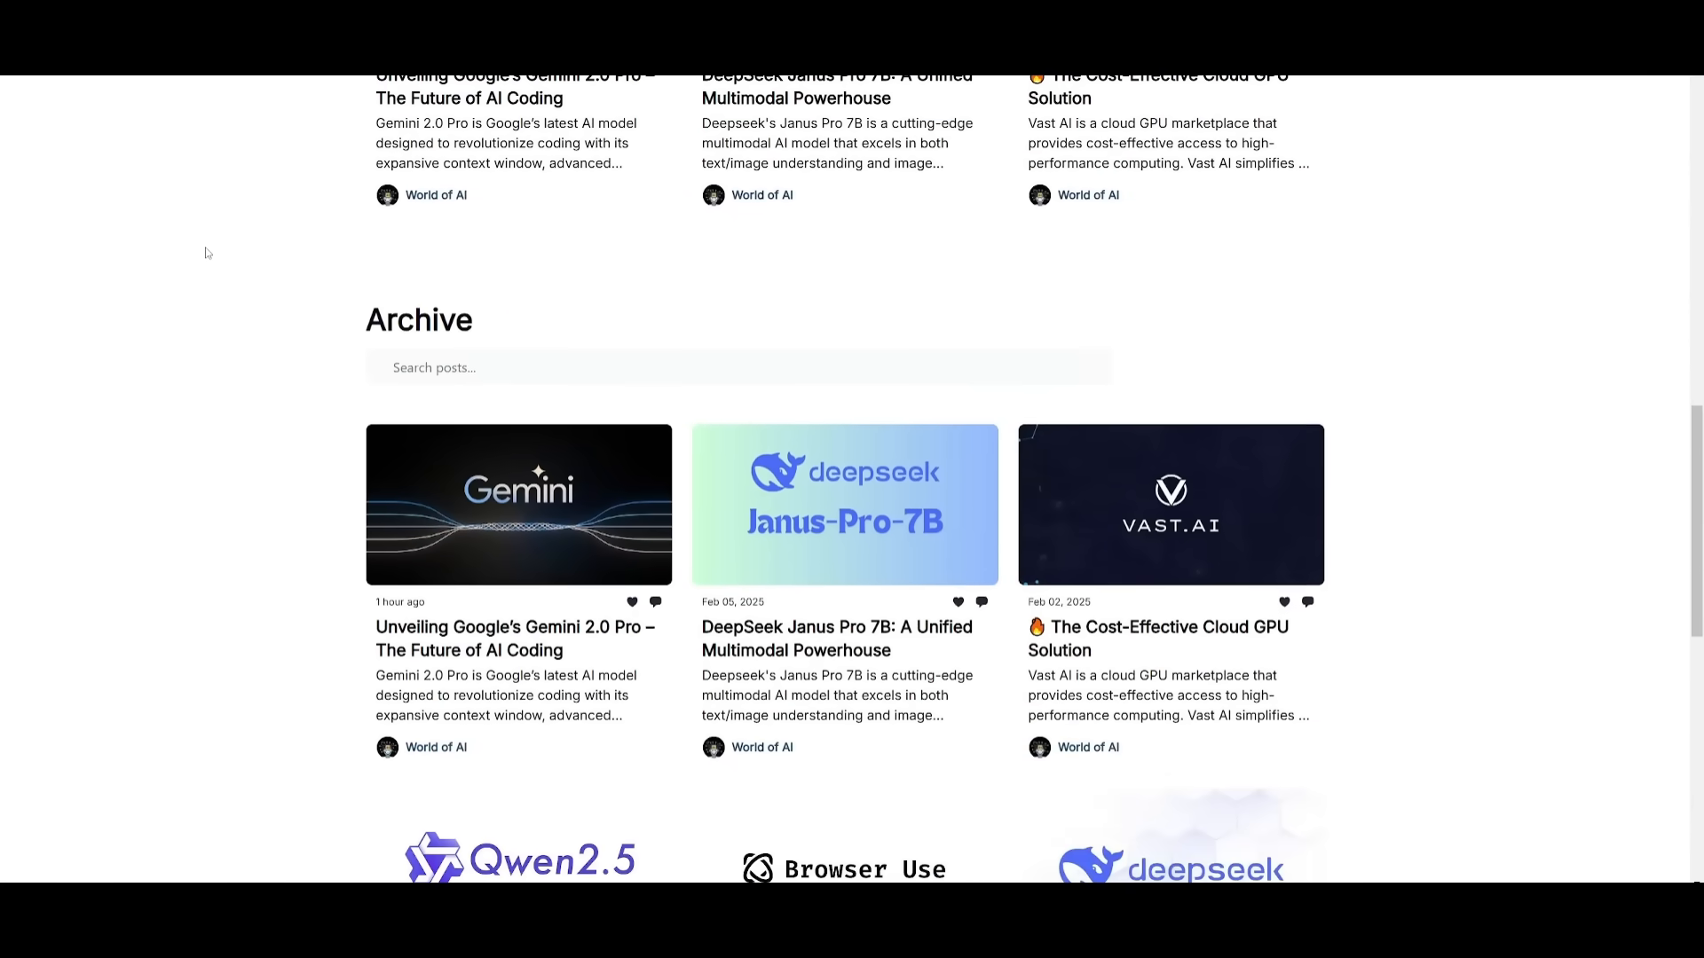
scroll("down", 3)
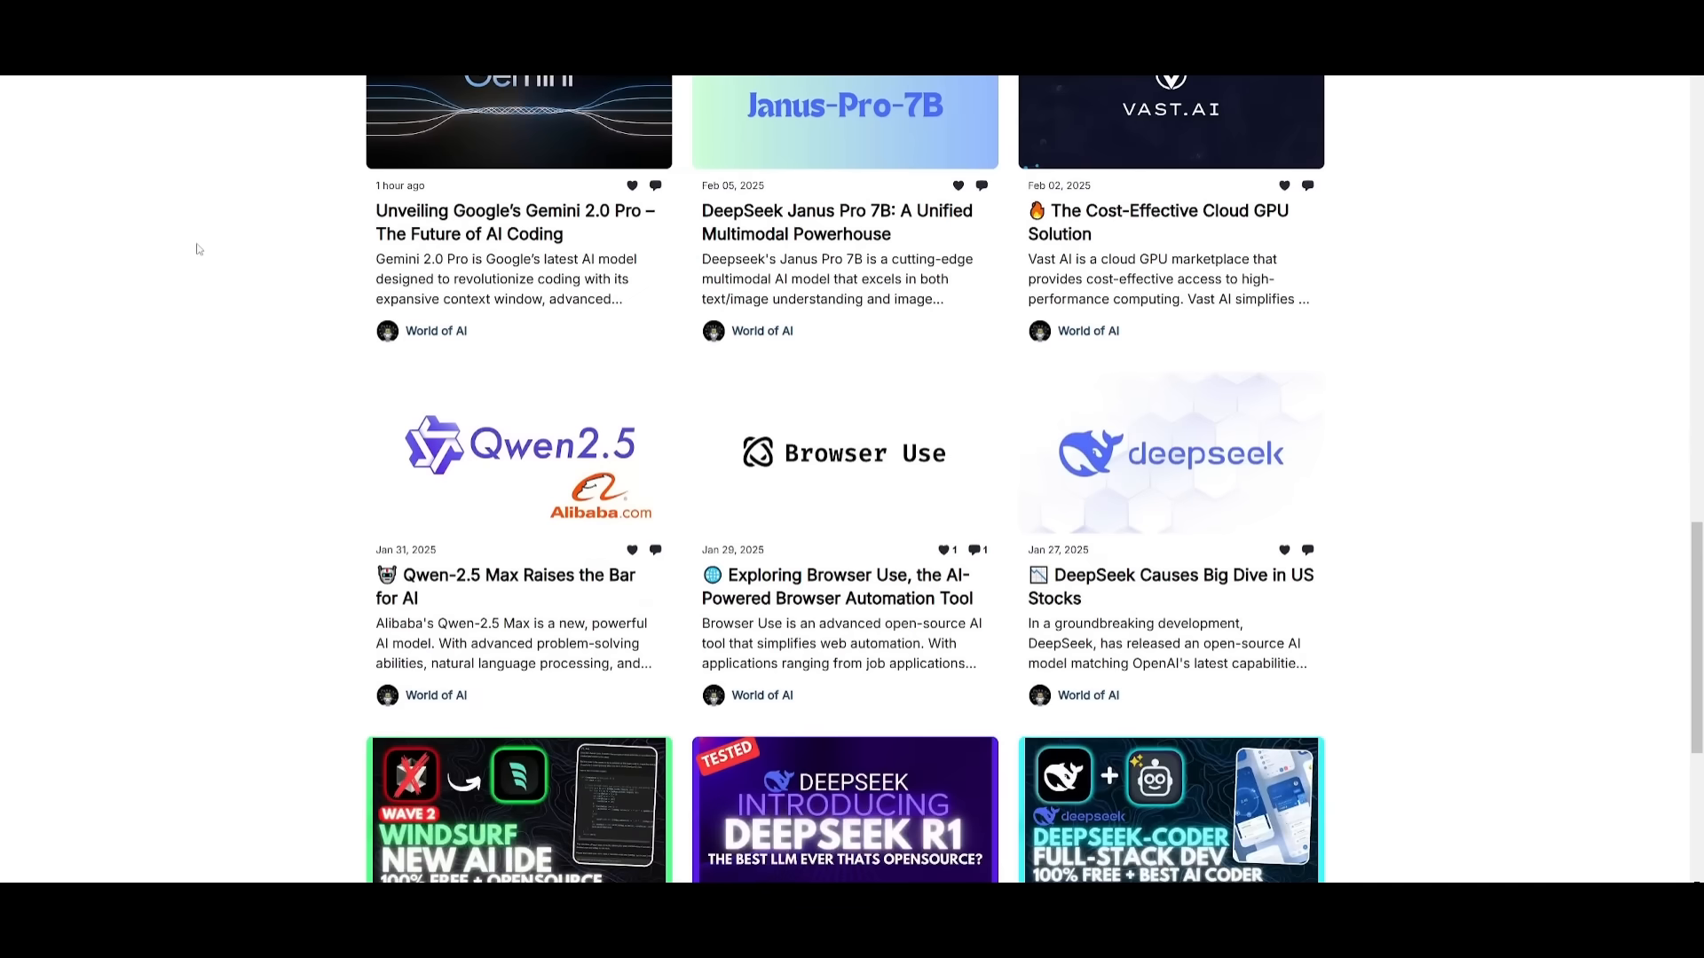
mouse_move(192, 245)
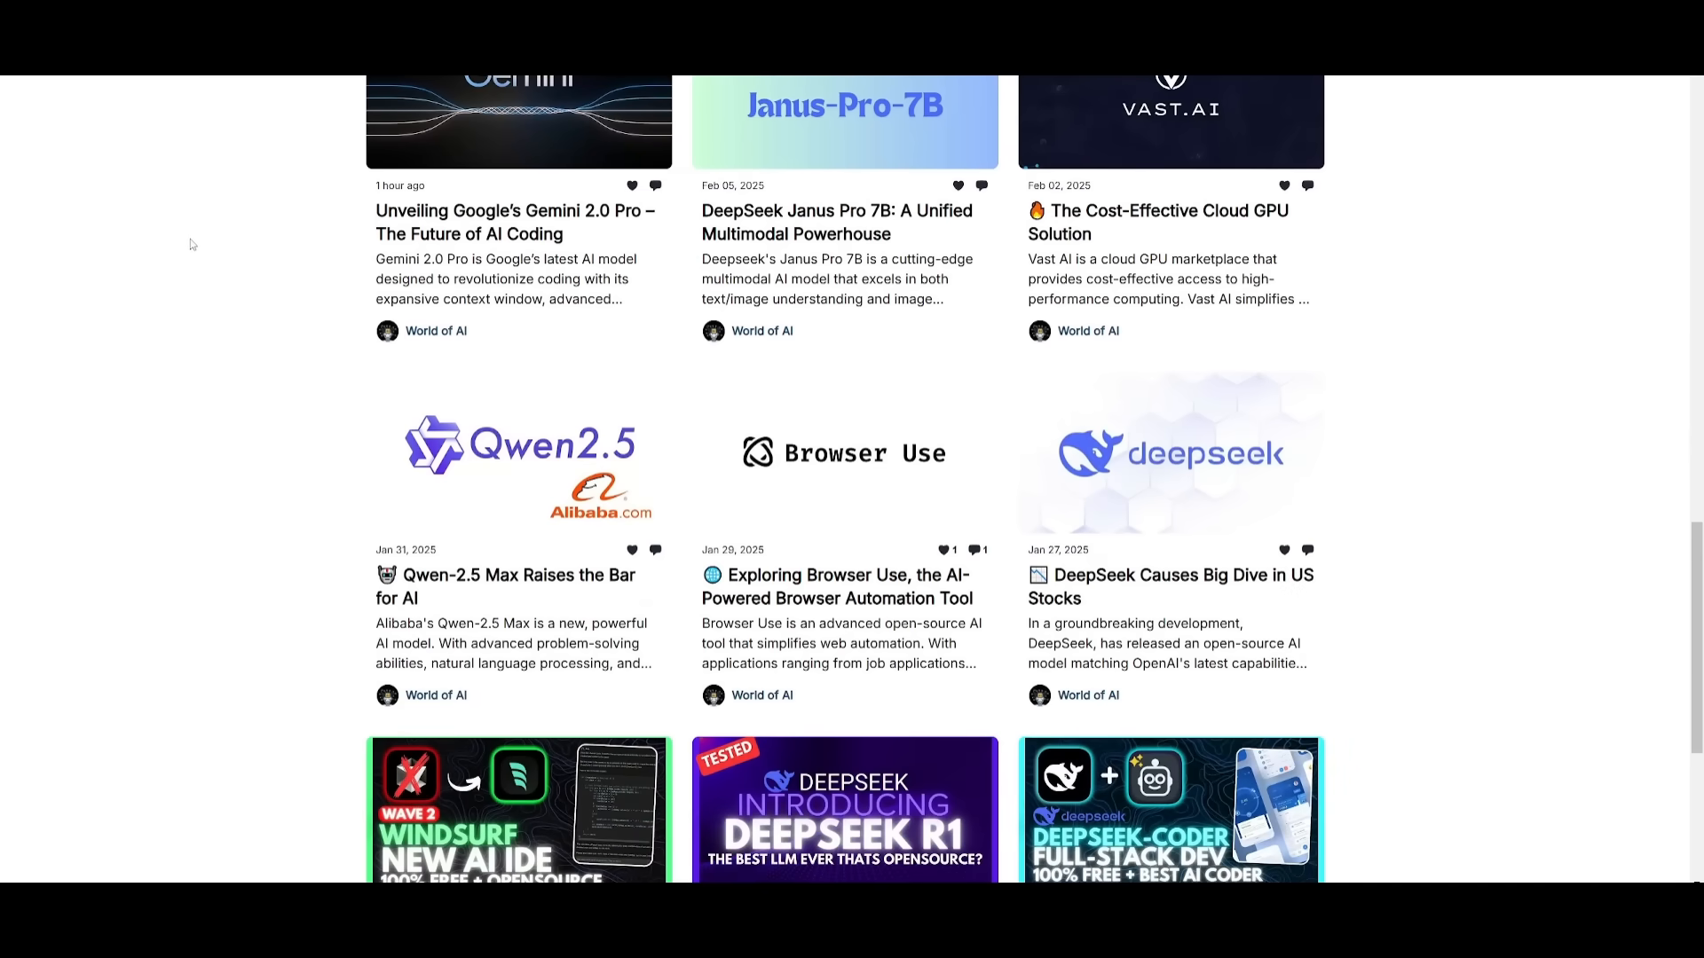
scroll("down", 3)
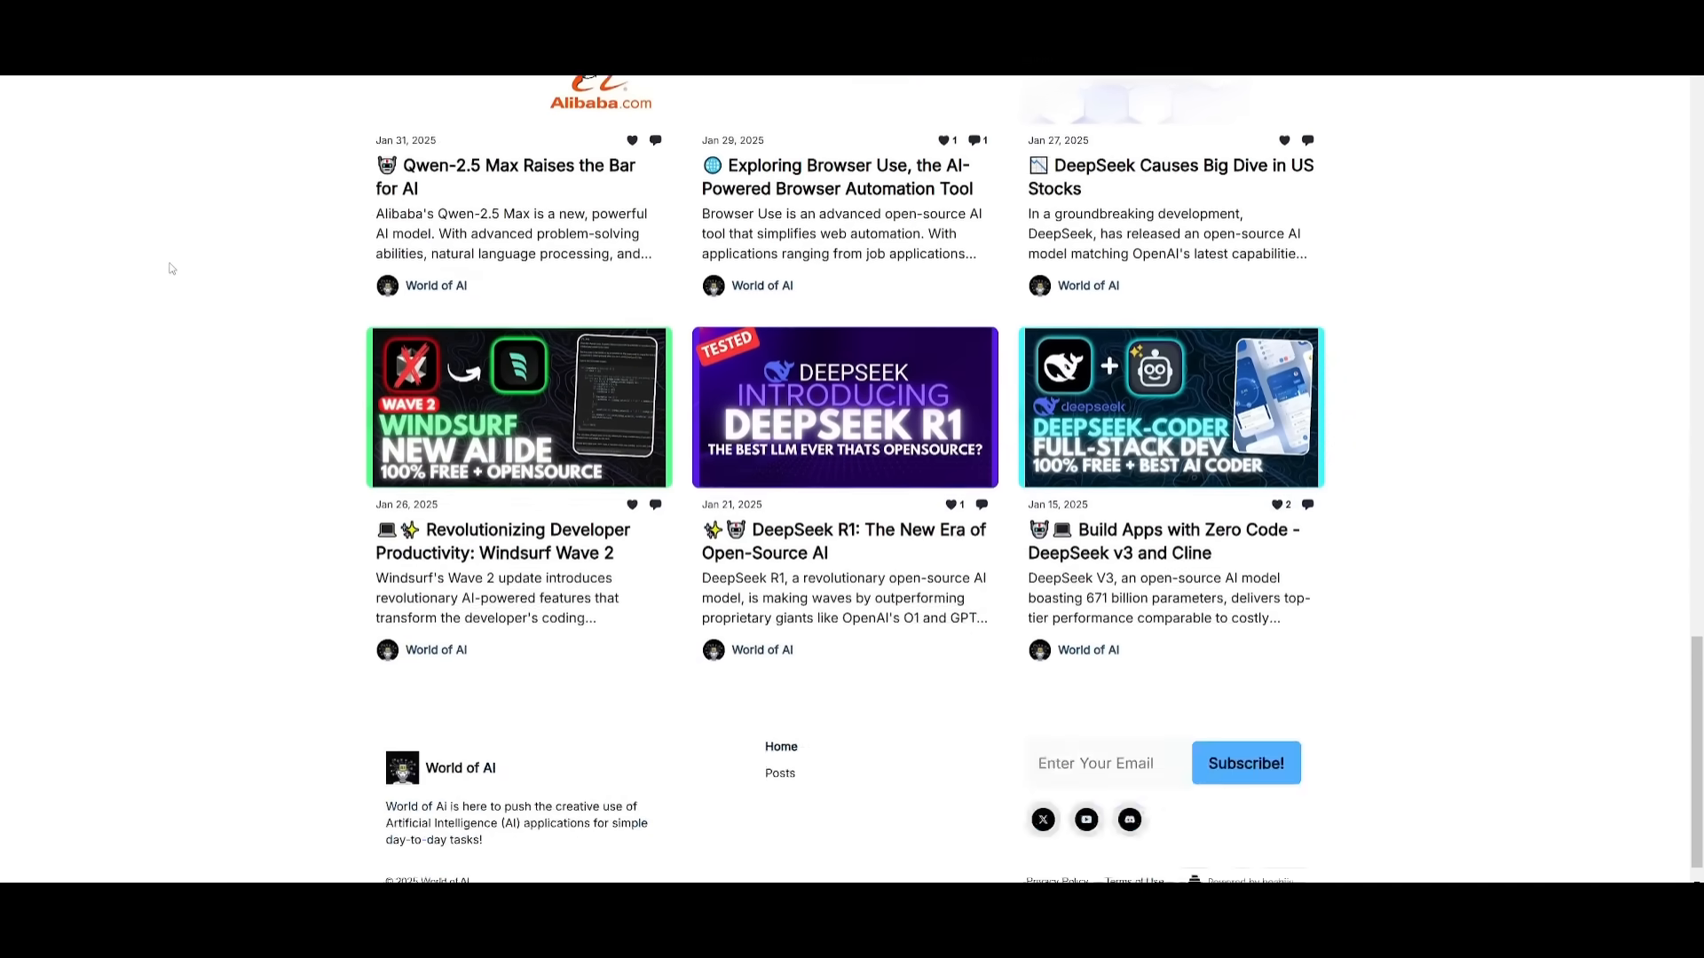
scroll("down", 3)
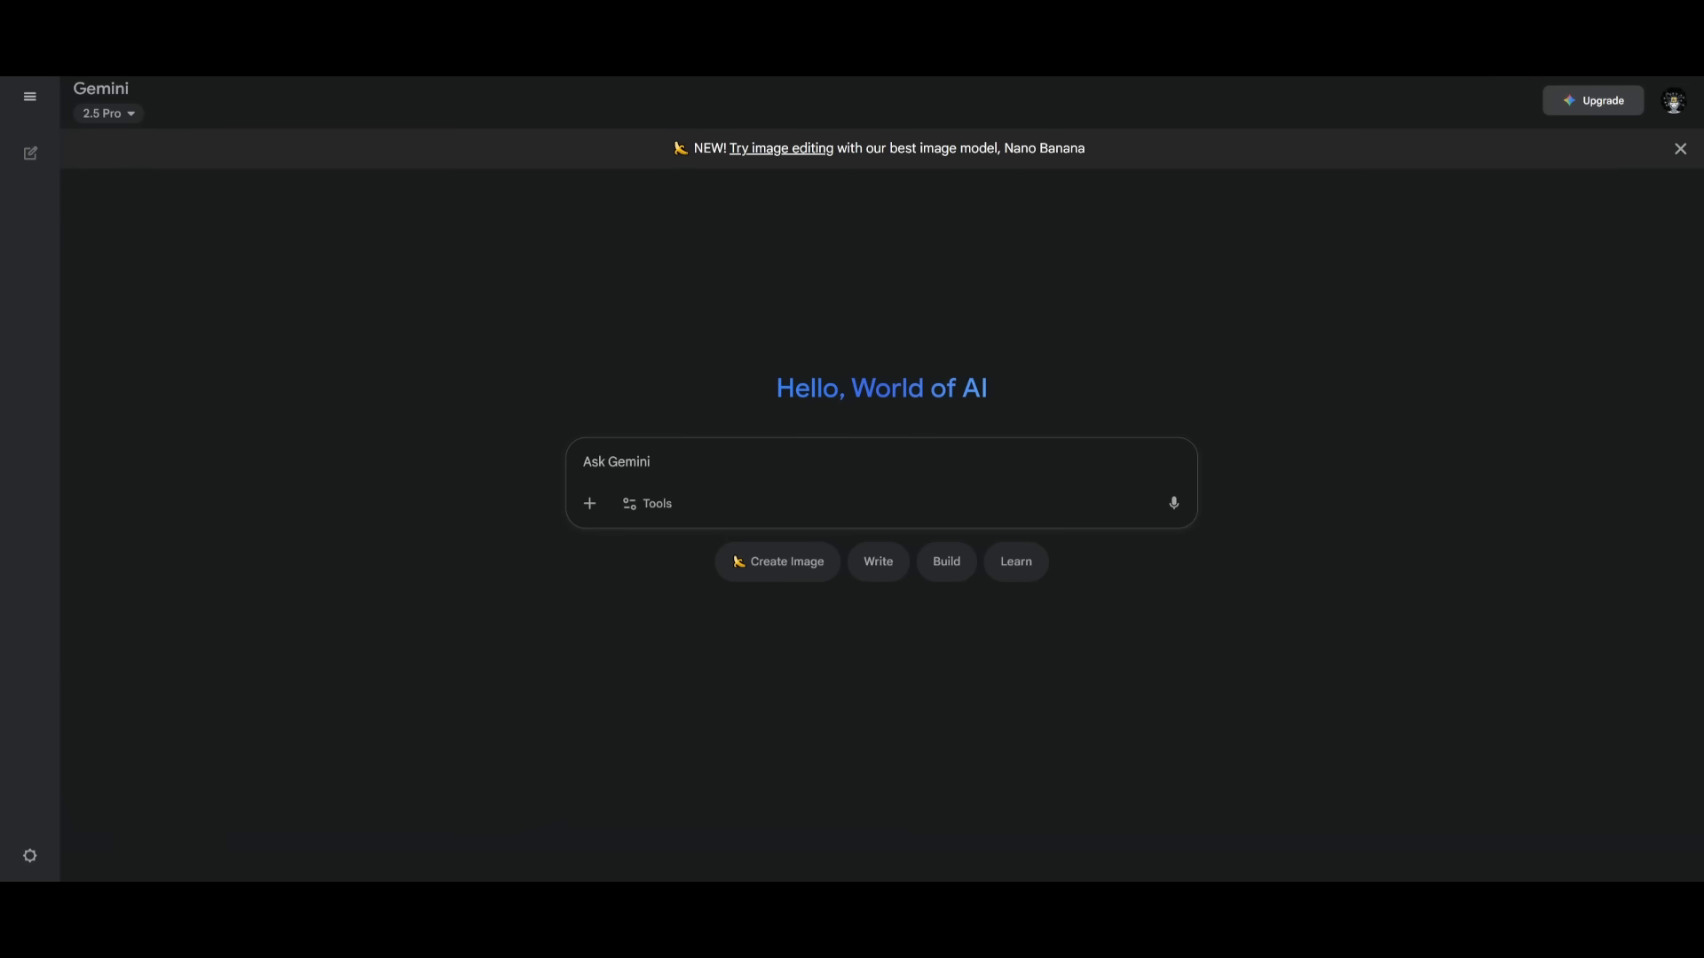
mouse_move(890, 193)
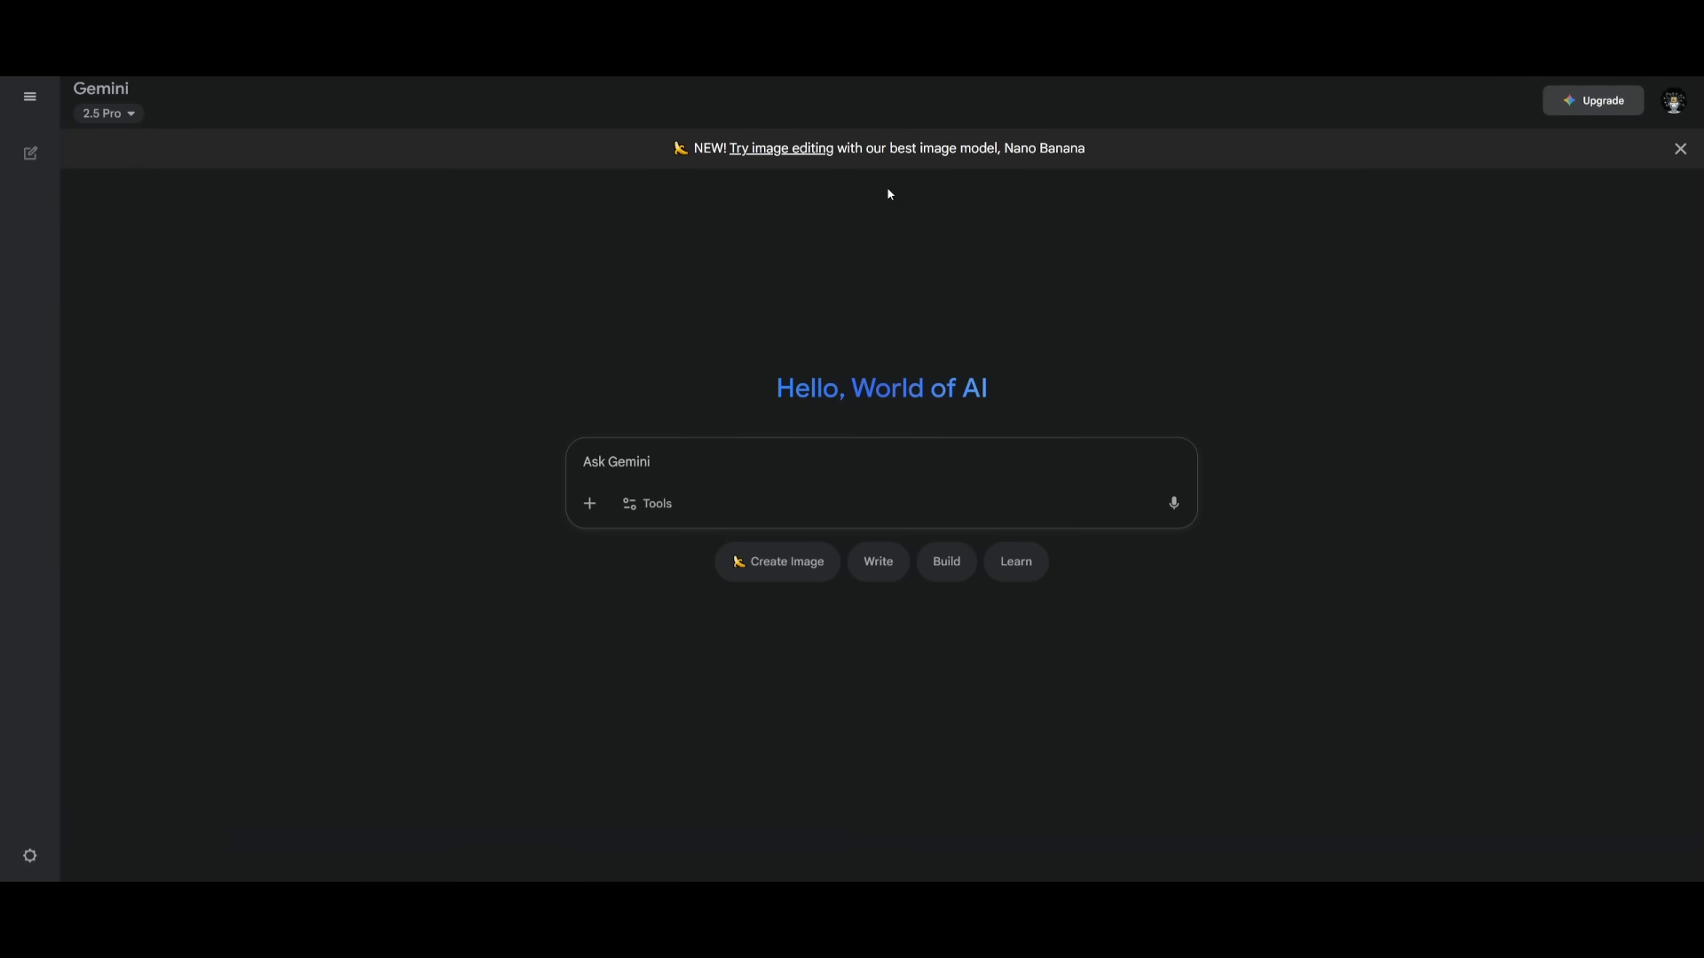
Start a new Canvas build request using the photography portfolio website suggestion
left_click(630, 461)
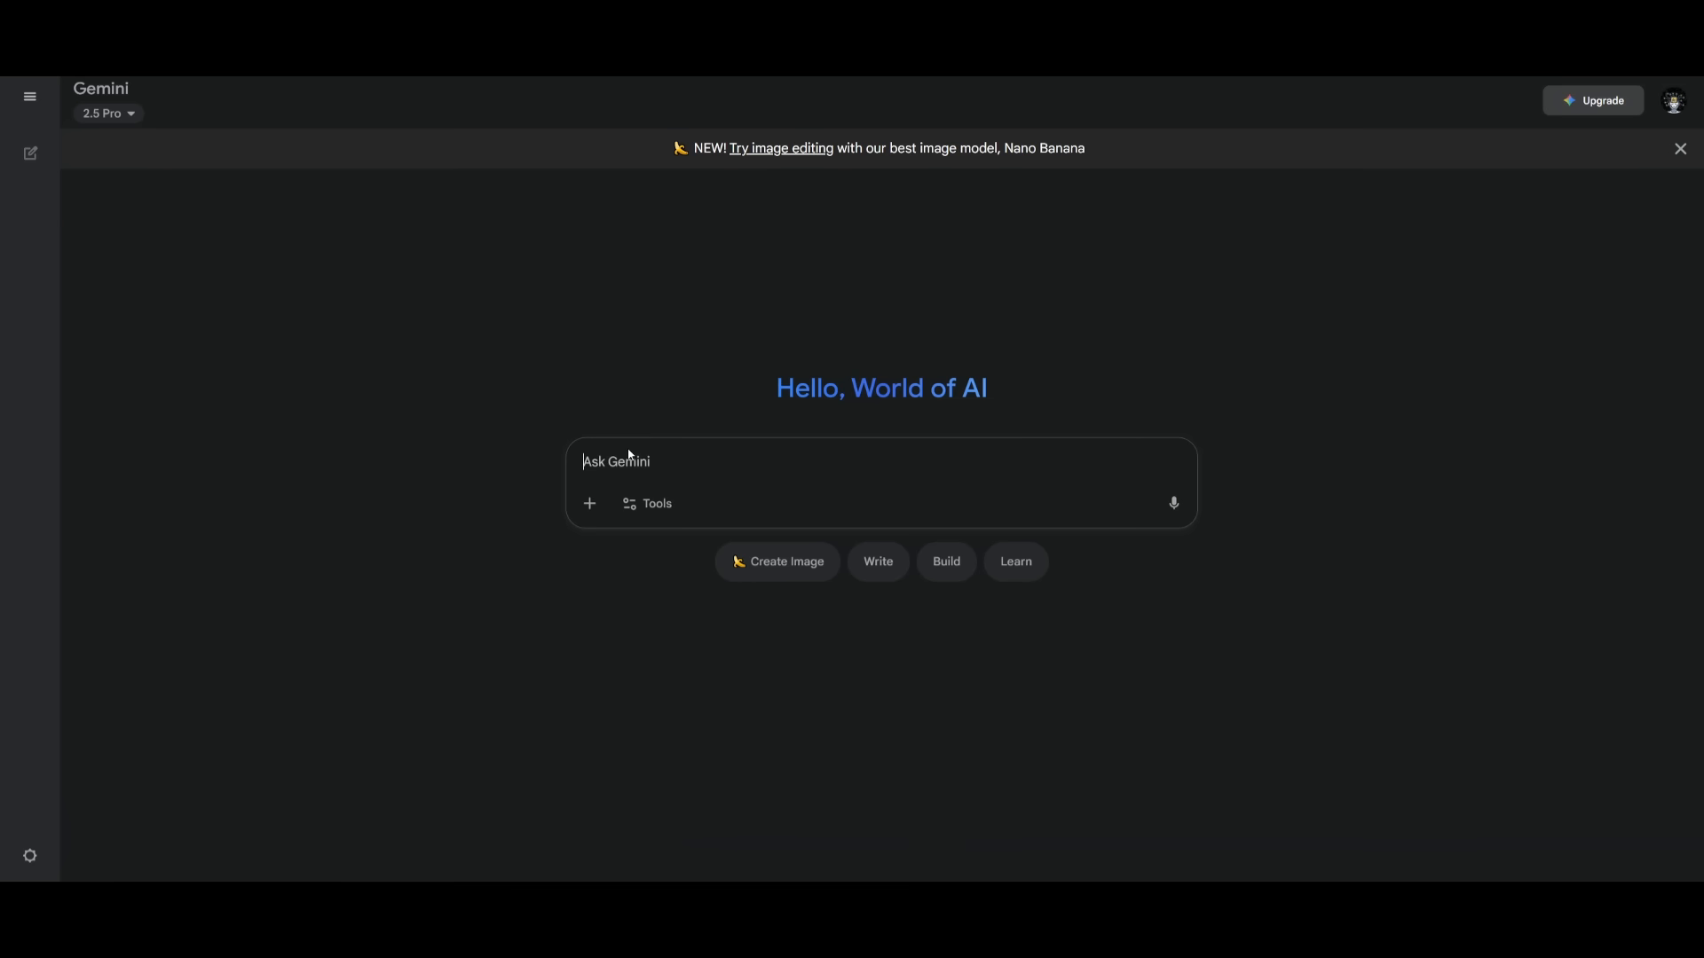
mouse_move(600, 422)
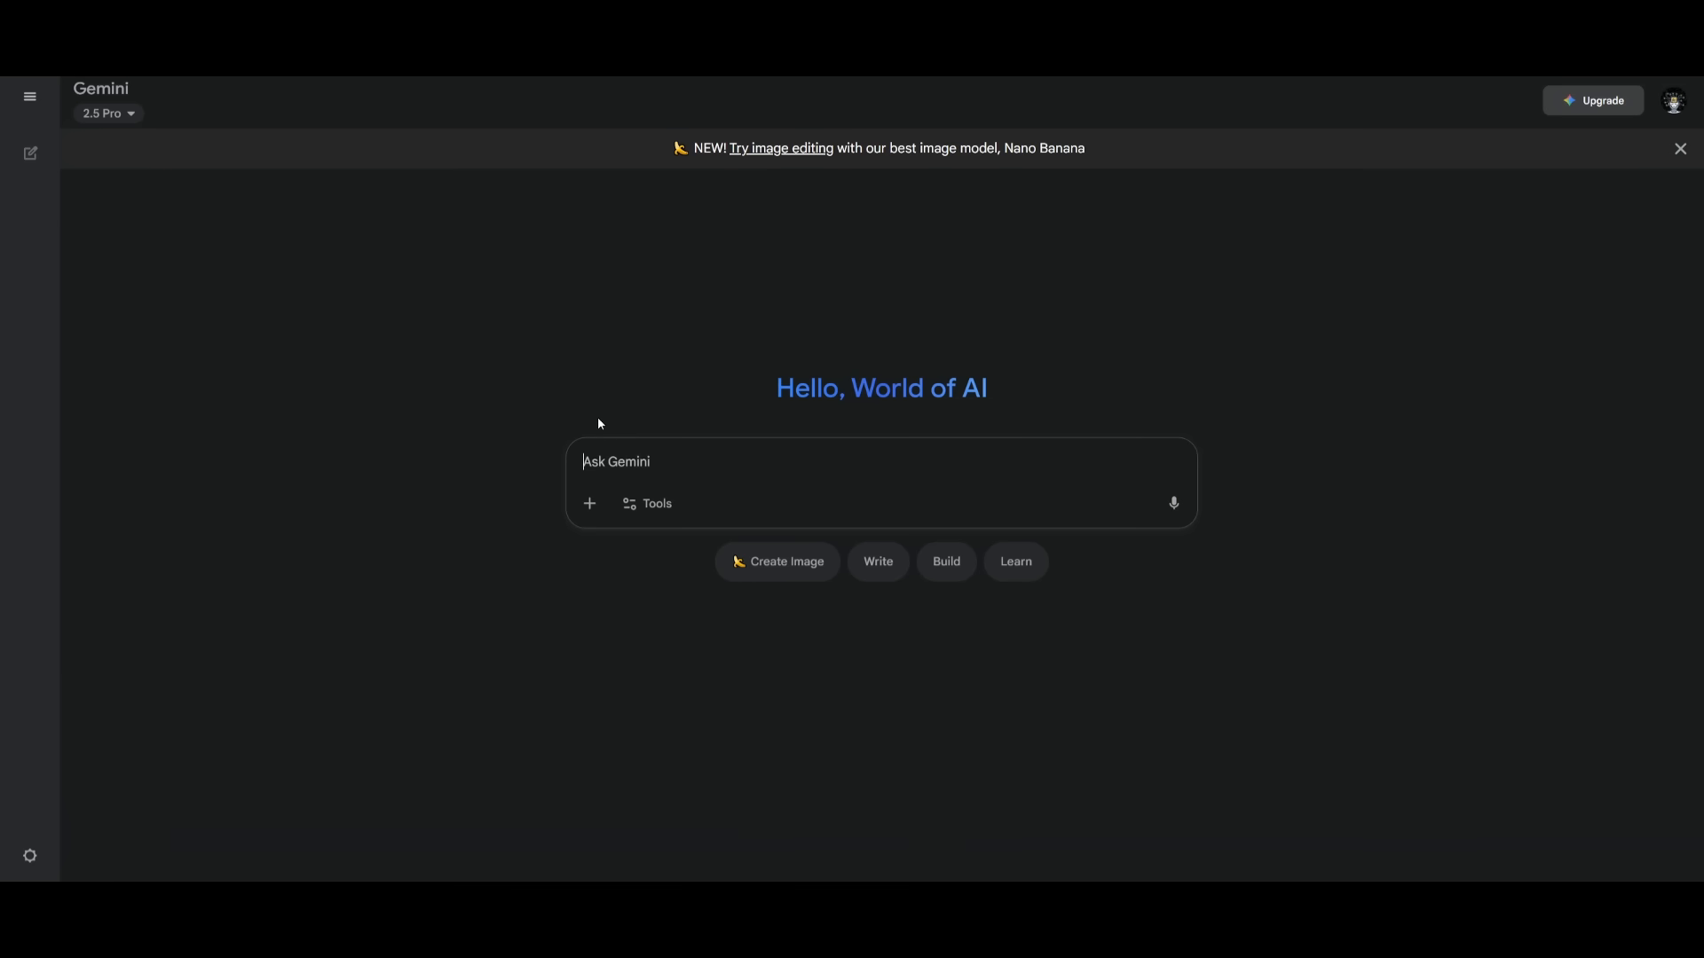
mouse_move(685, 529)
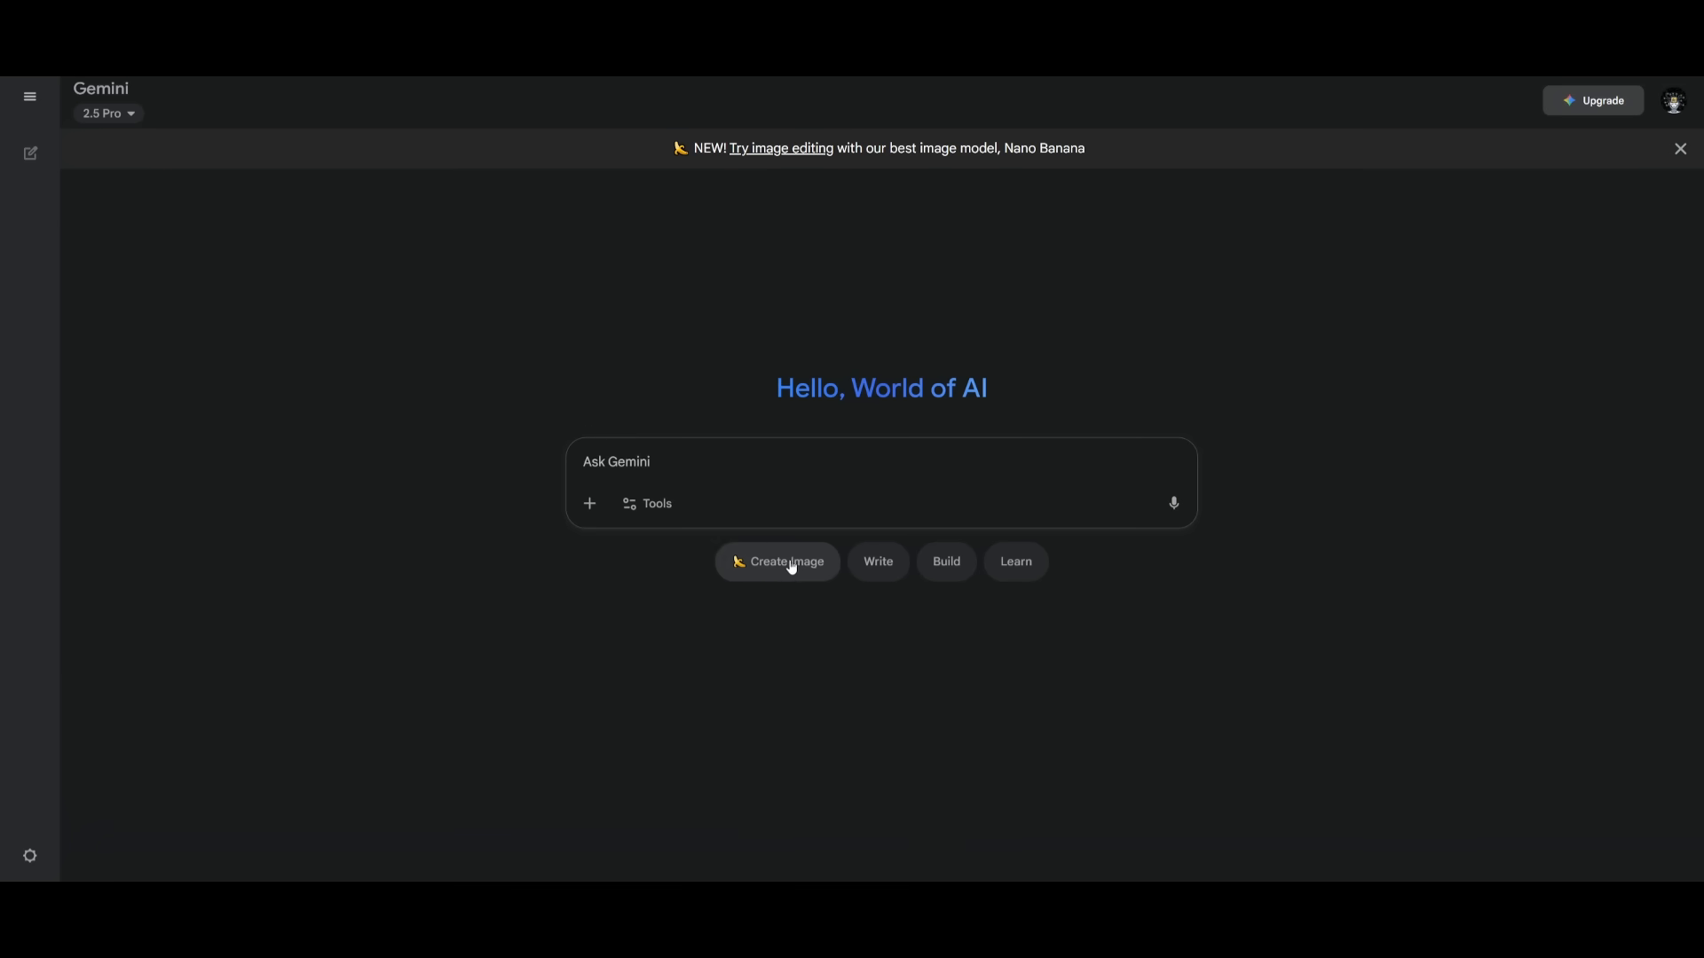
mouse_move(827, 547)
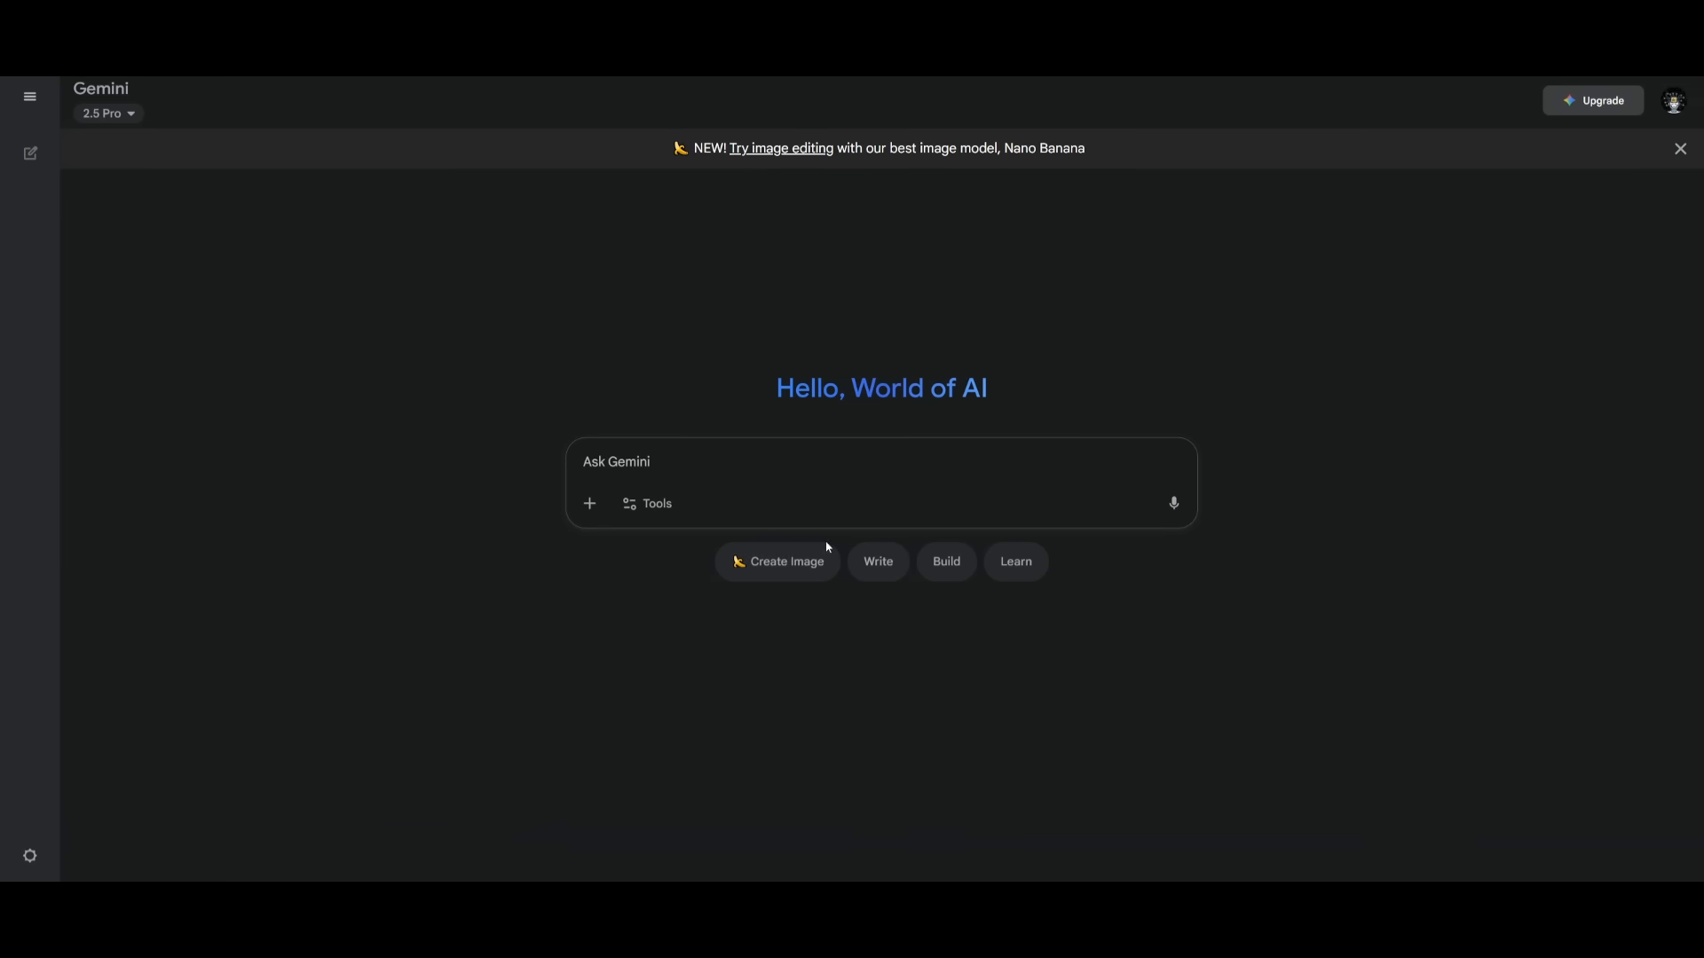
left_click(946, 561)
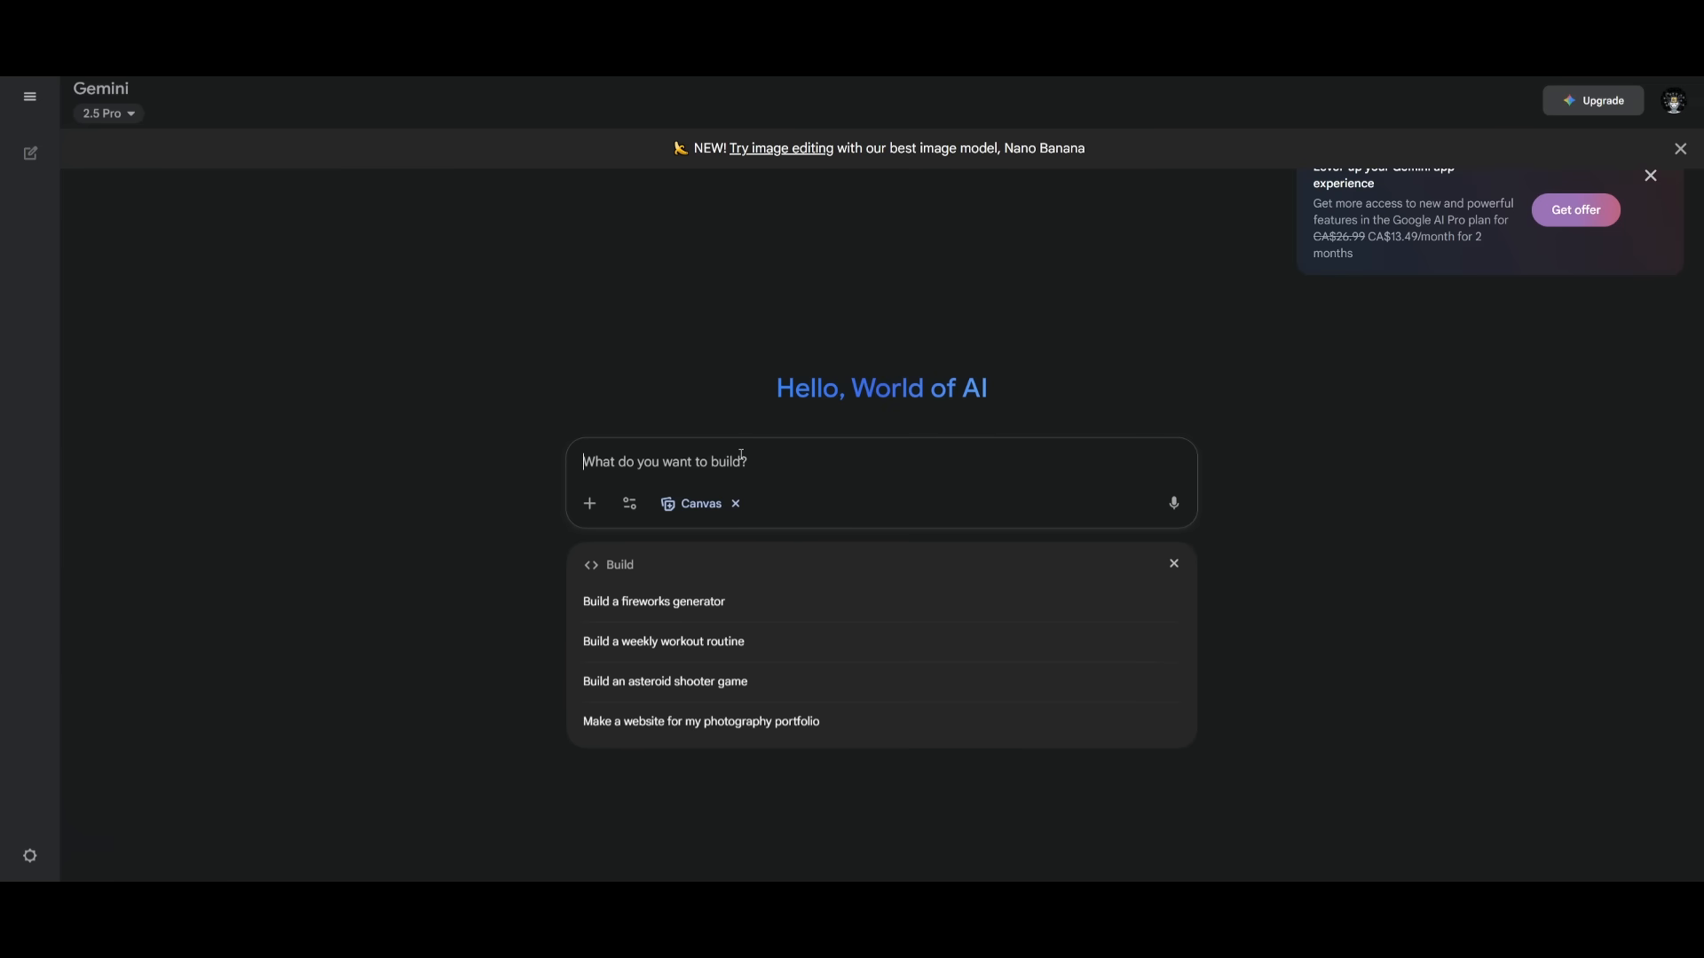
mouse_move(816, 751)
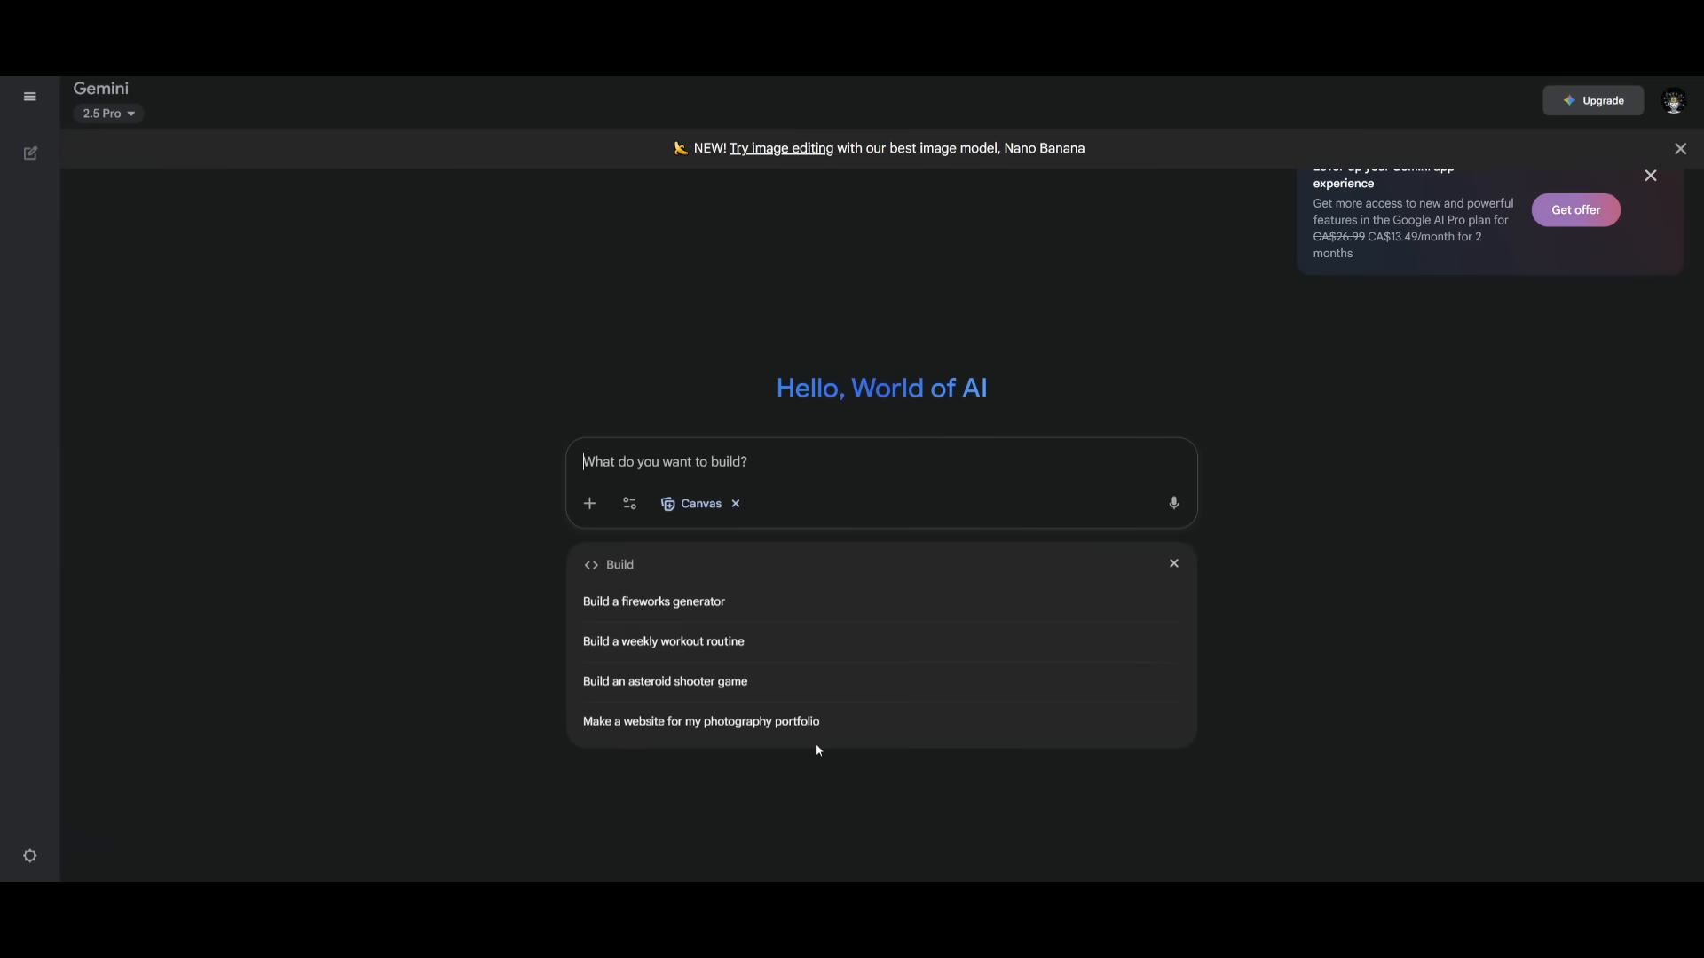
left_click(700, 721)
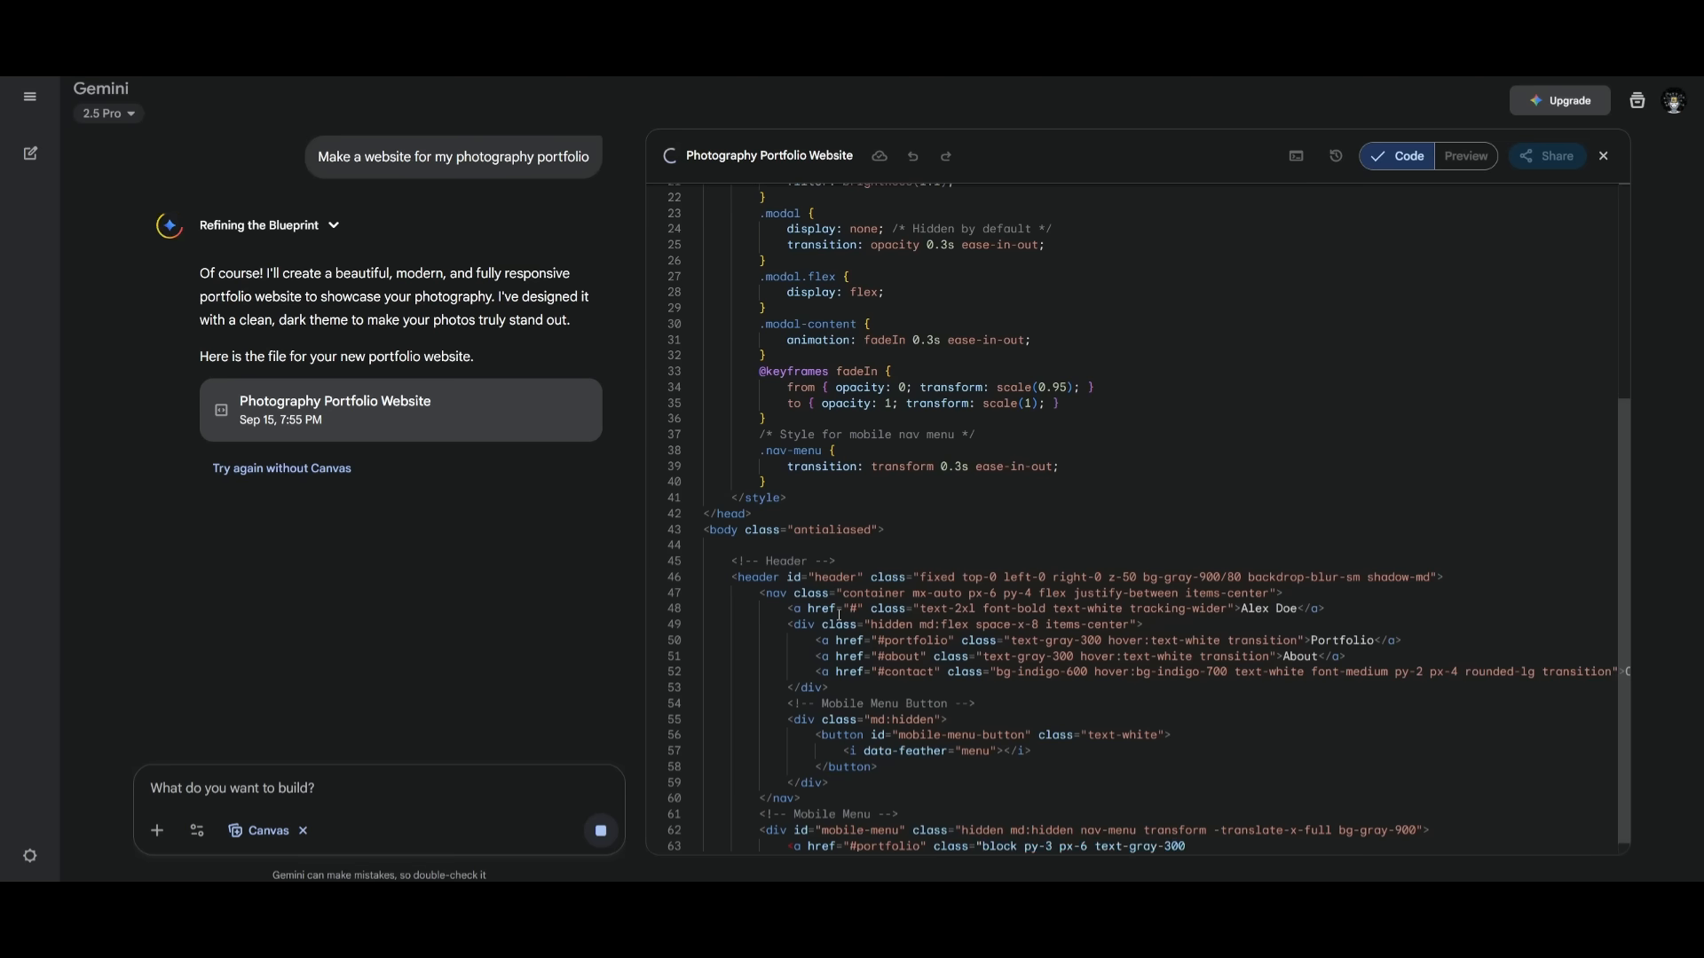
View the finished Photography Portfolio Website as a live rendered preview
scroll("down", 3)
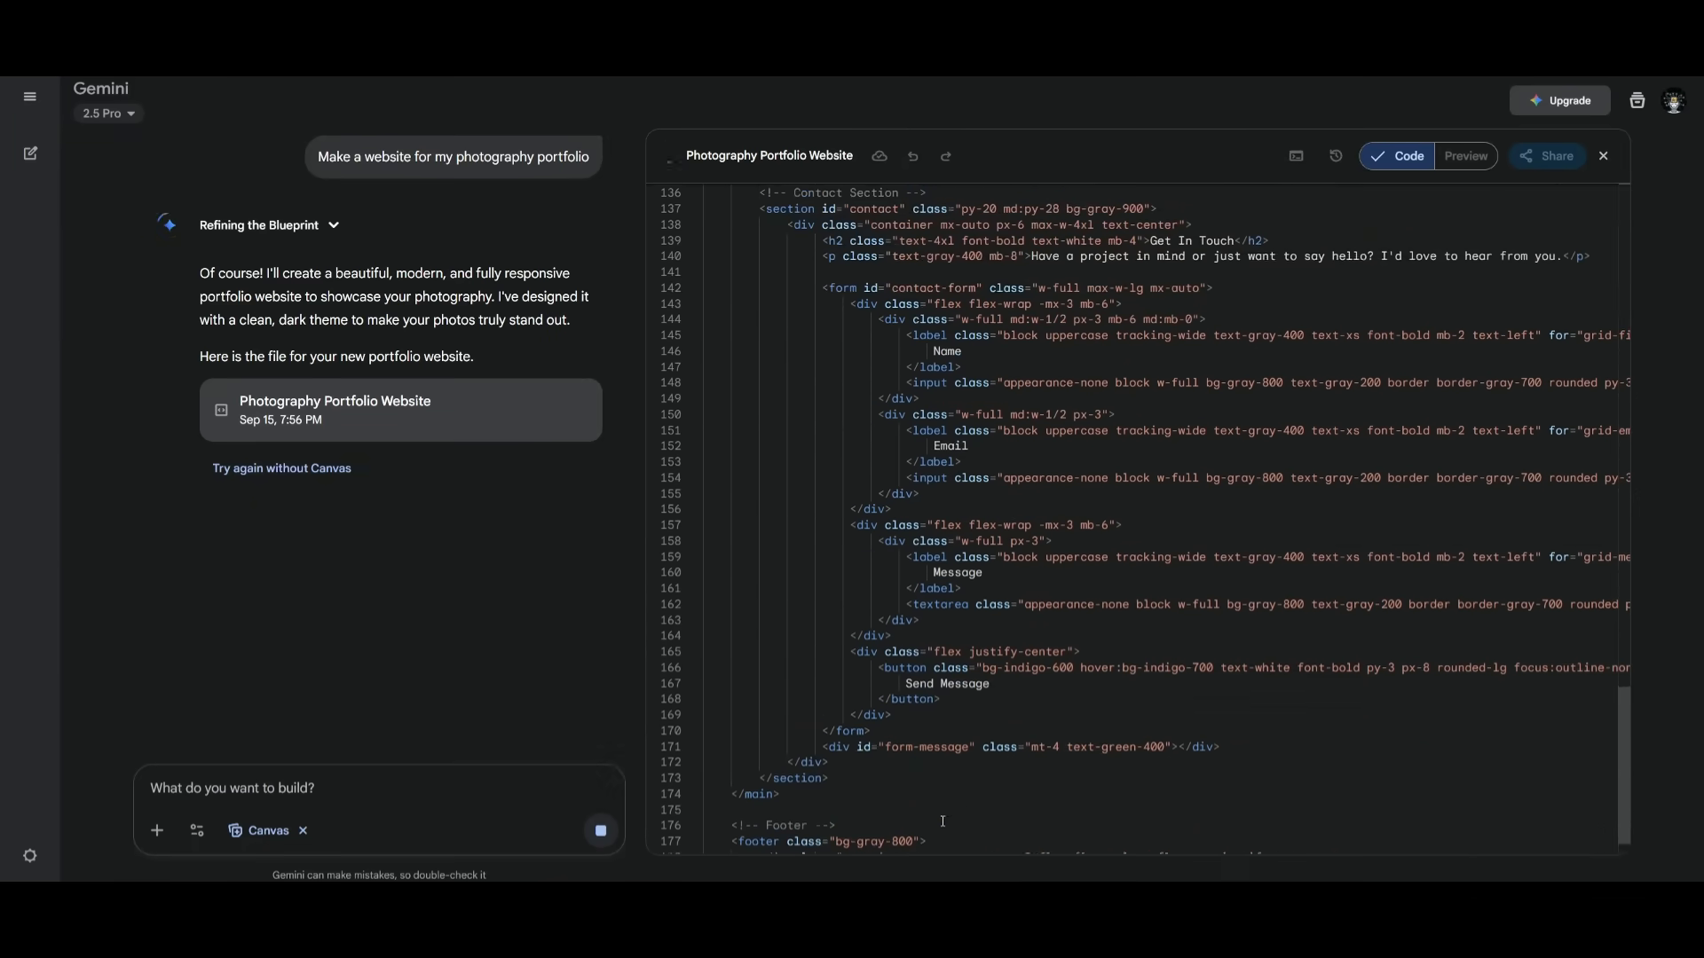
left_click(1466, 157)
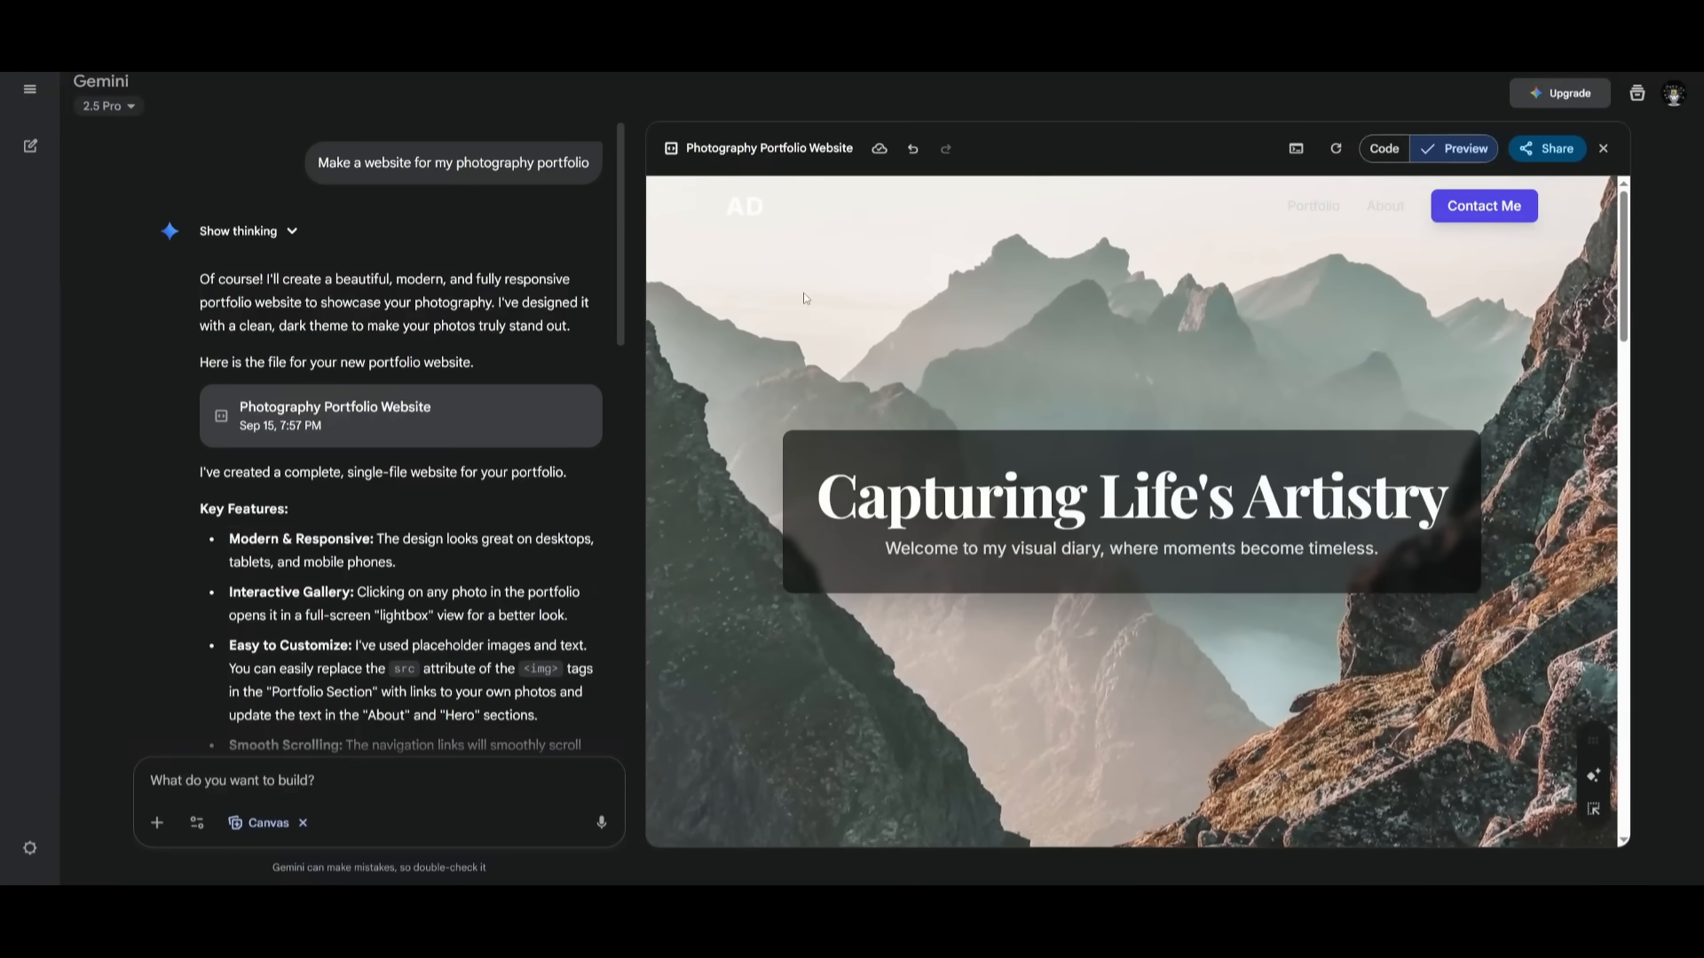
scroll("down", 3)
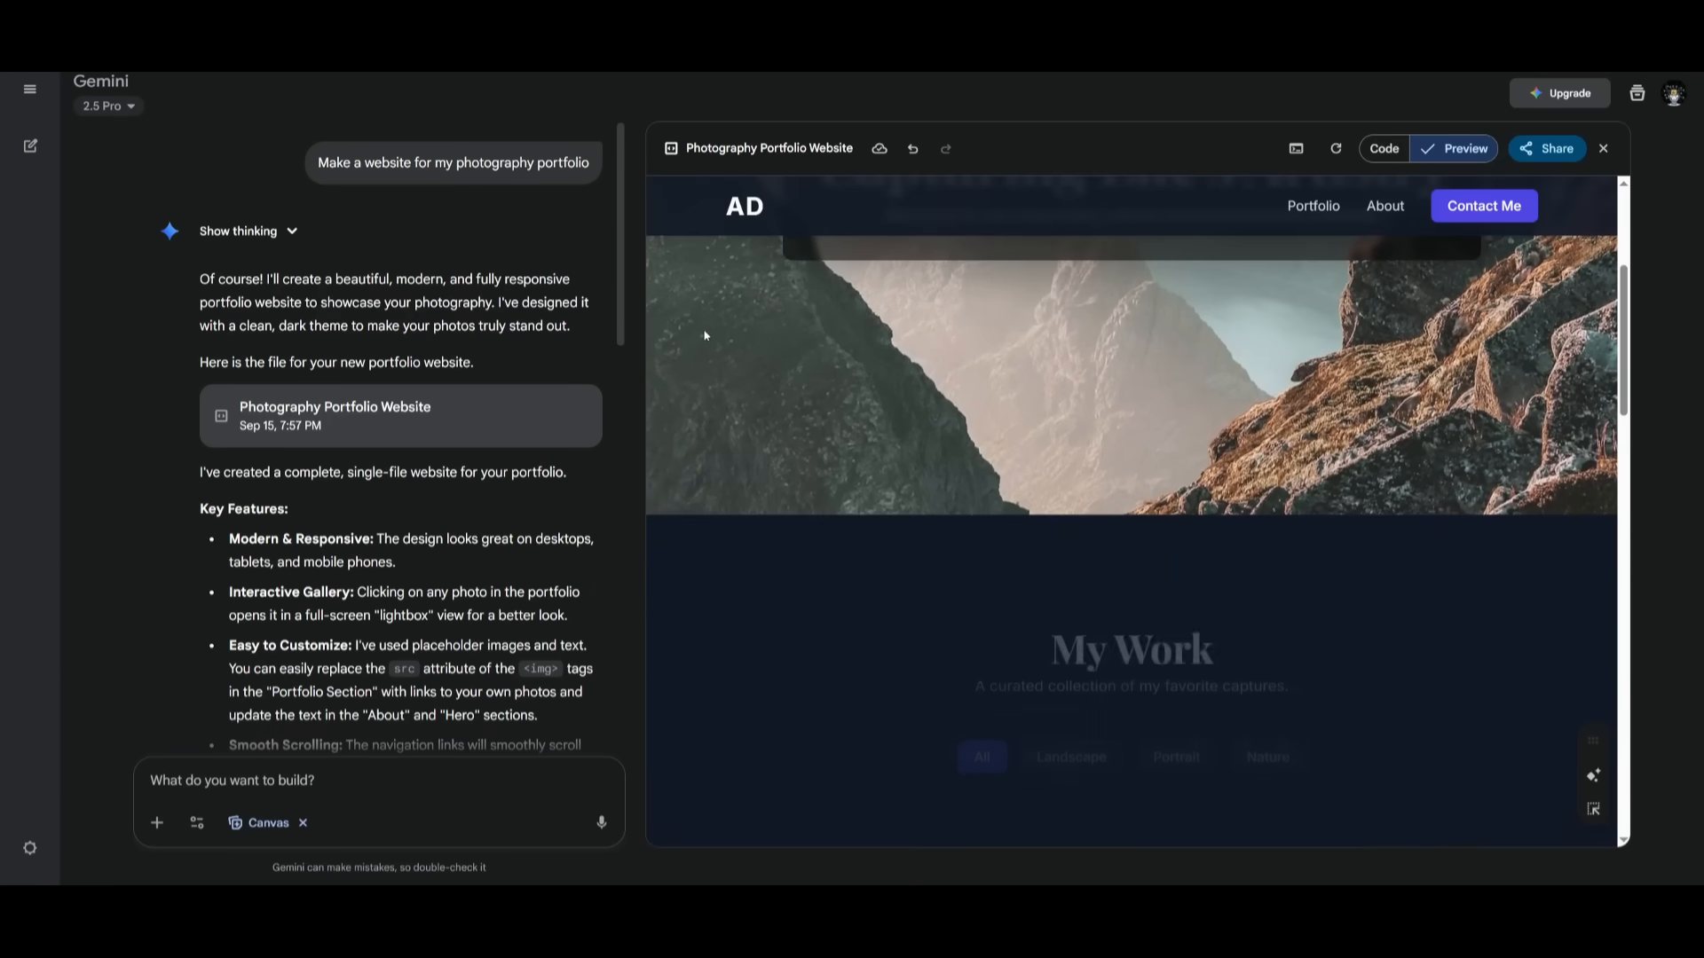
scroll("down", 3)
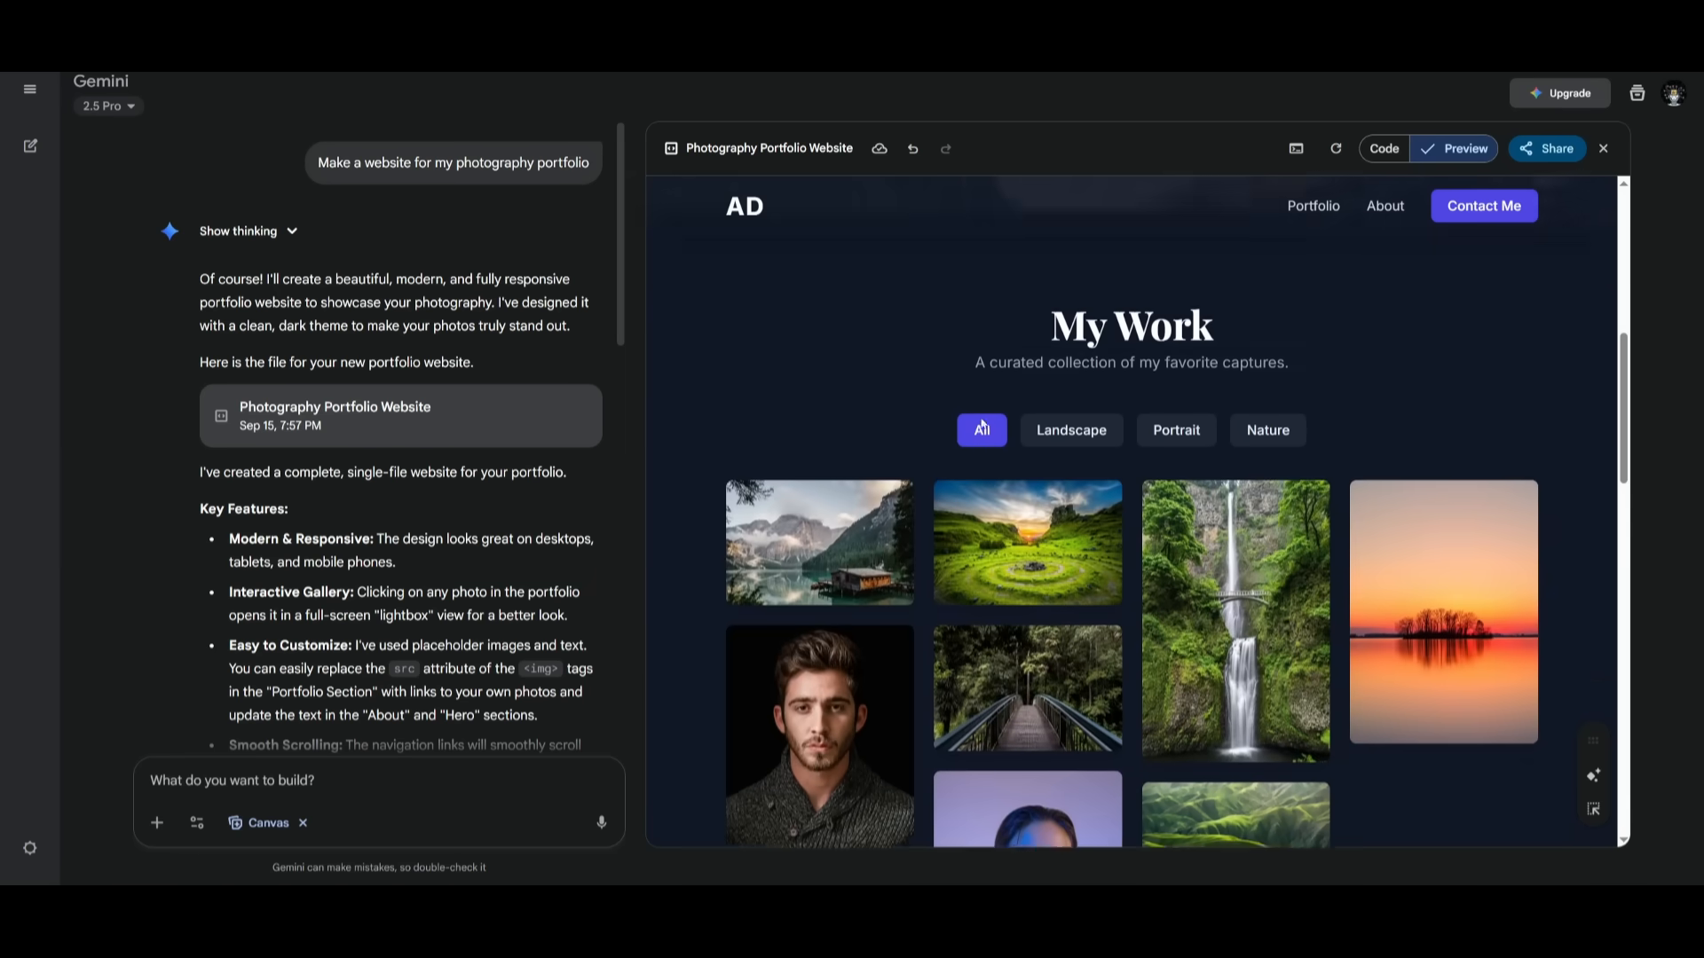
scroll("down", 3)
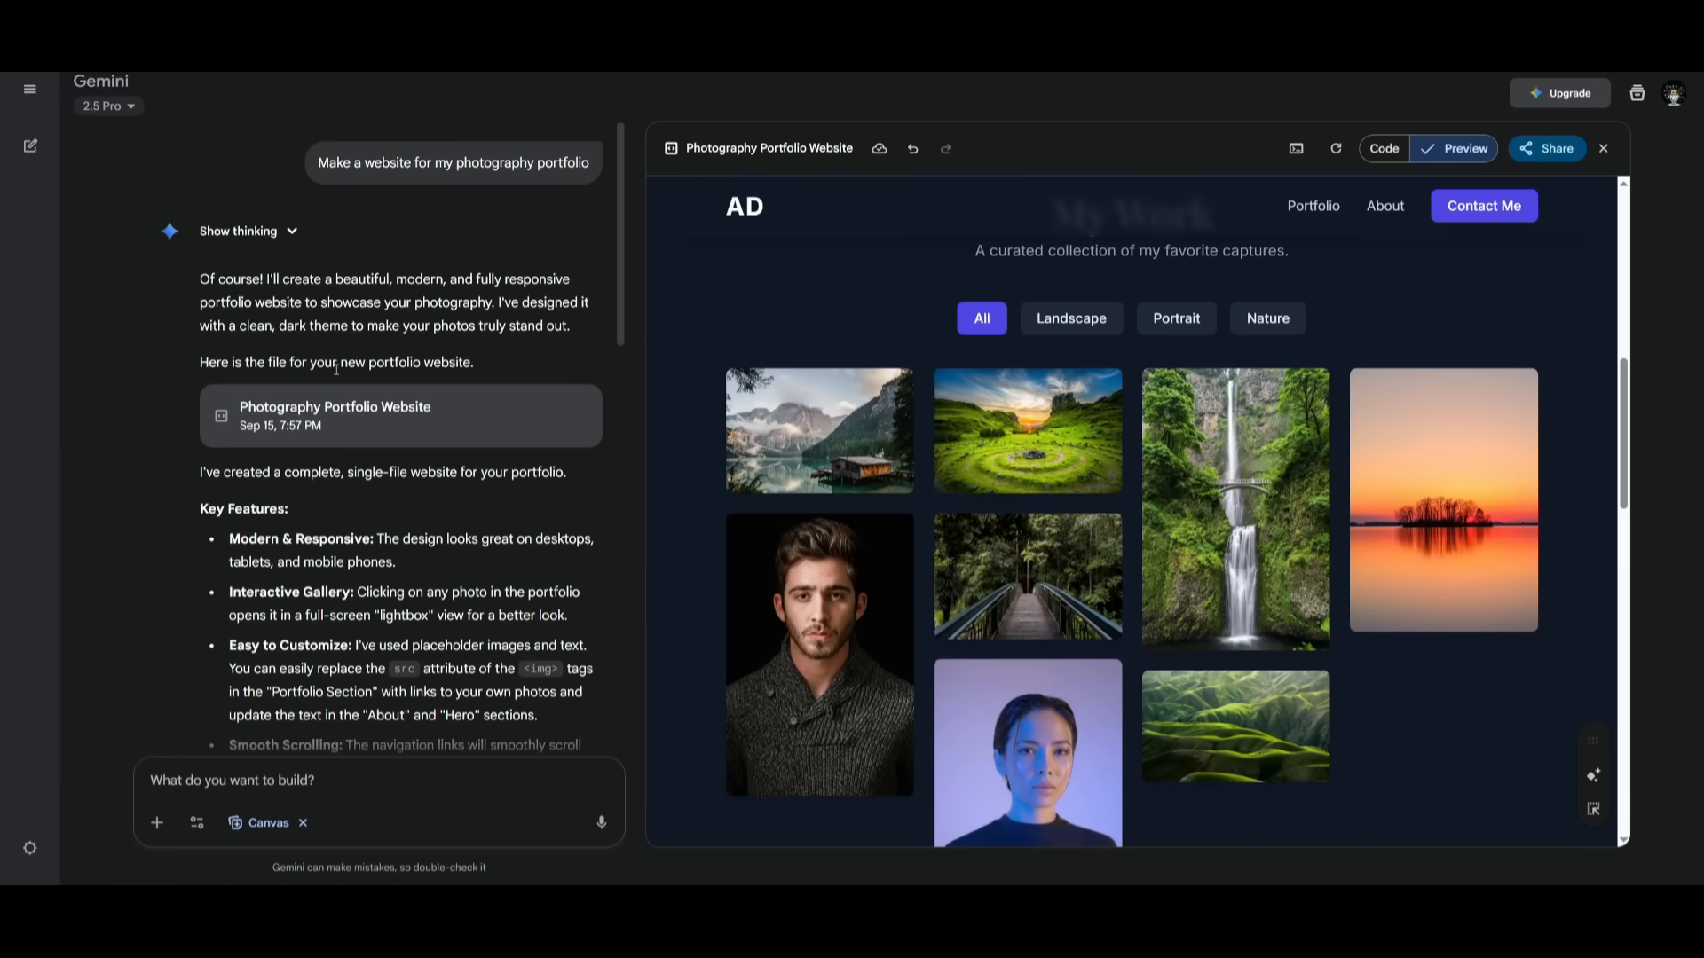
mouse_move(1002, 409)
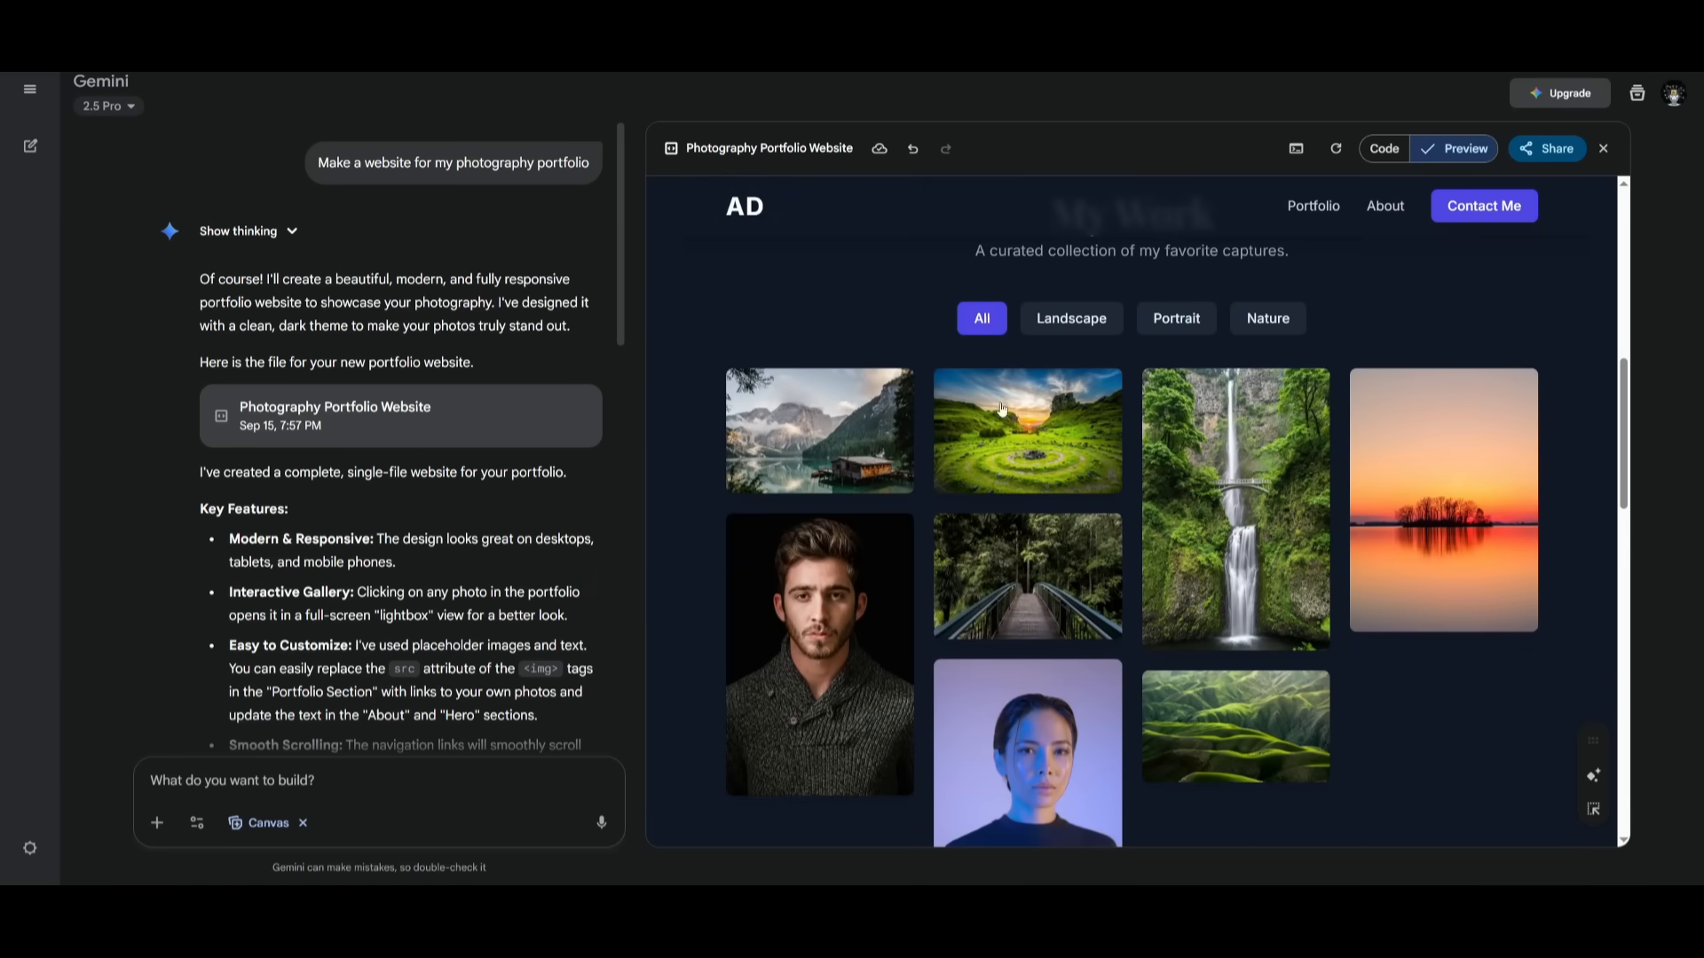
left_click(1072, 318)
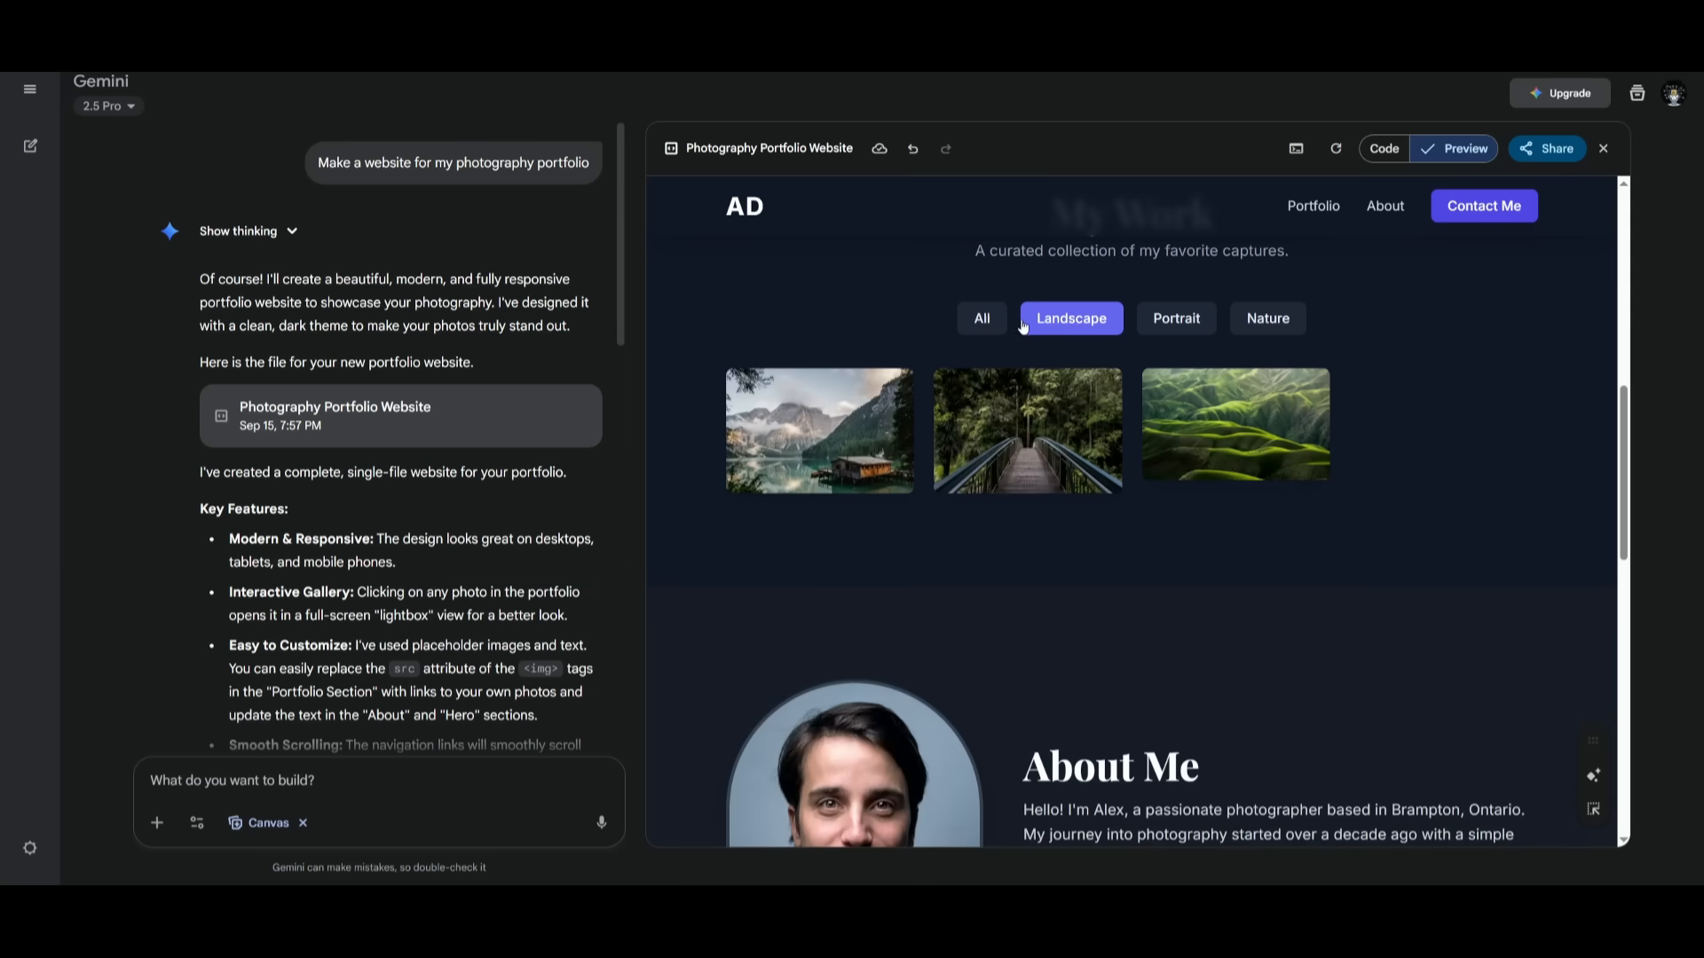
left_click(982, 317)
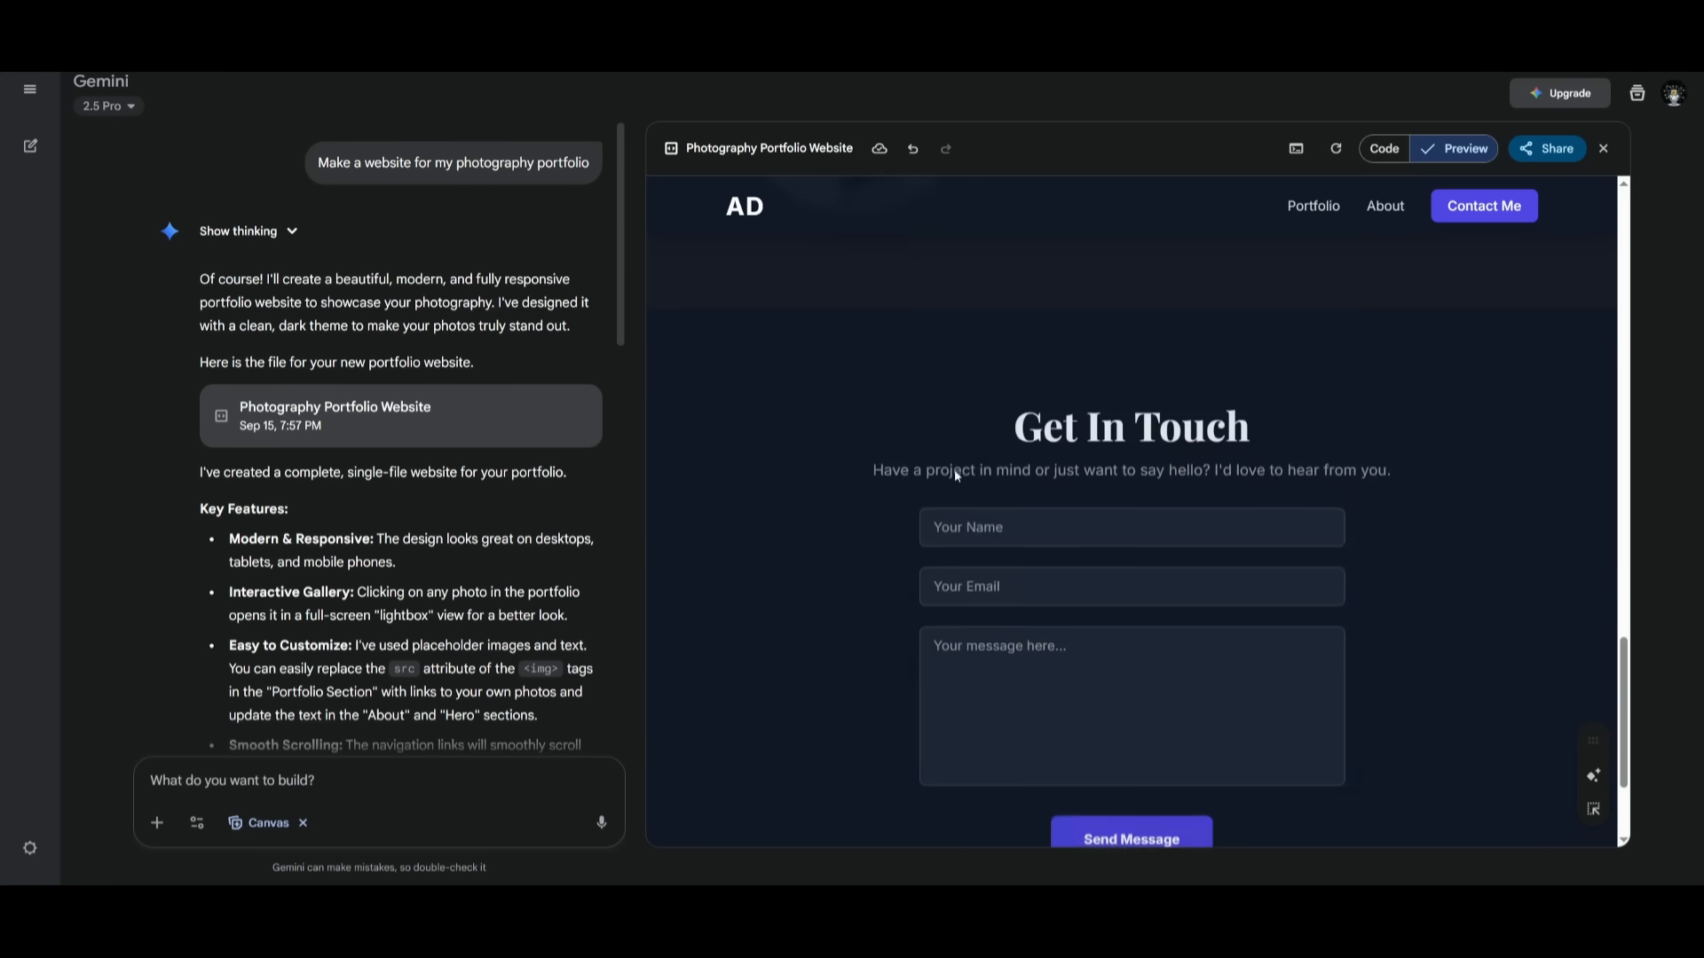
scroll("down", 3)
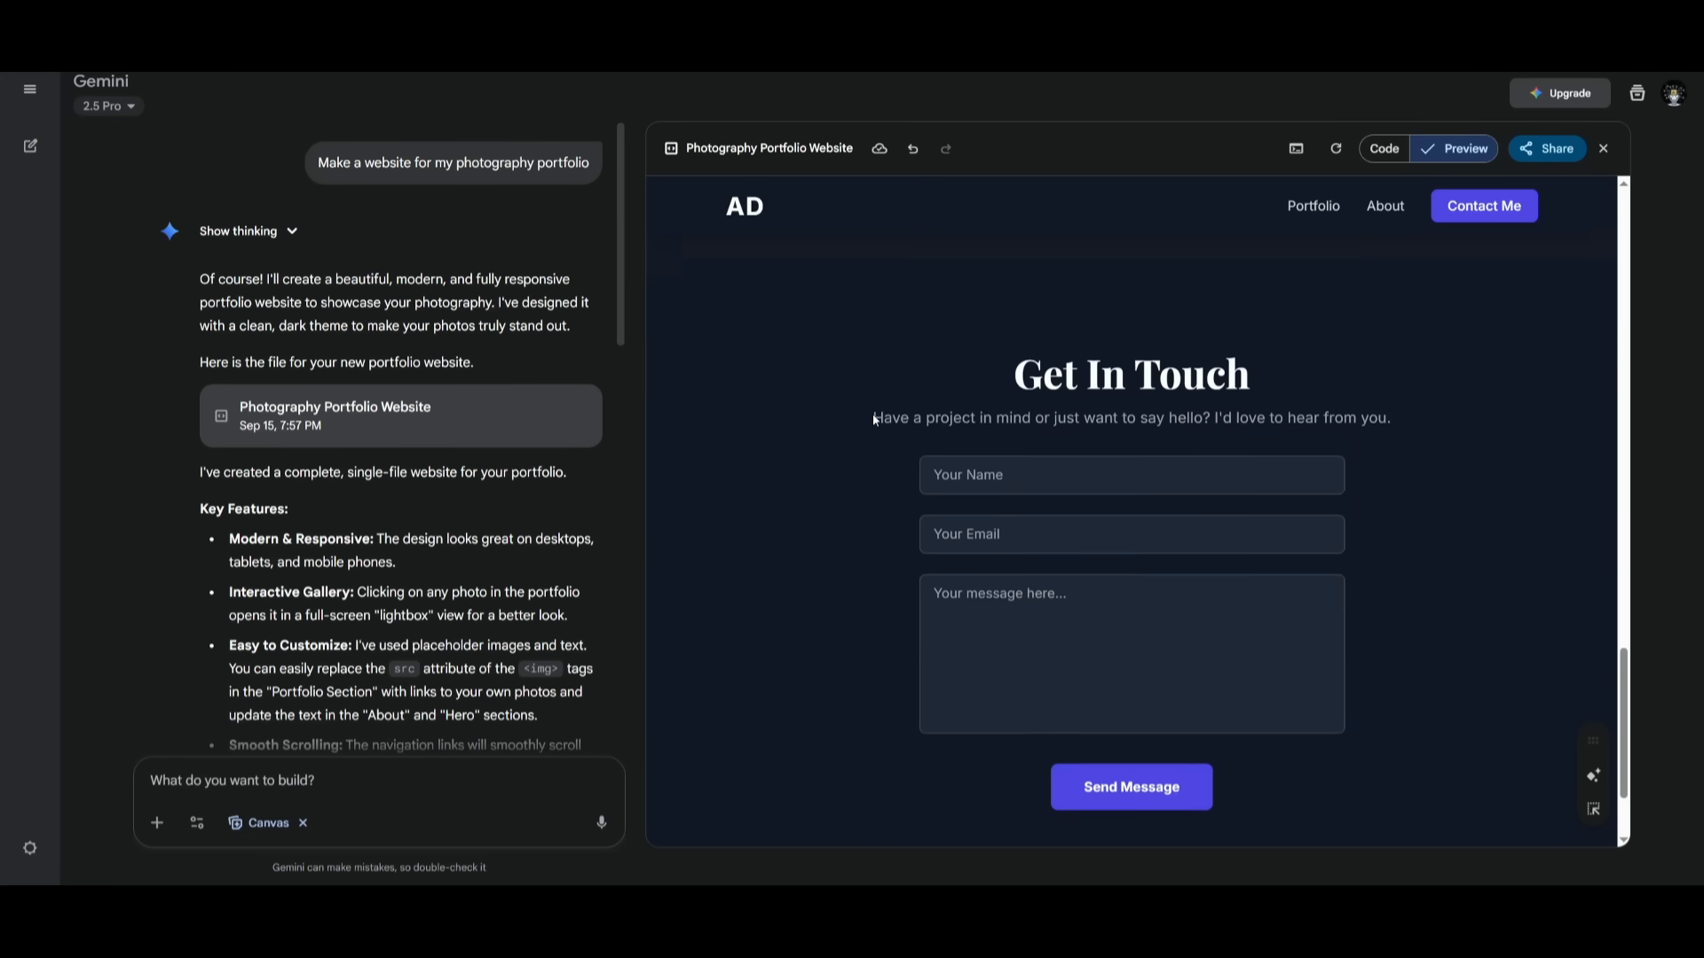
scroll("up", 3)
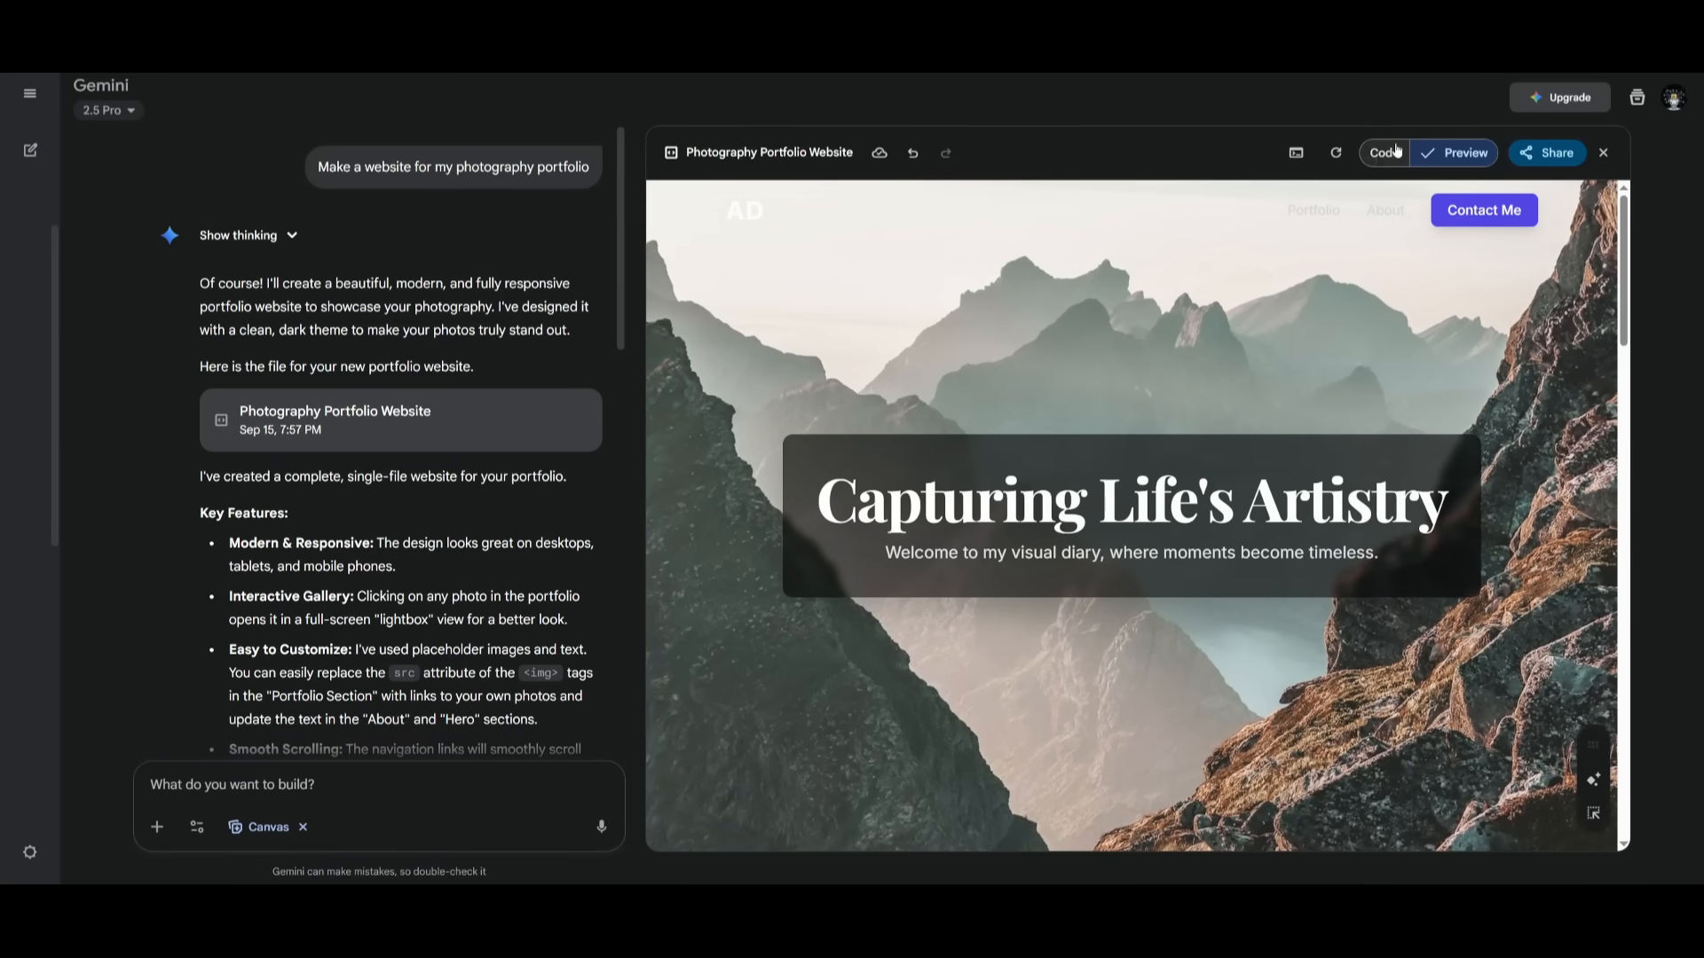
left_click(1383, 152)
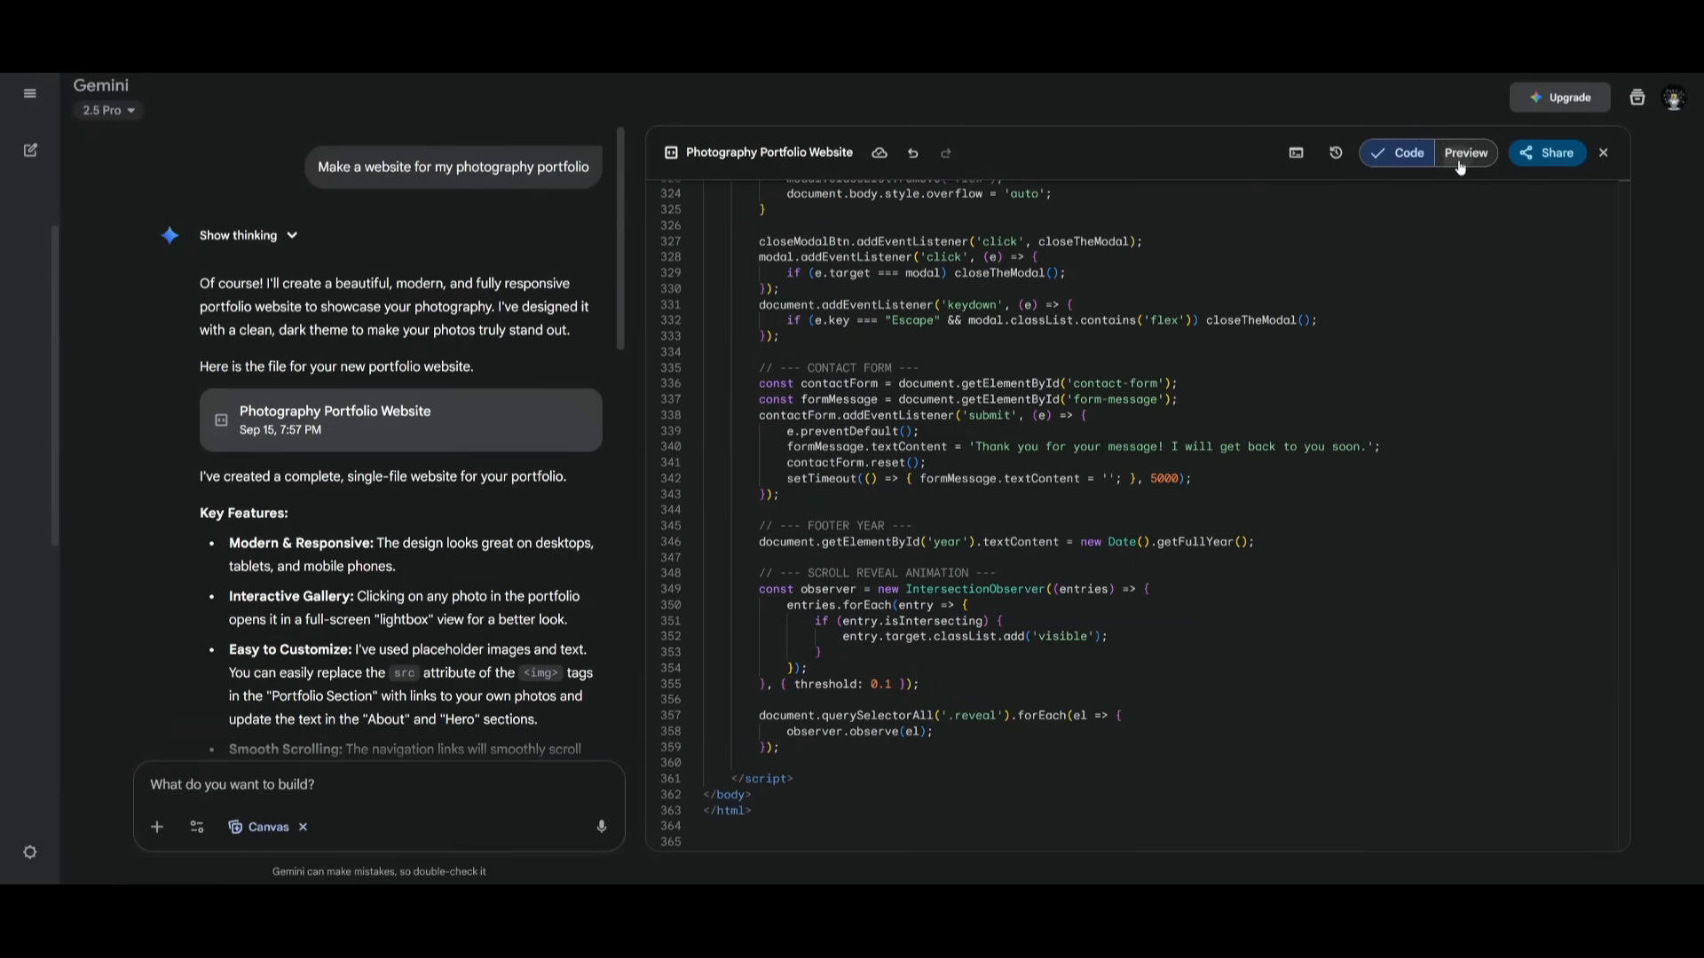
left_click(1466, 153)
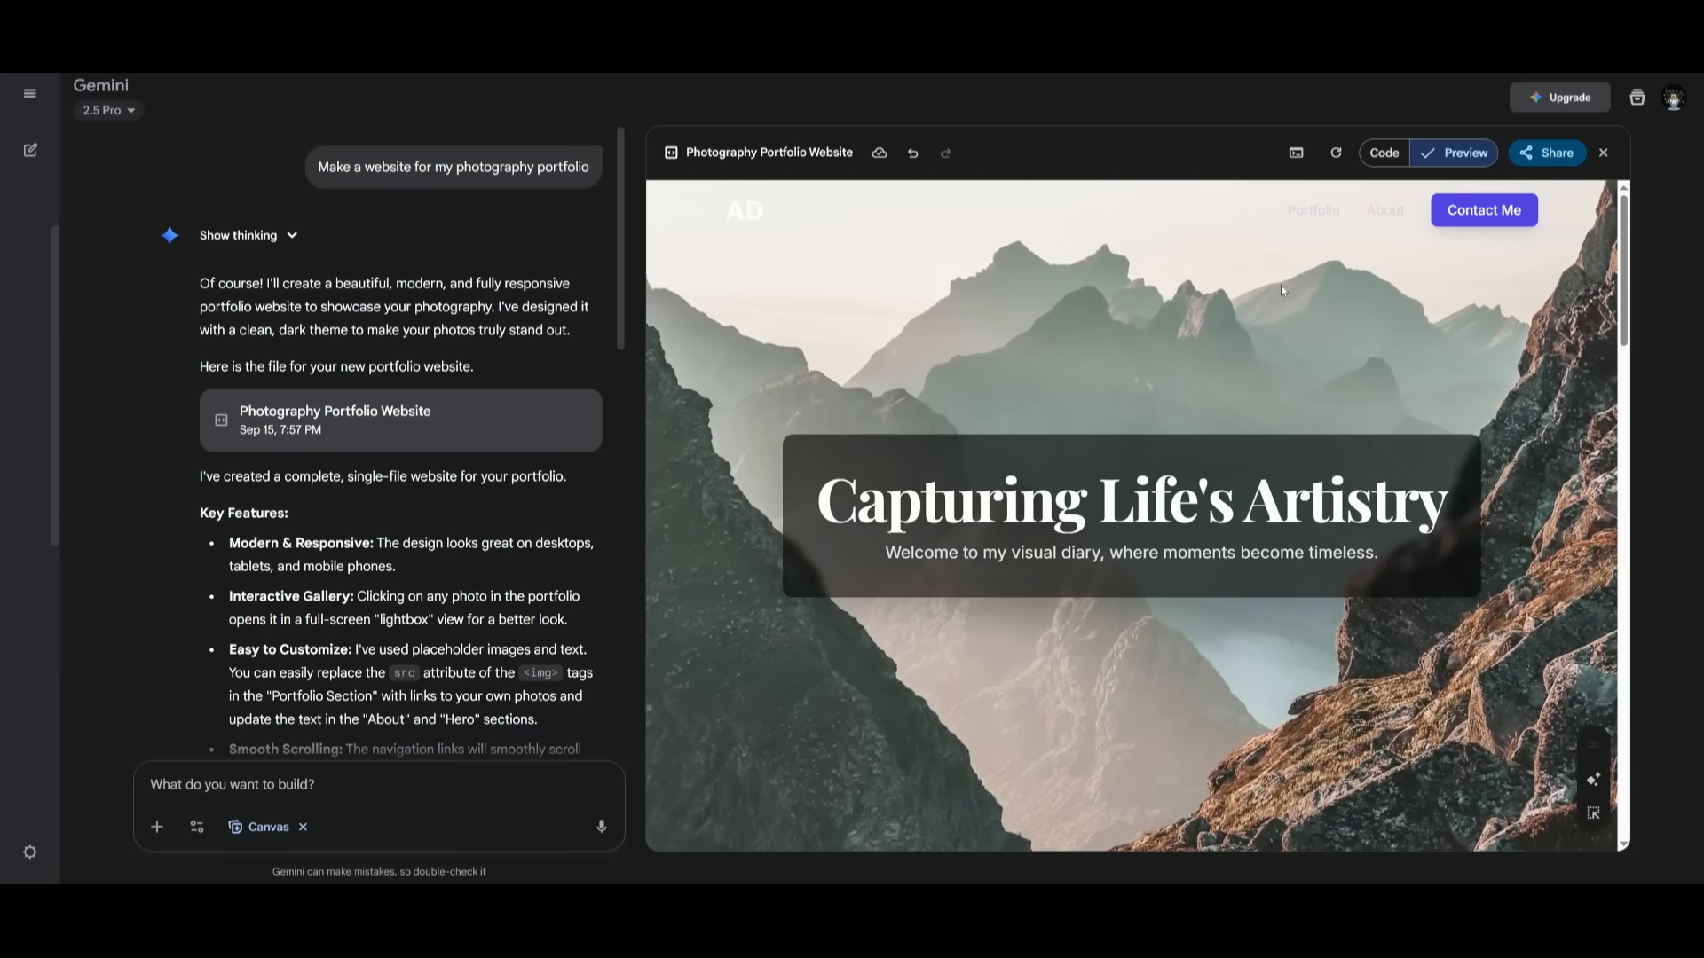
scroll("down", 3)
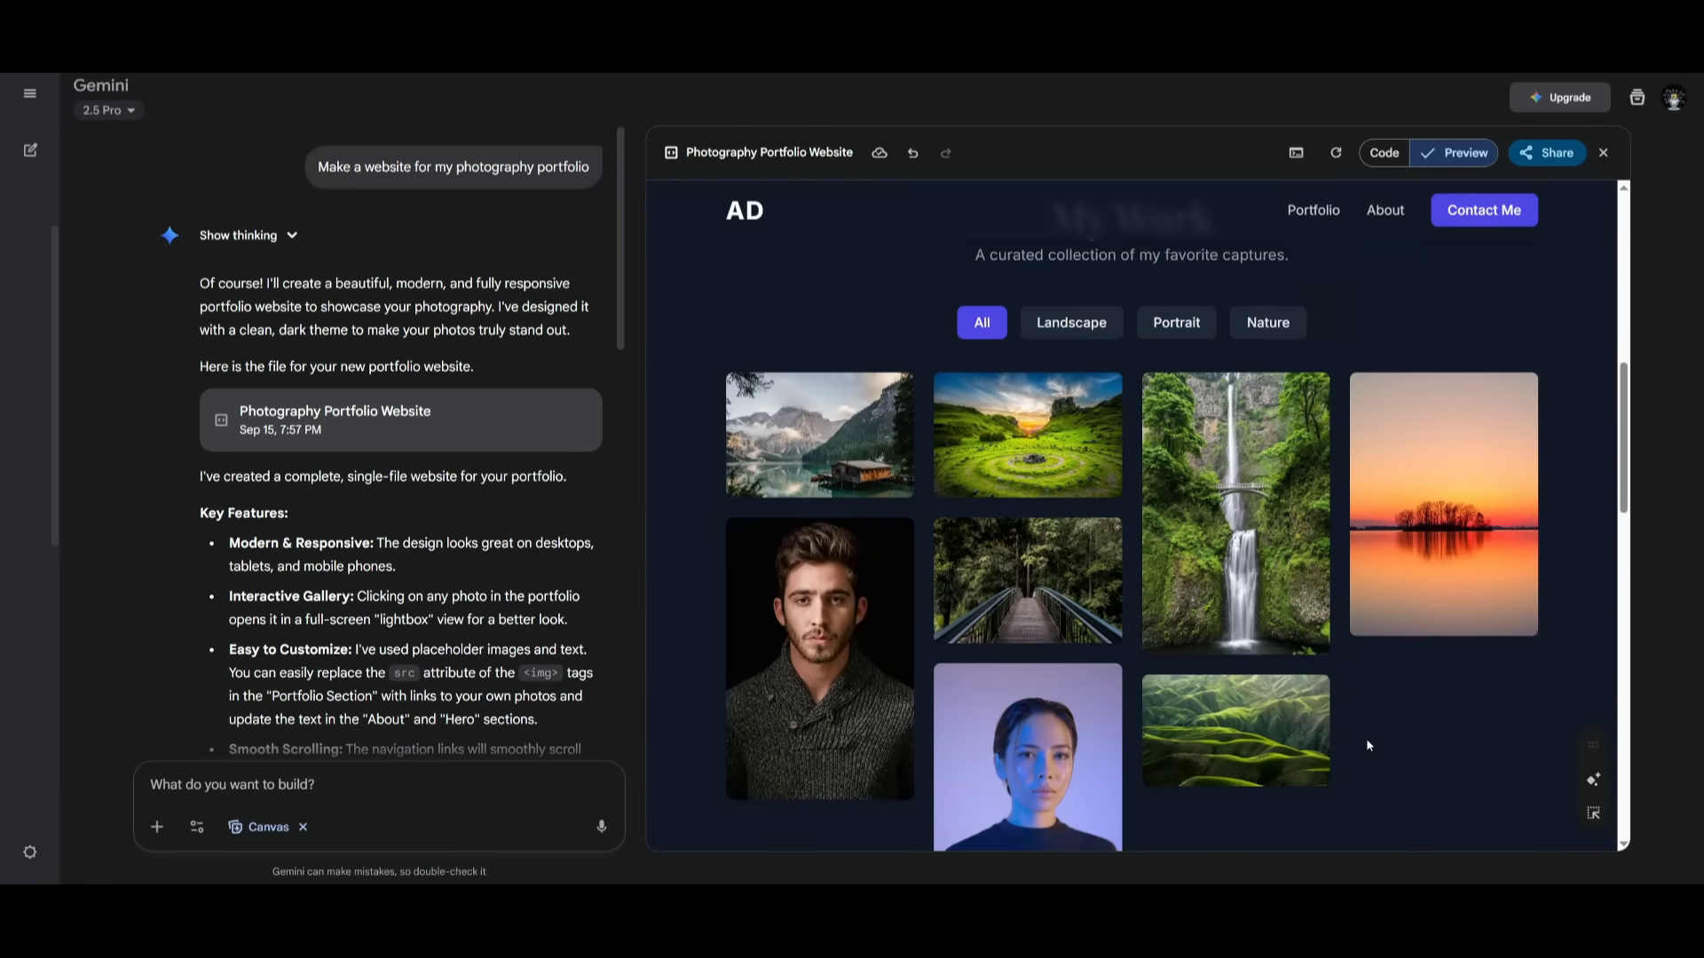
mouse_move(1575, 726)
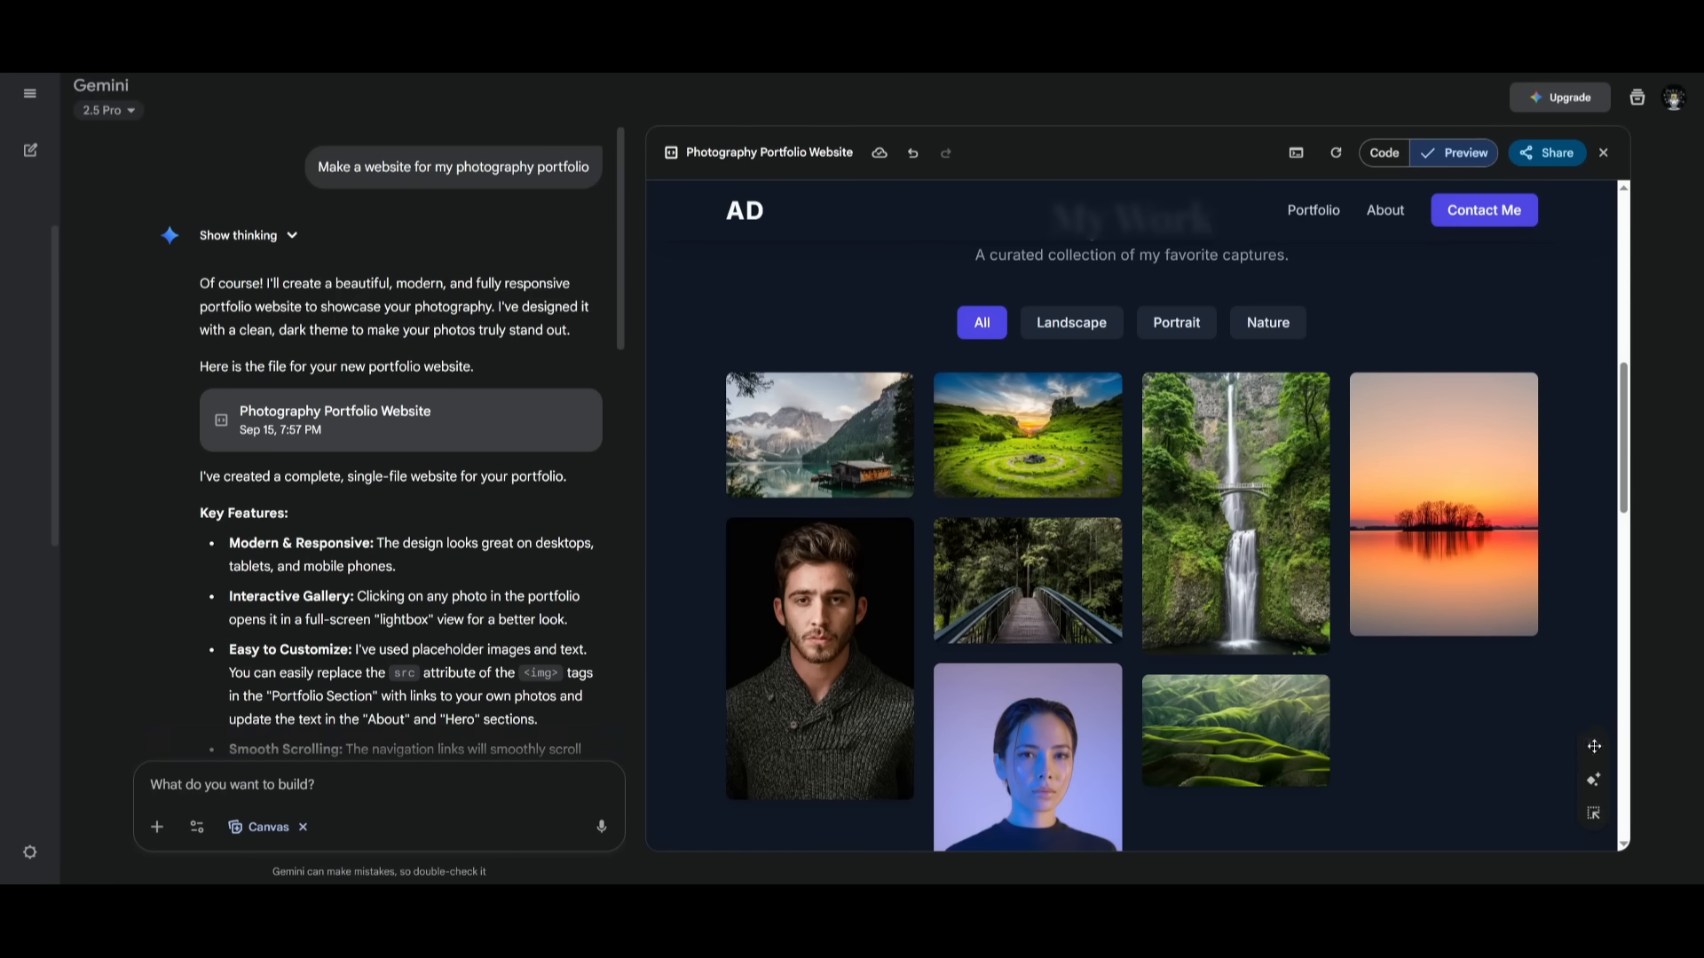
mouse_move(1593, 781)
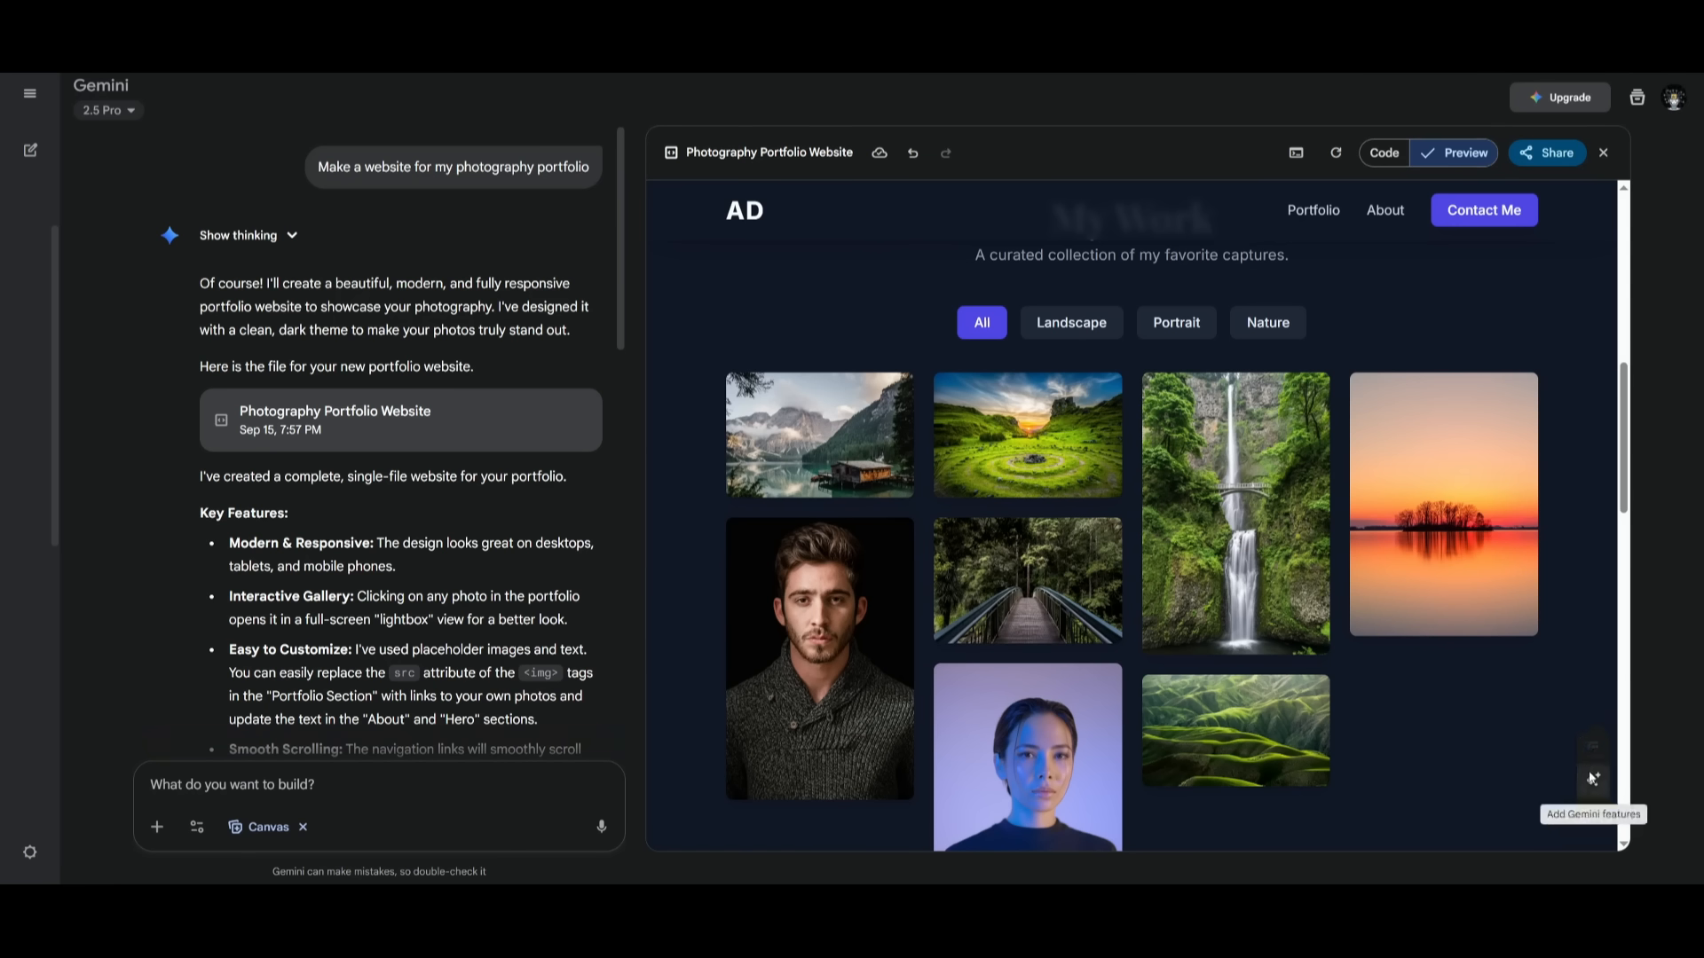
Scroll the canvas while Gemini adds the AI Bio Generator and Art Director Feedback features
scroll("down", 3)
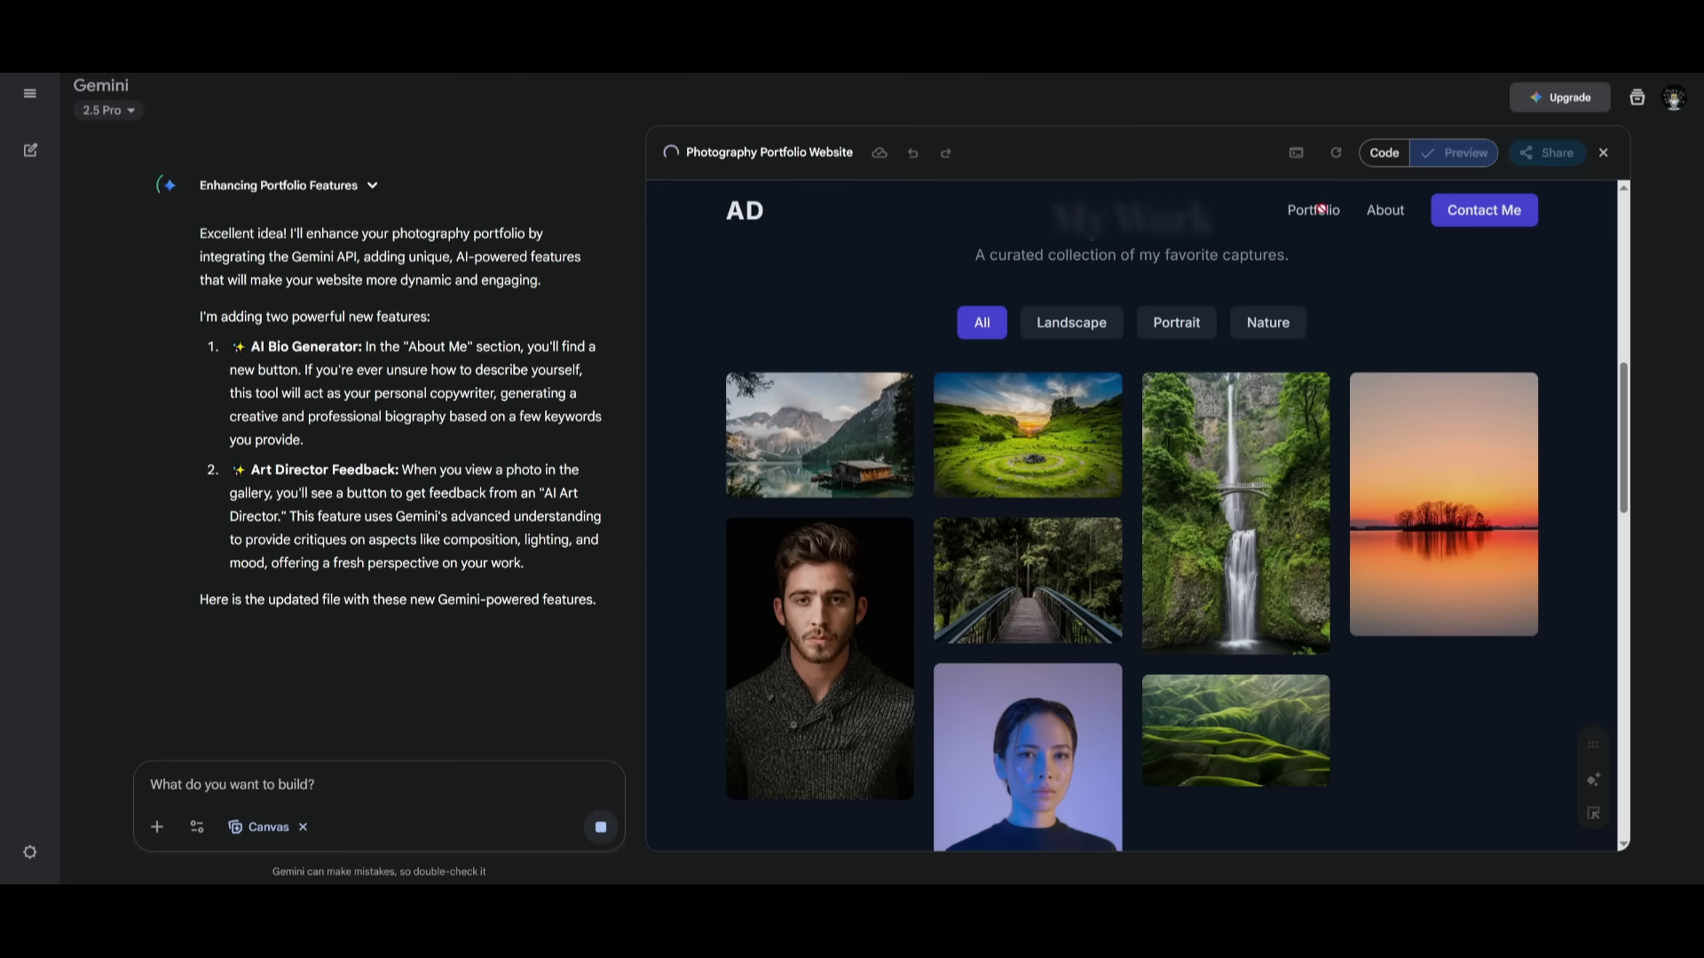
Check the updating code, then scroll the rendered site down to the About Me section
left_click(1385, 152)
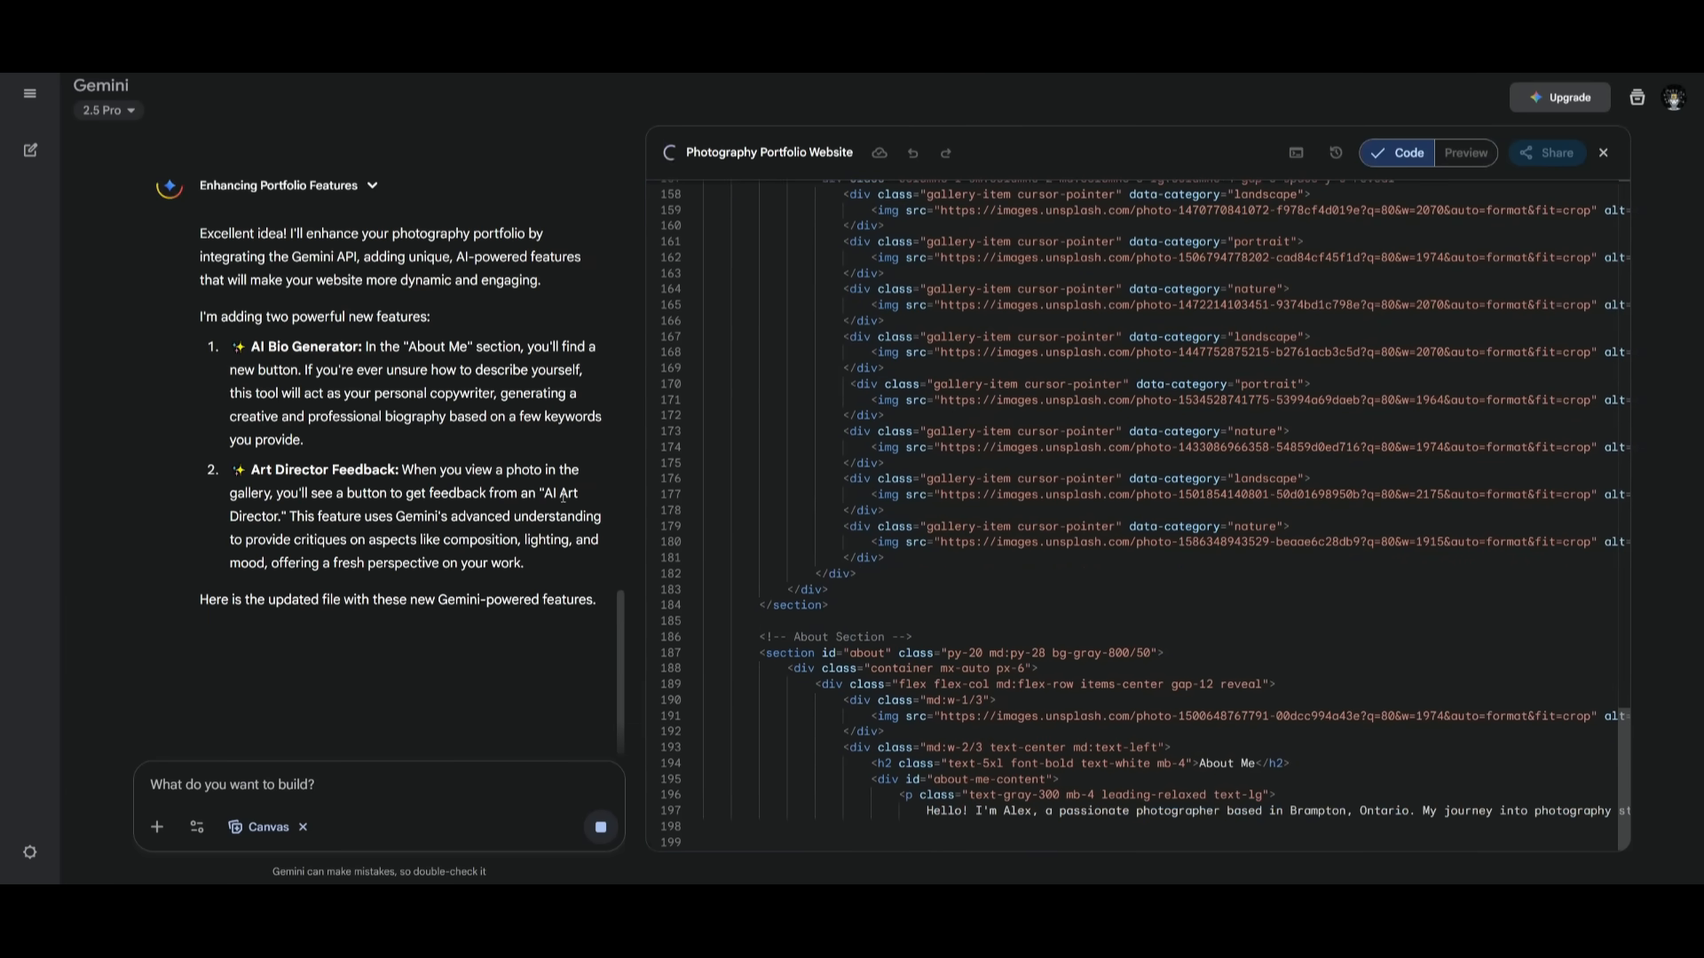
left_click(1466, 152)
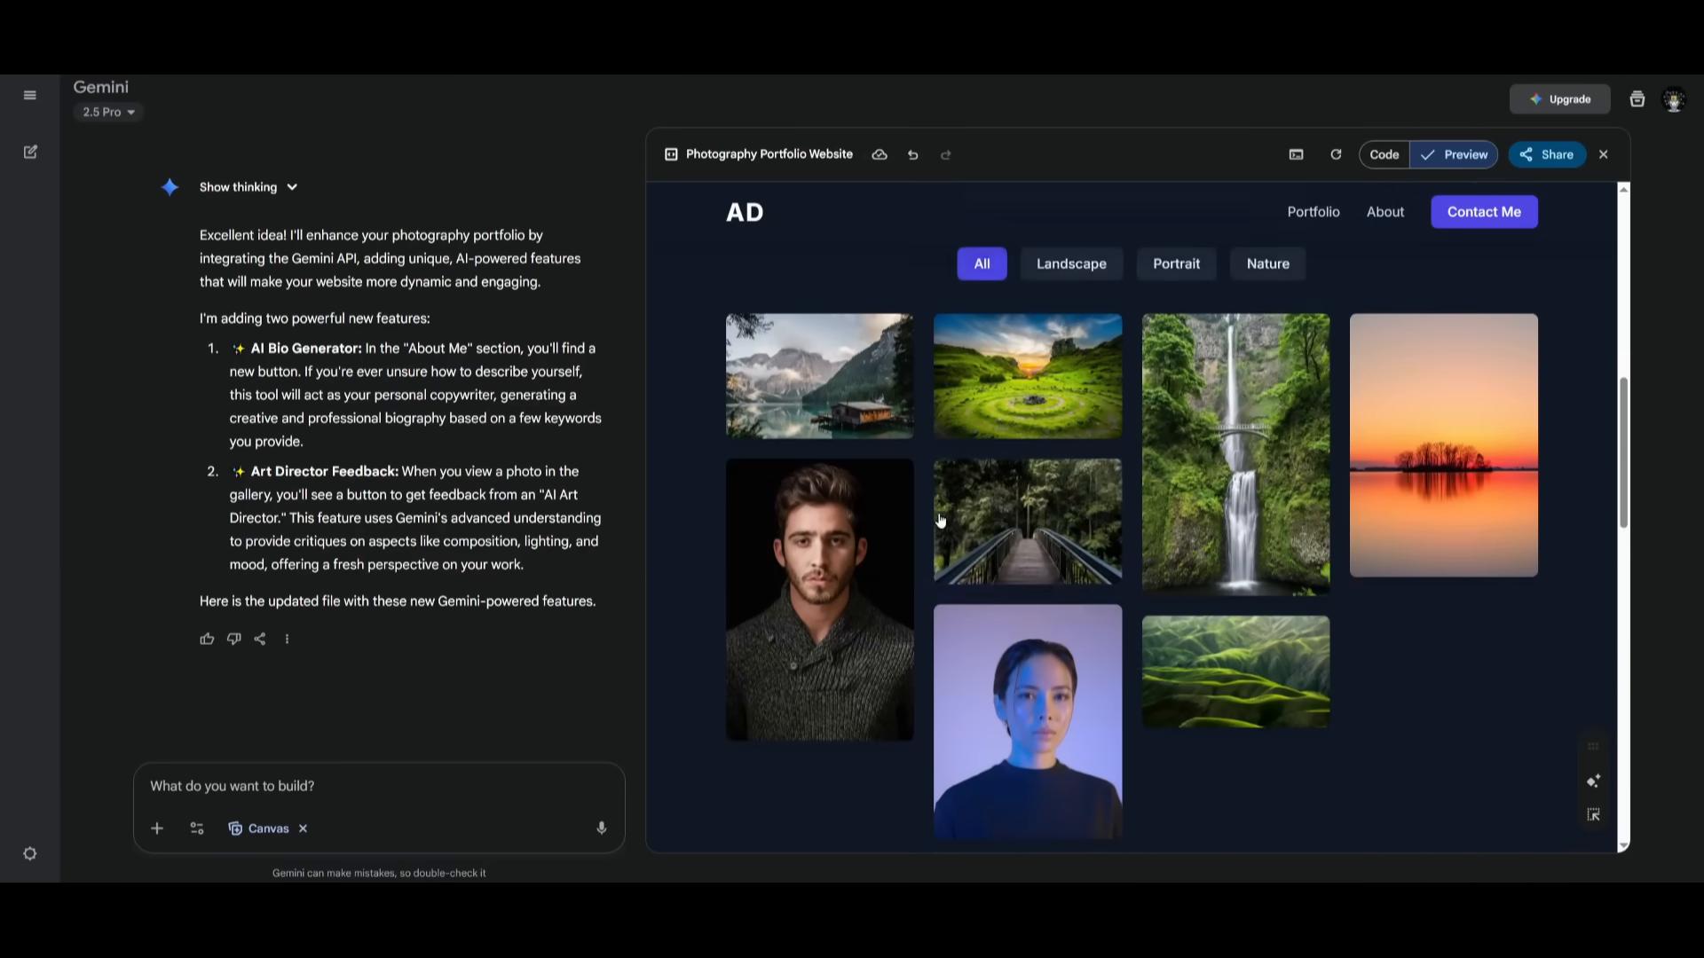
scroll("down", 3)
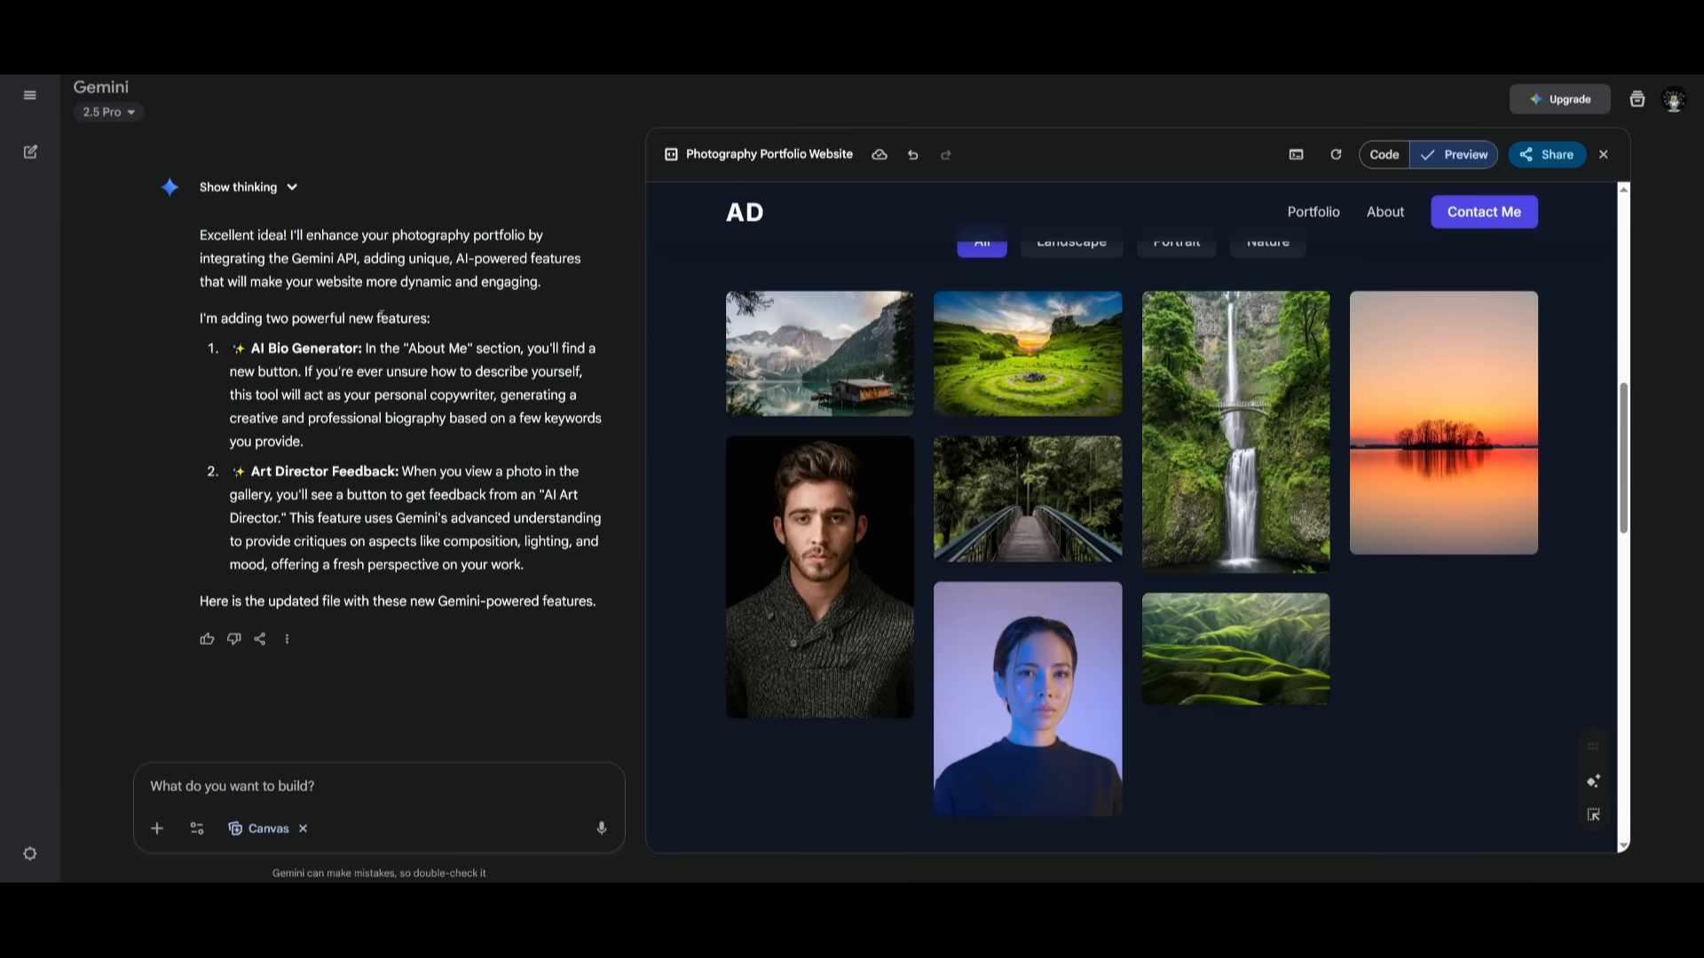
mouse_move(913, 155)
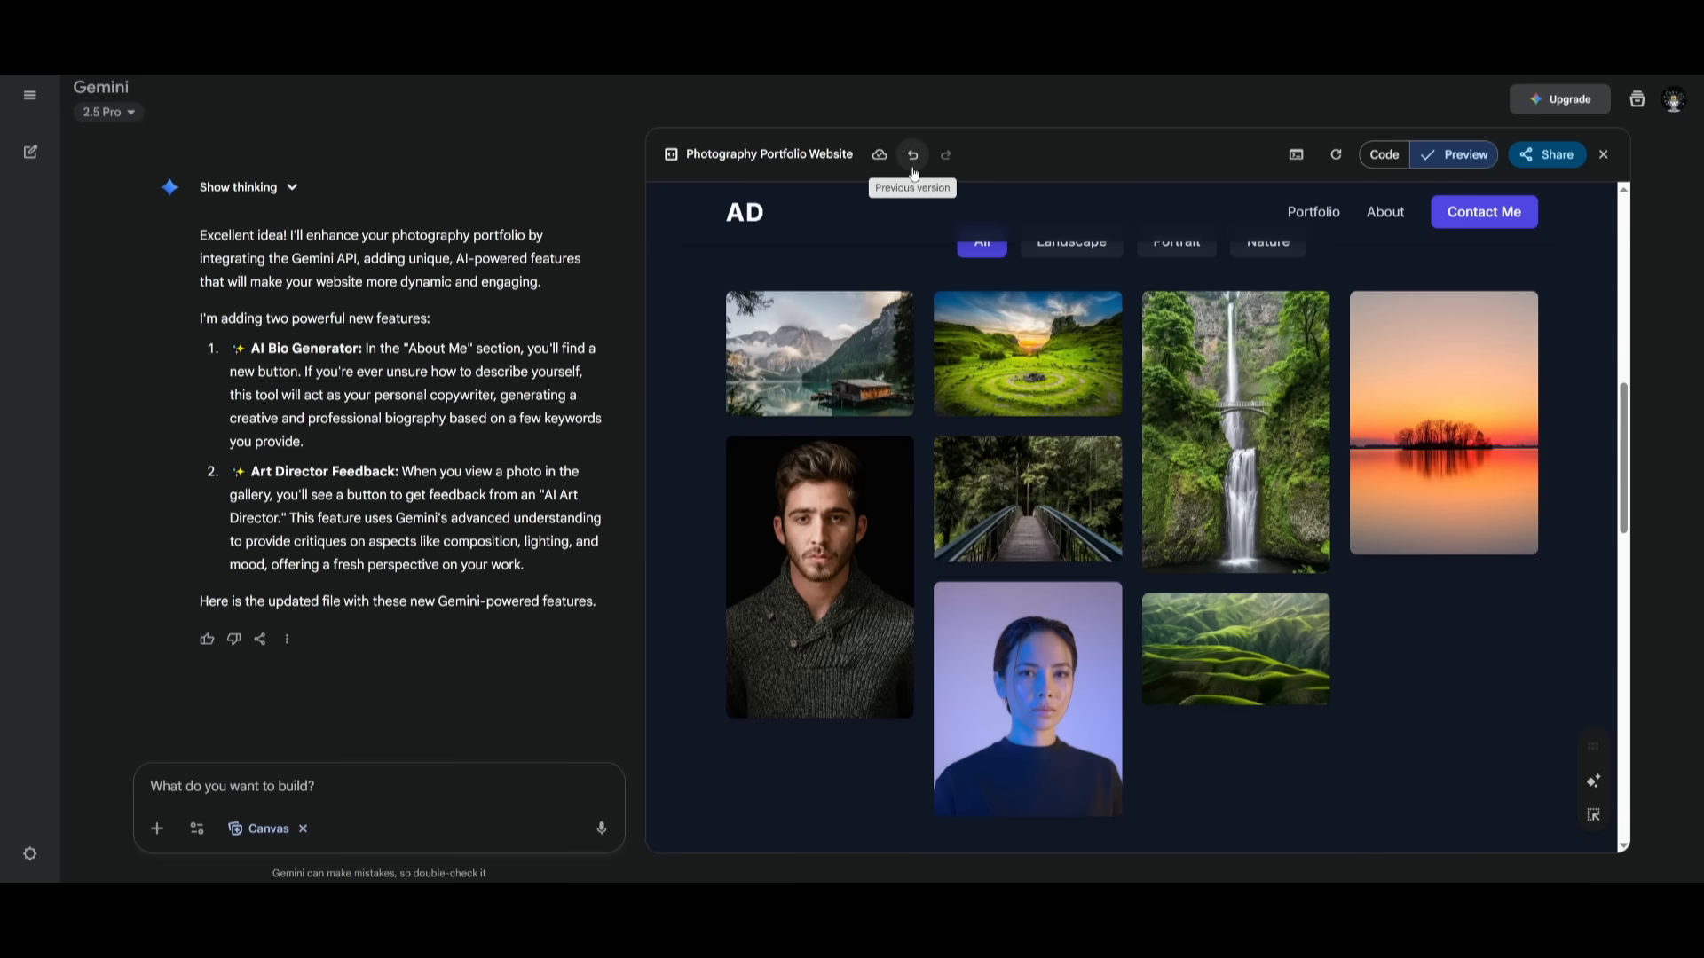
mouse_move(916, 170)
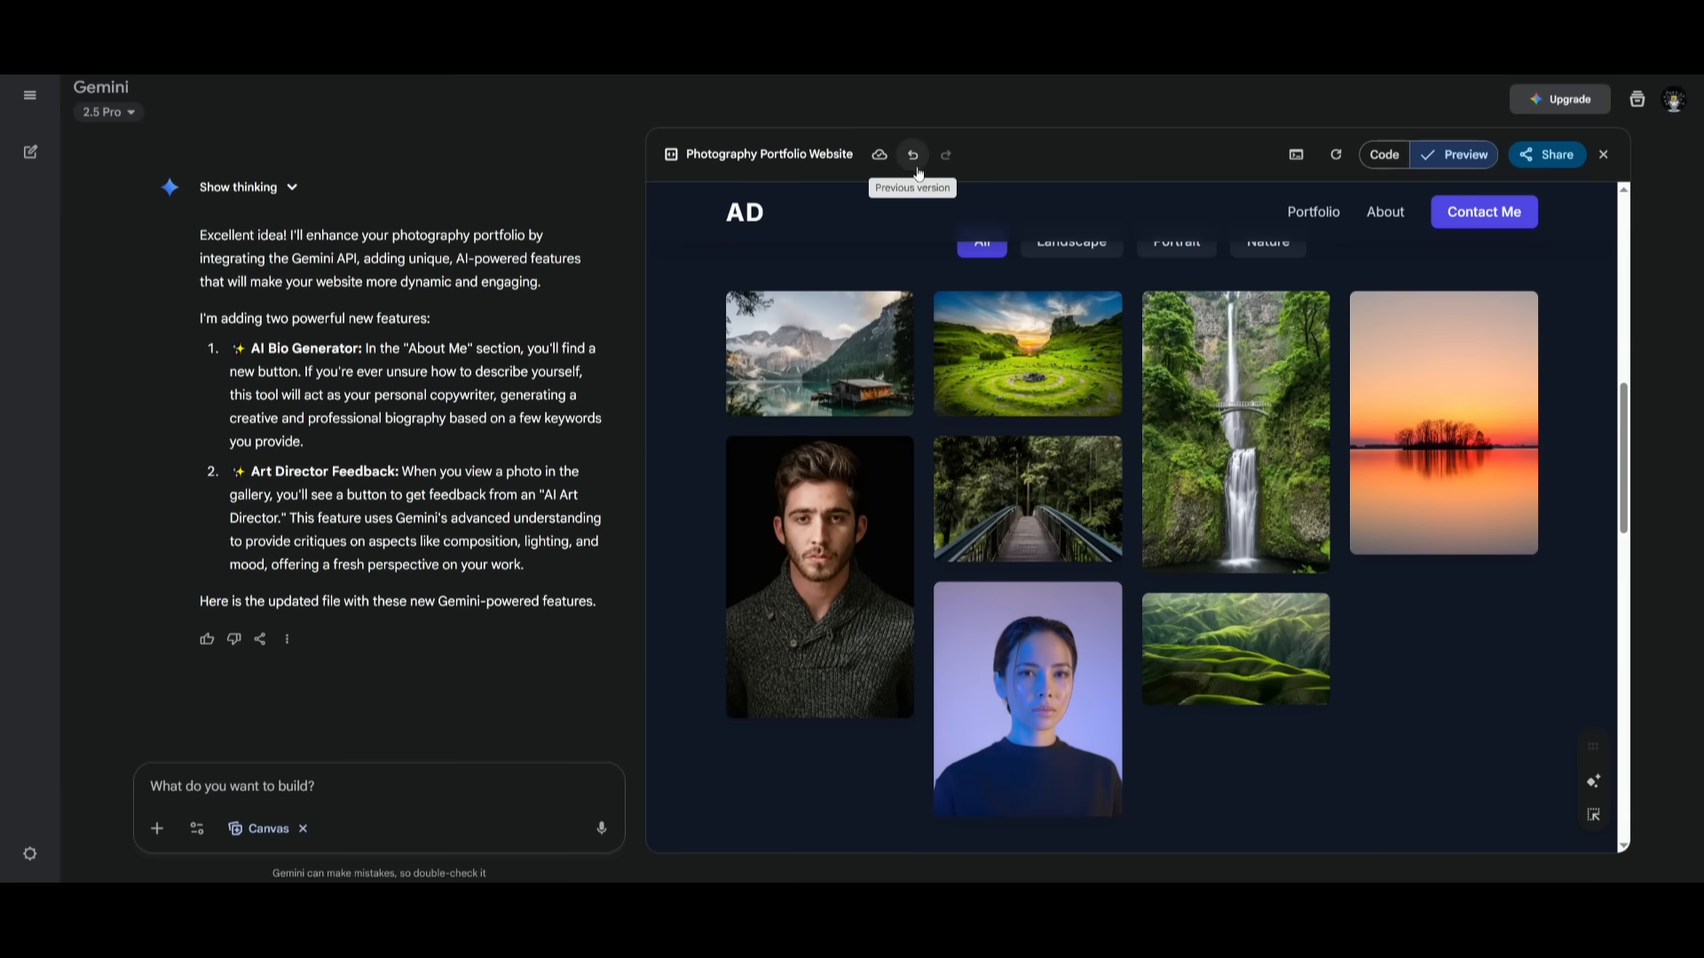
mouse_move(789, 327)
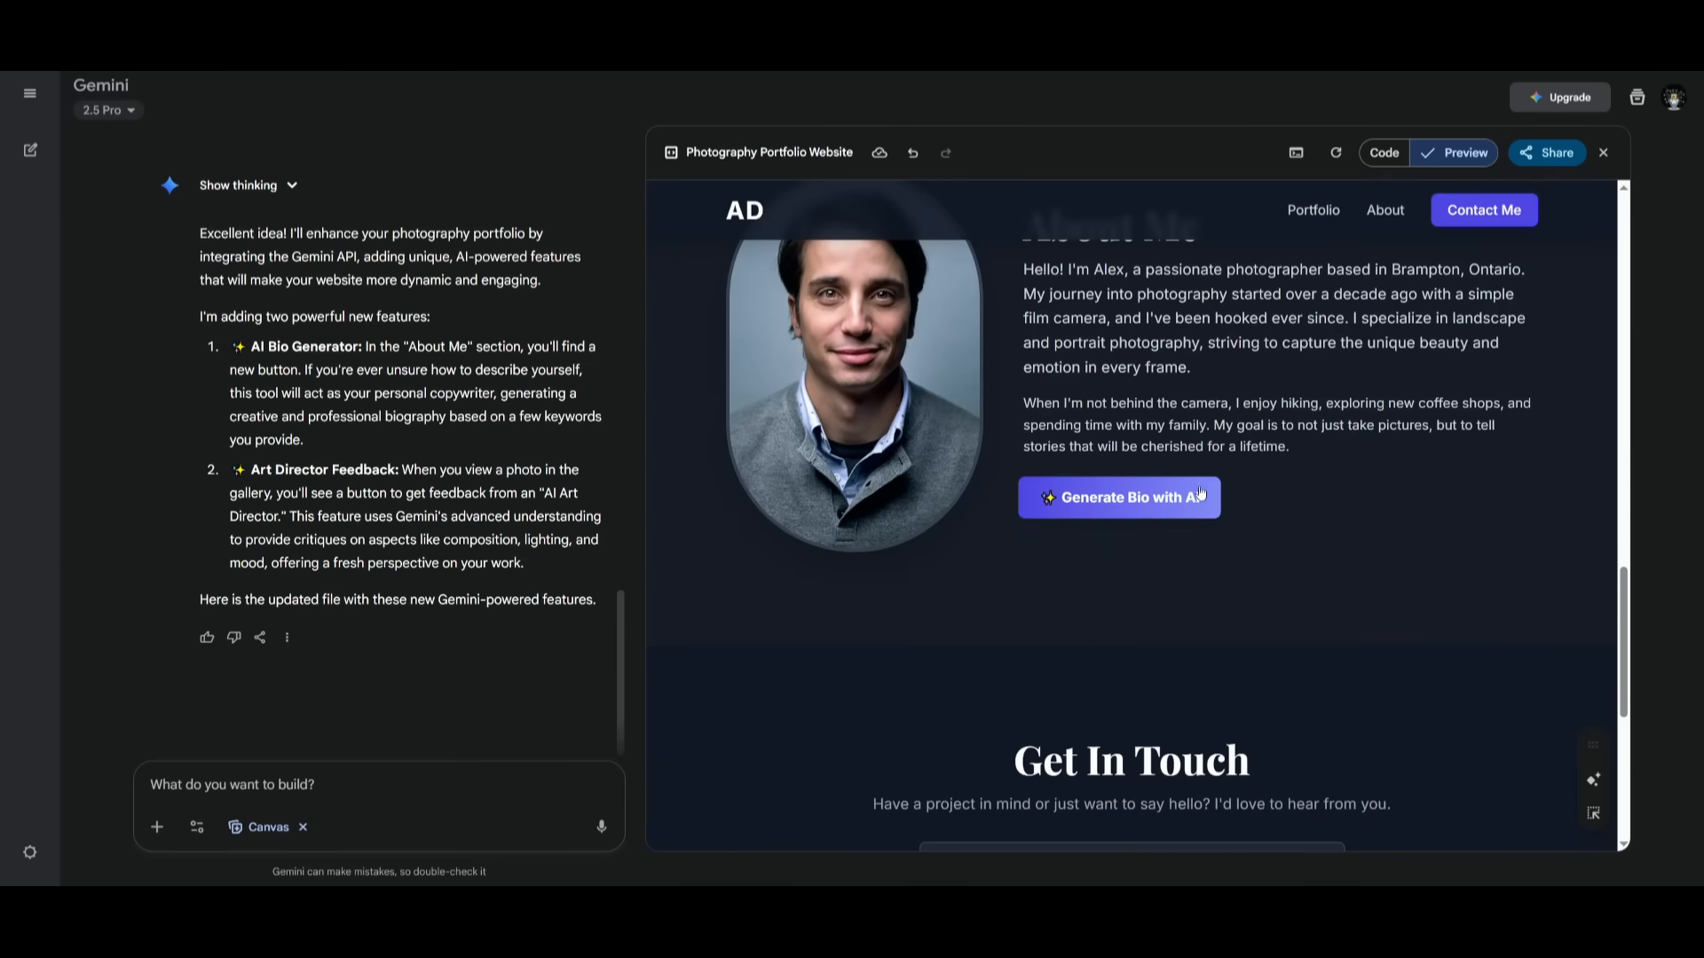
Generate a new About Me bio from the keywords 'landscape picture' with the AI Bio Generator
left_click(1119, 497)
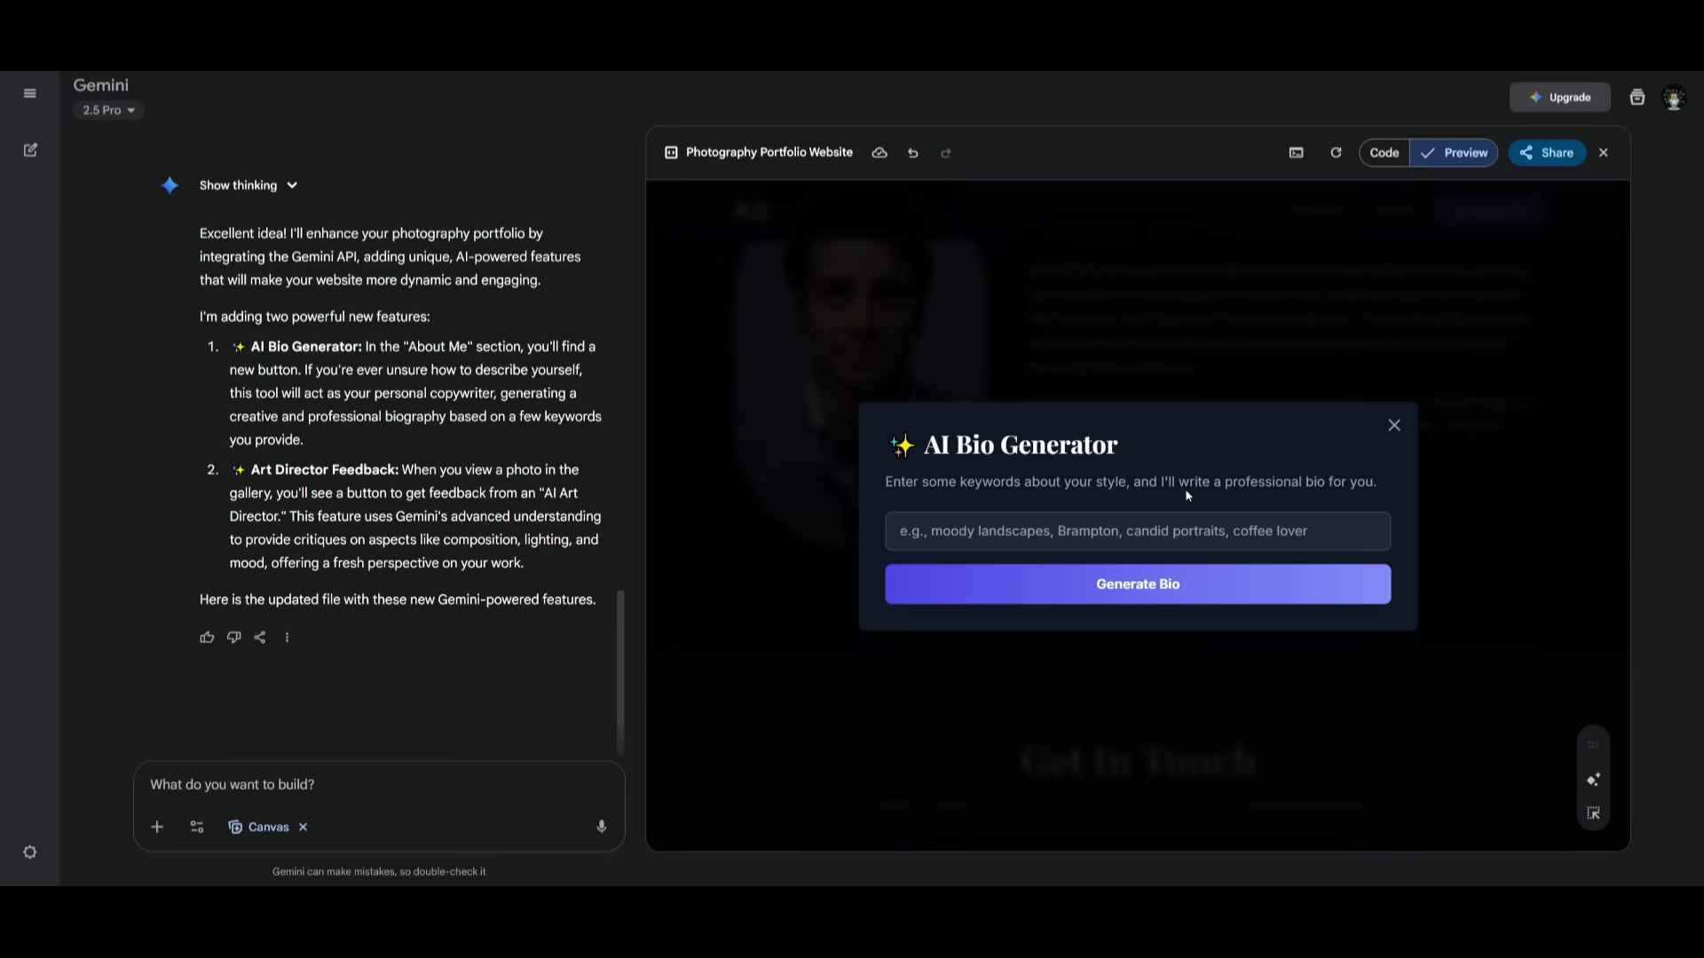
left_click(1138, 532)
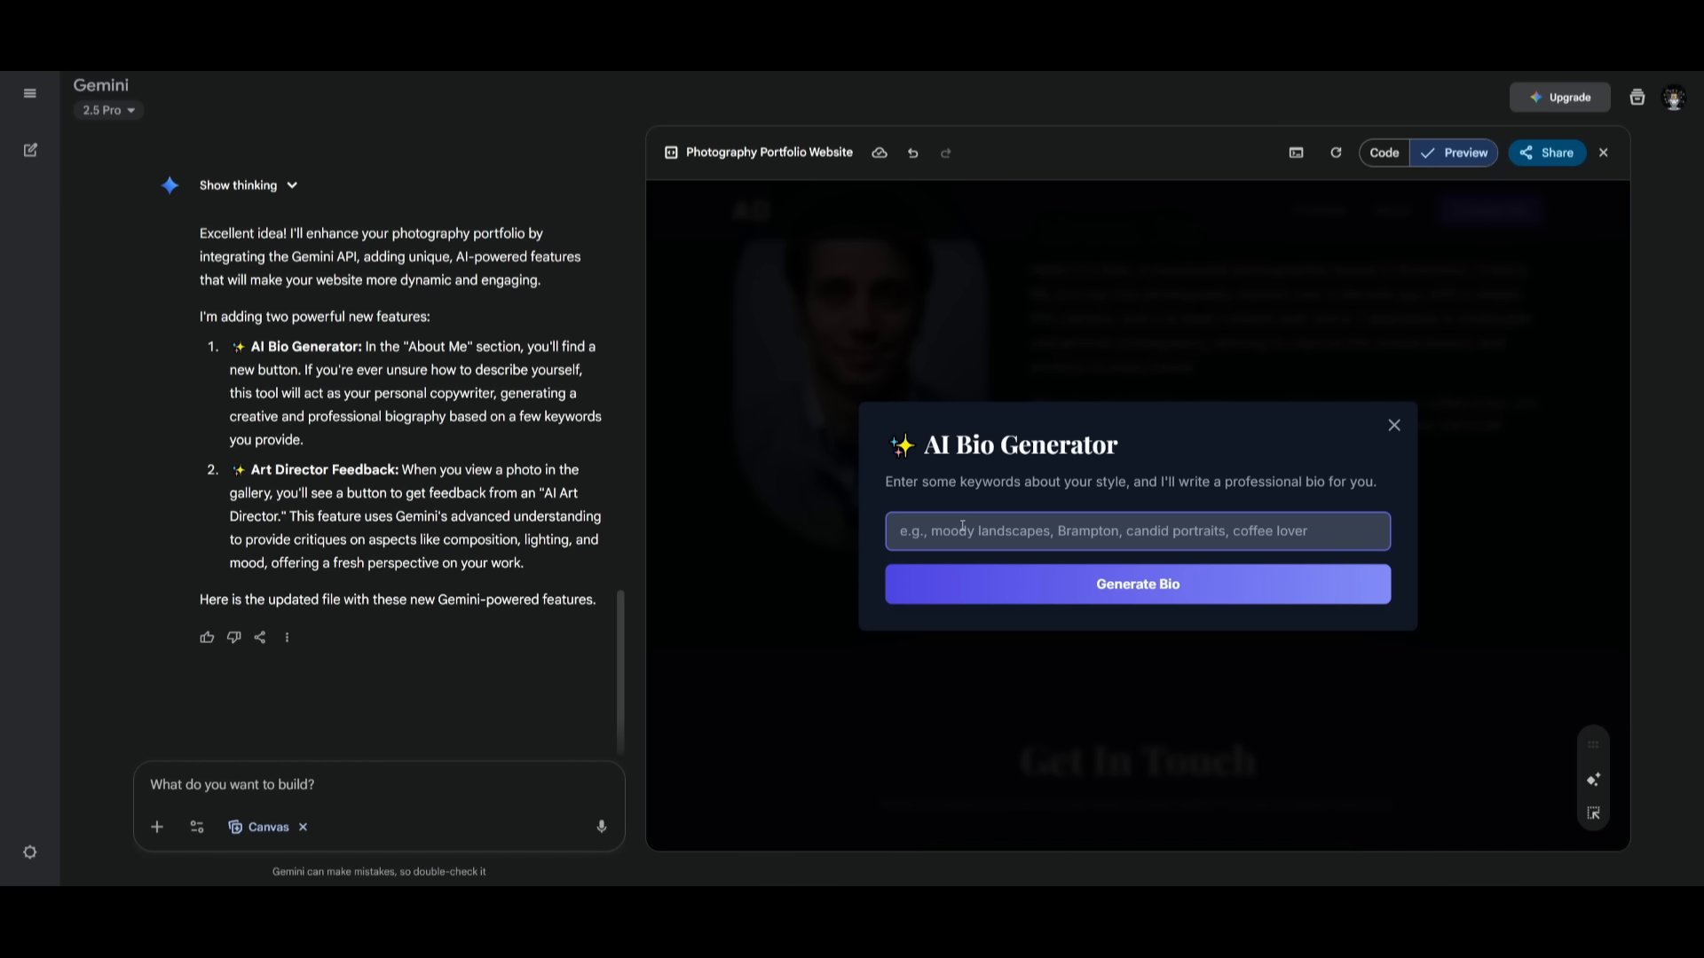
type("Ian")
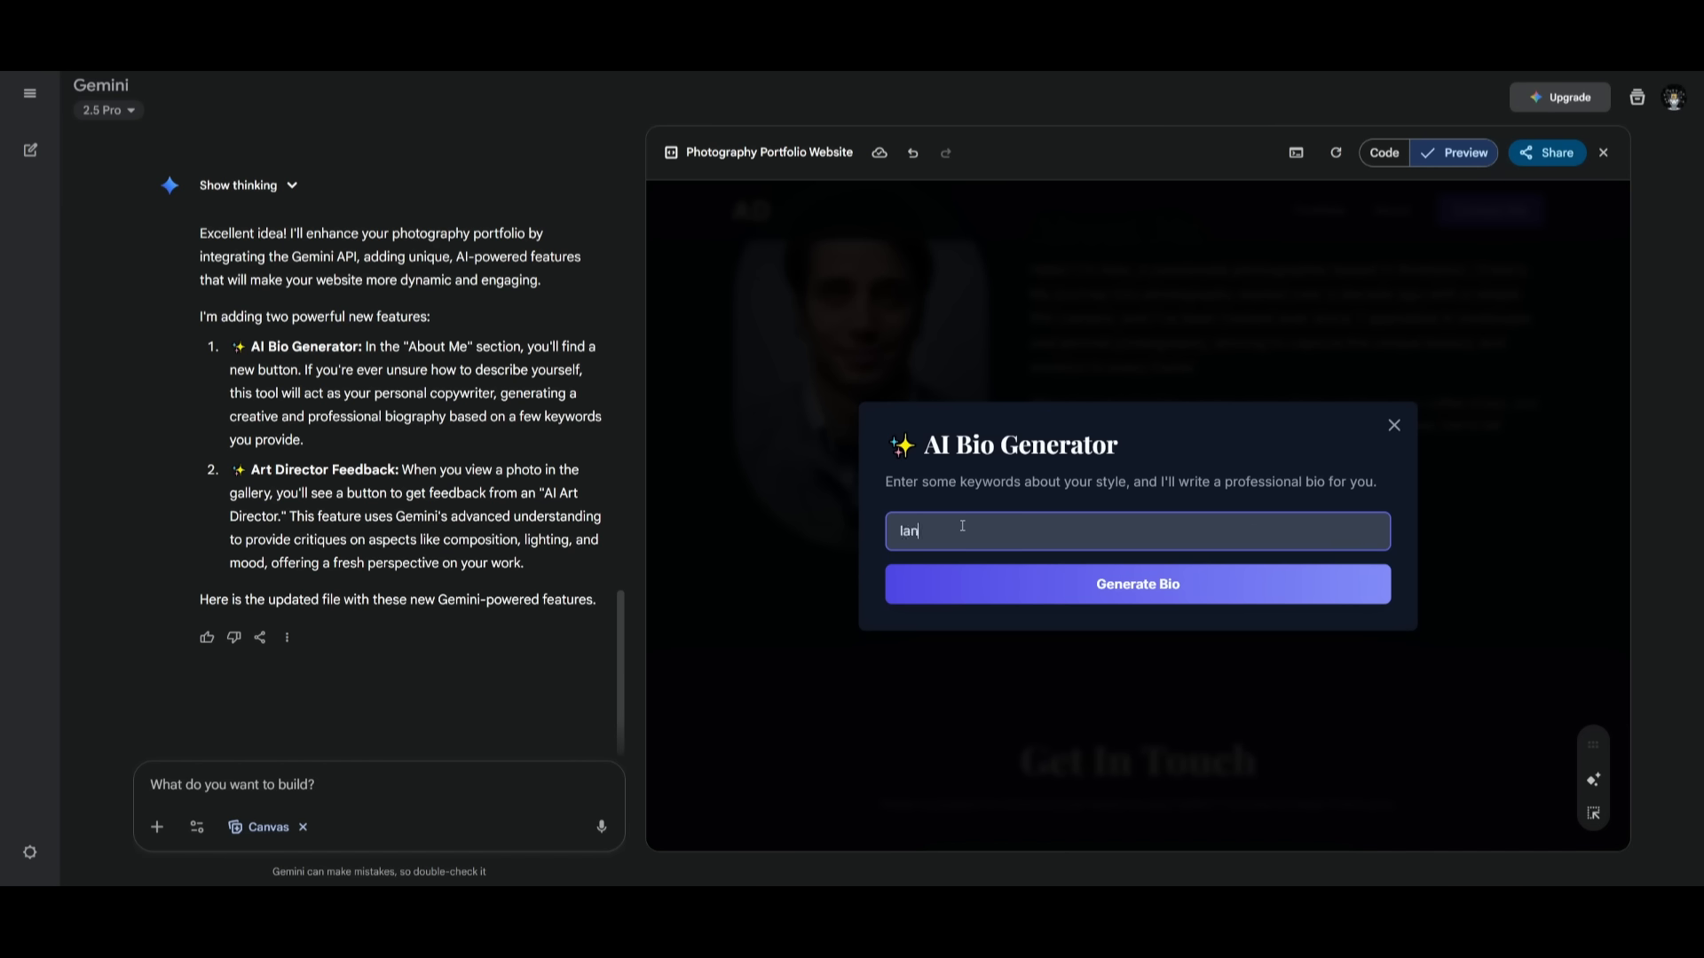
type("landscape picture")
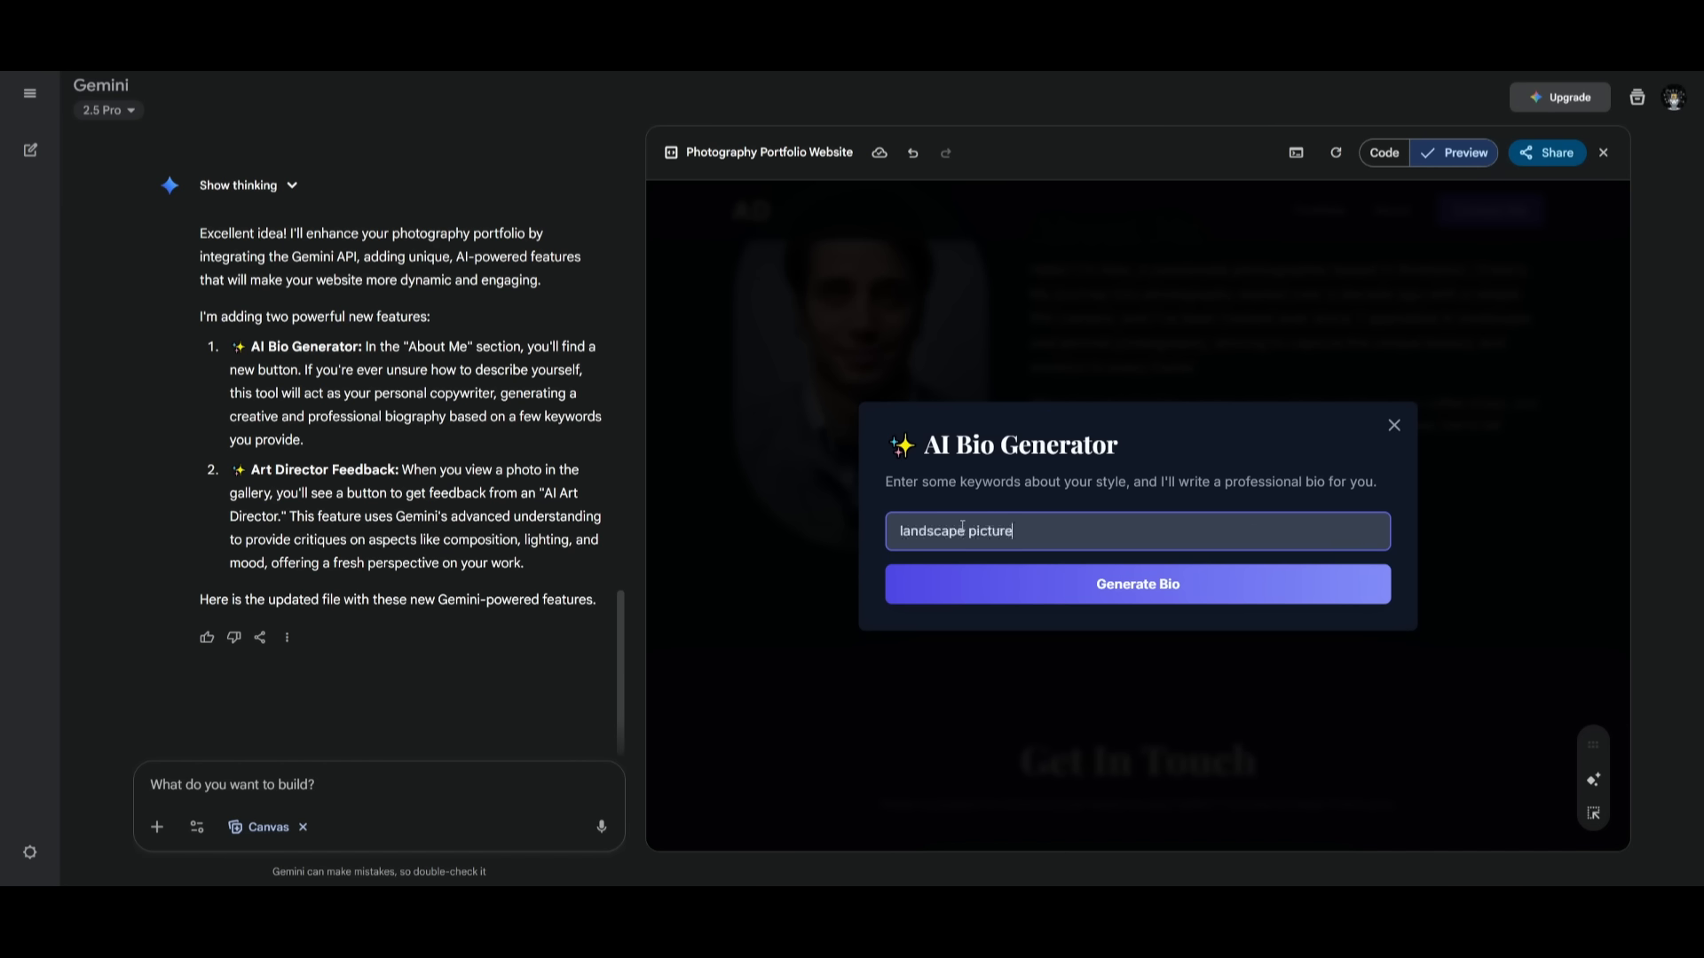
left_click(1138, 584)
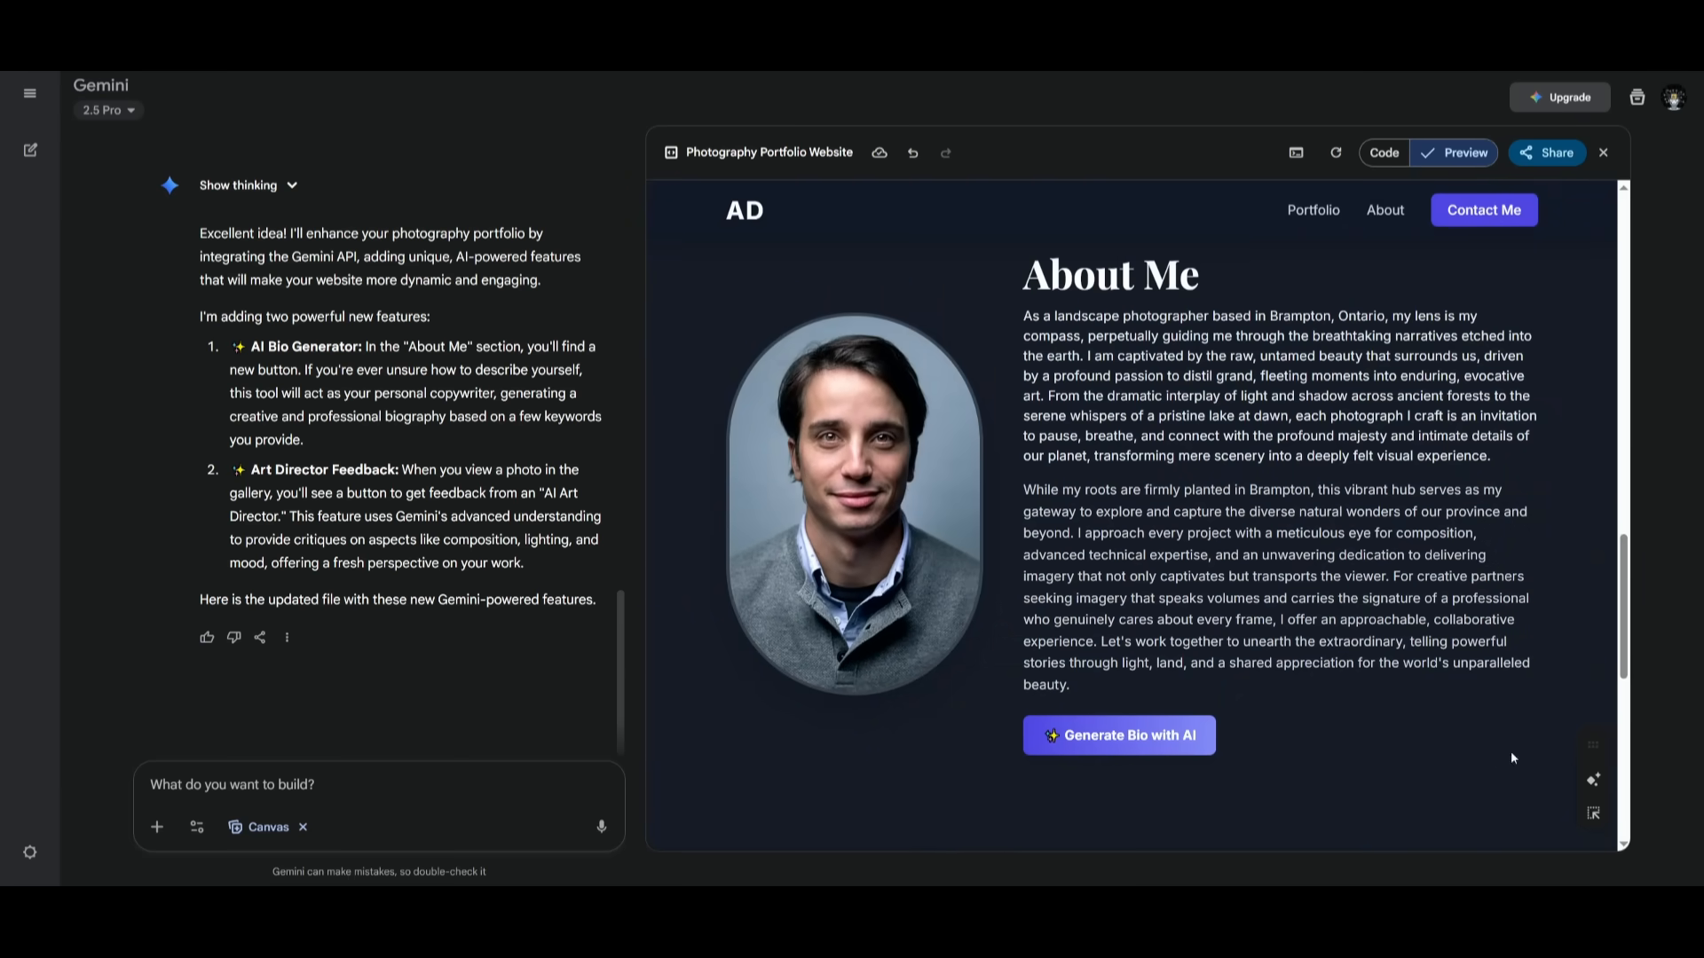
mouse_move(340, 440)
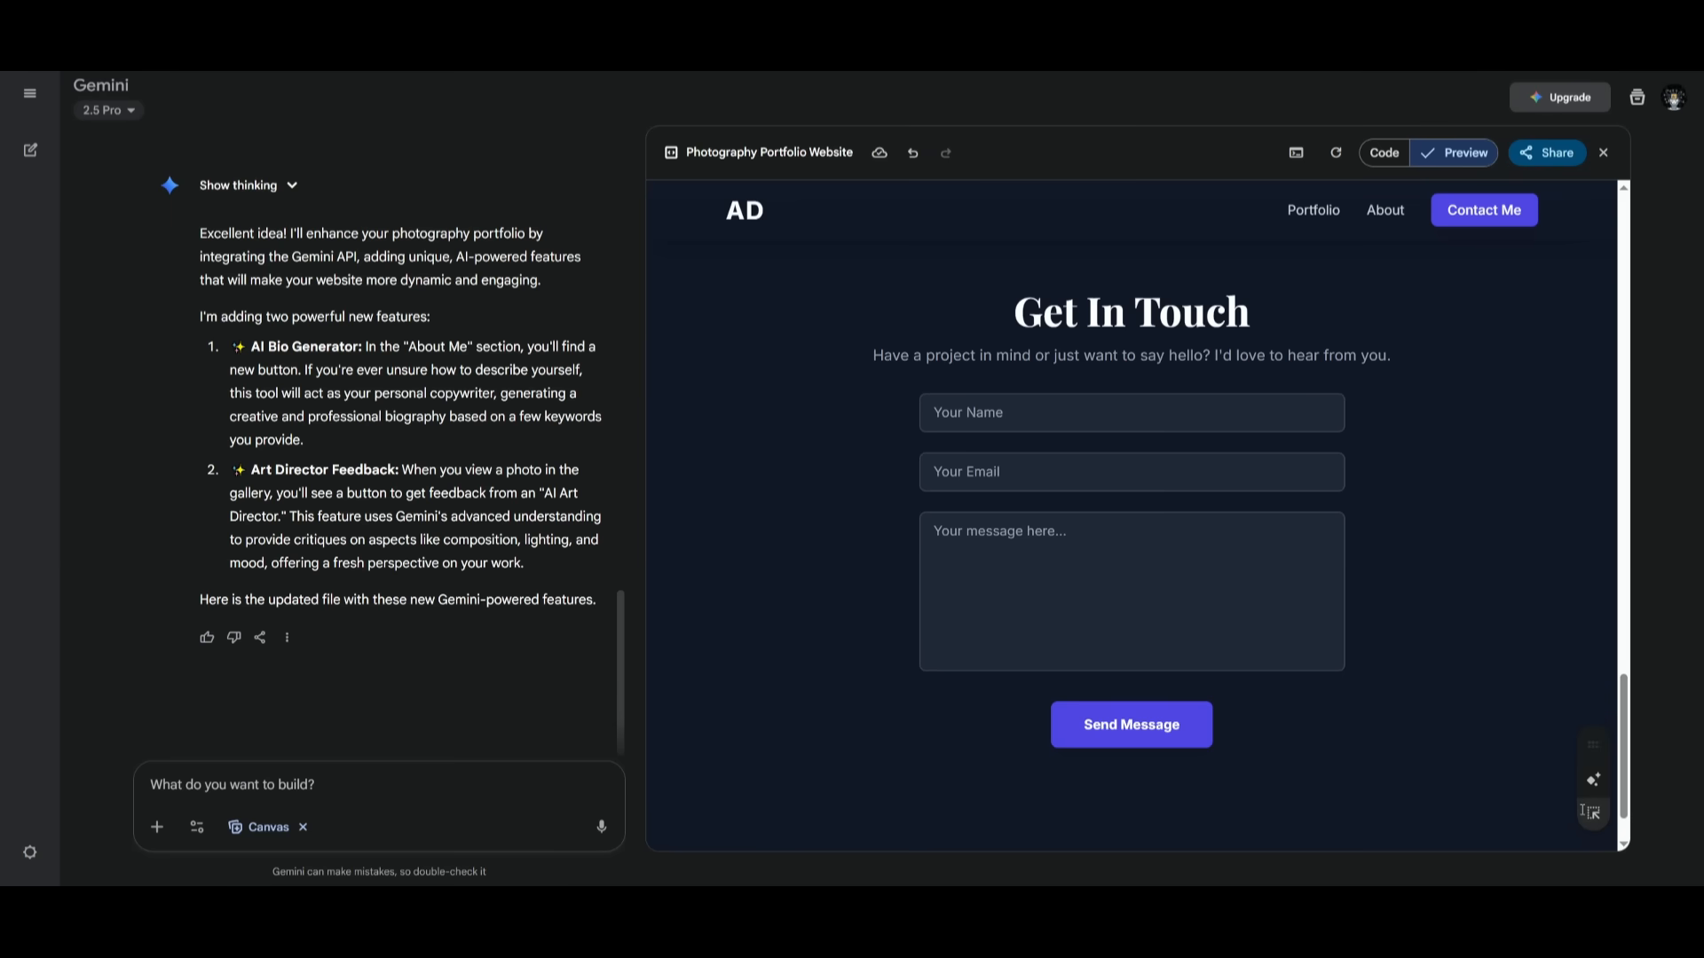
mouse_move(1592, 813)
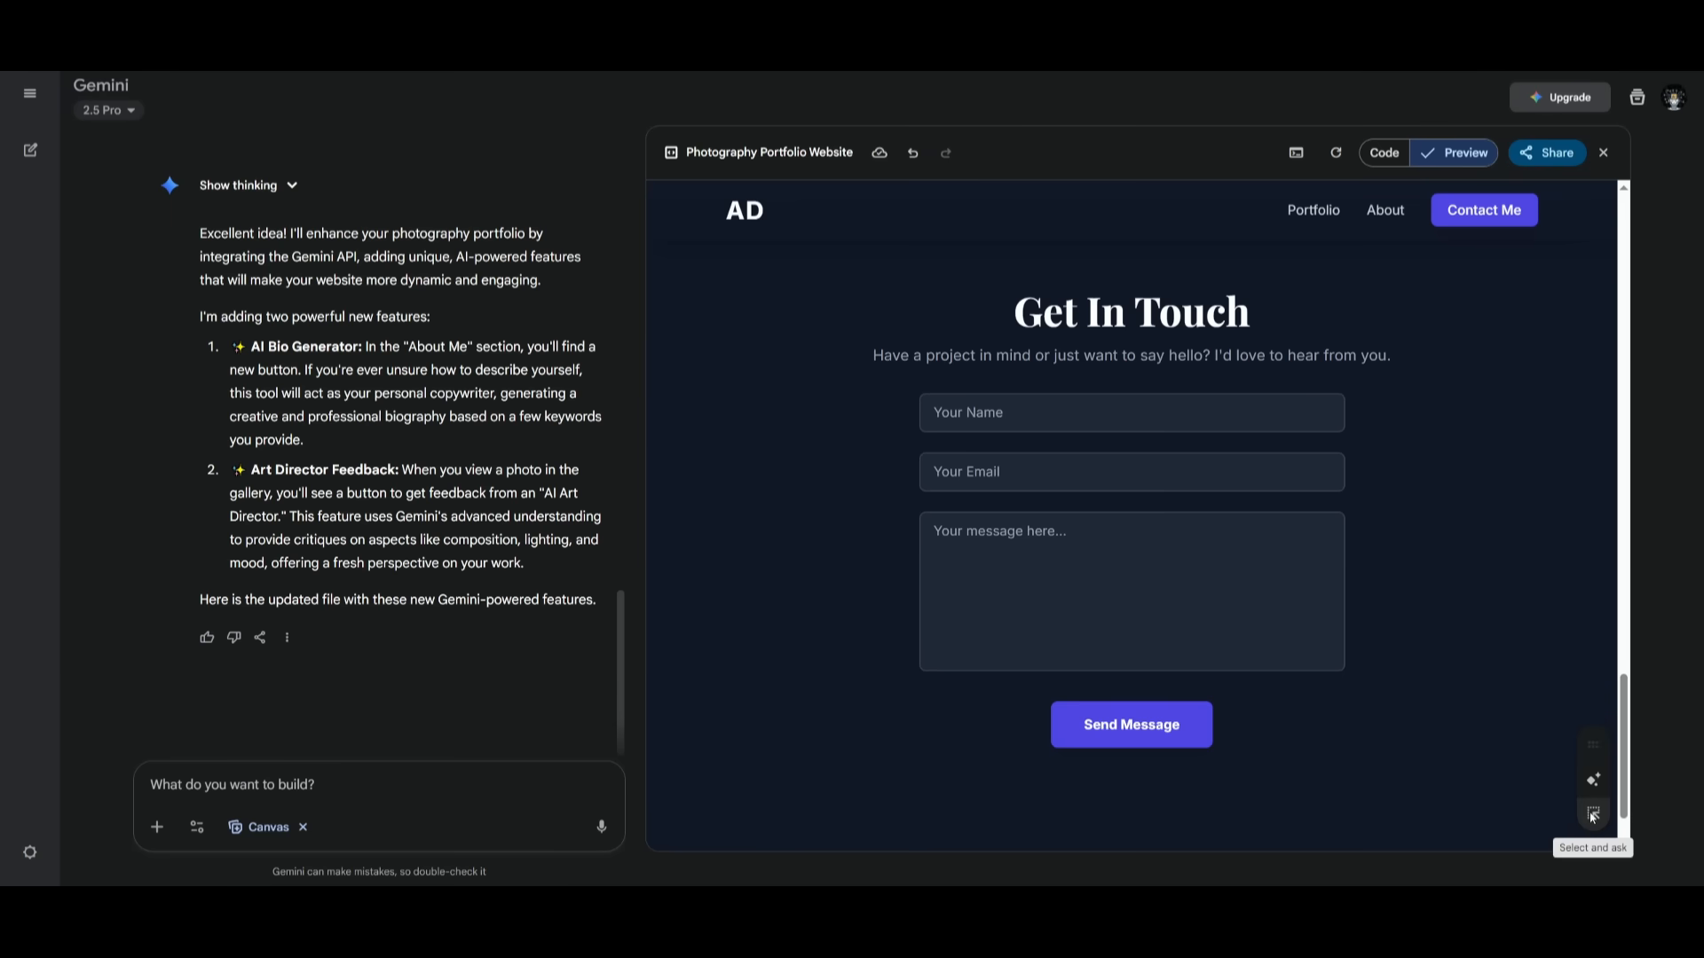
Select the Get In Touch section and ask Gemini to 'make this section better please'
left_click(1594, 813)
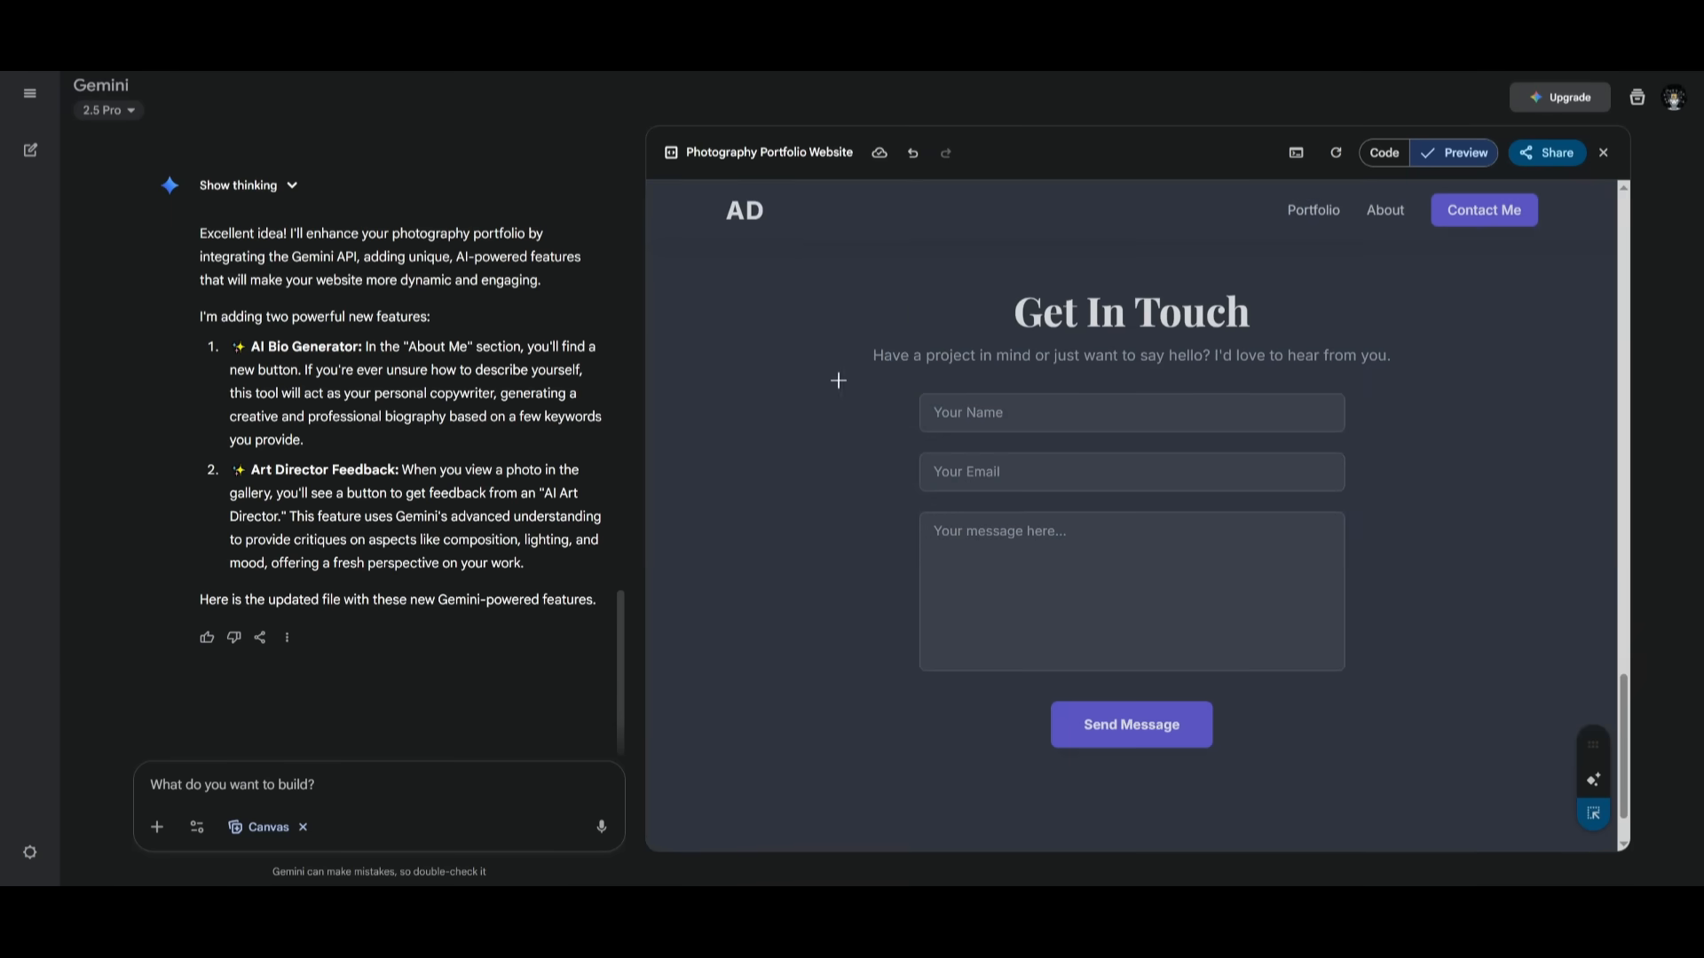
mouse_move(685, 190)
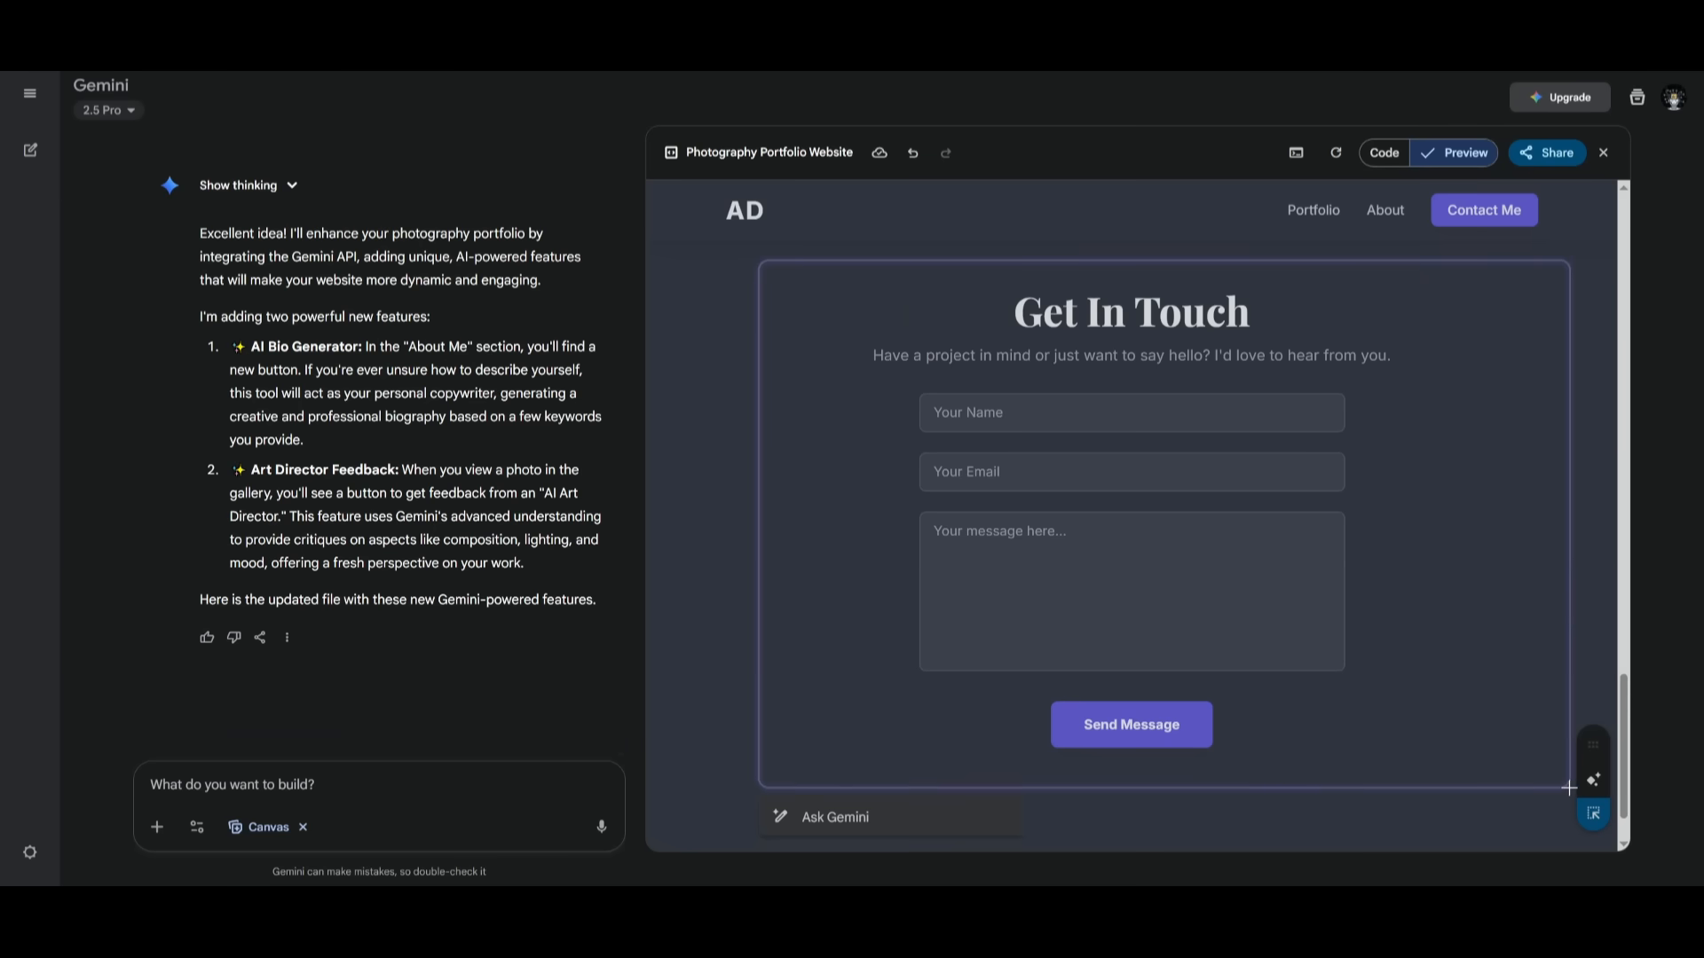
left_click(888, 816)
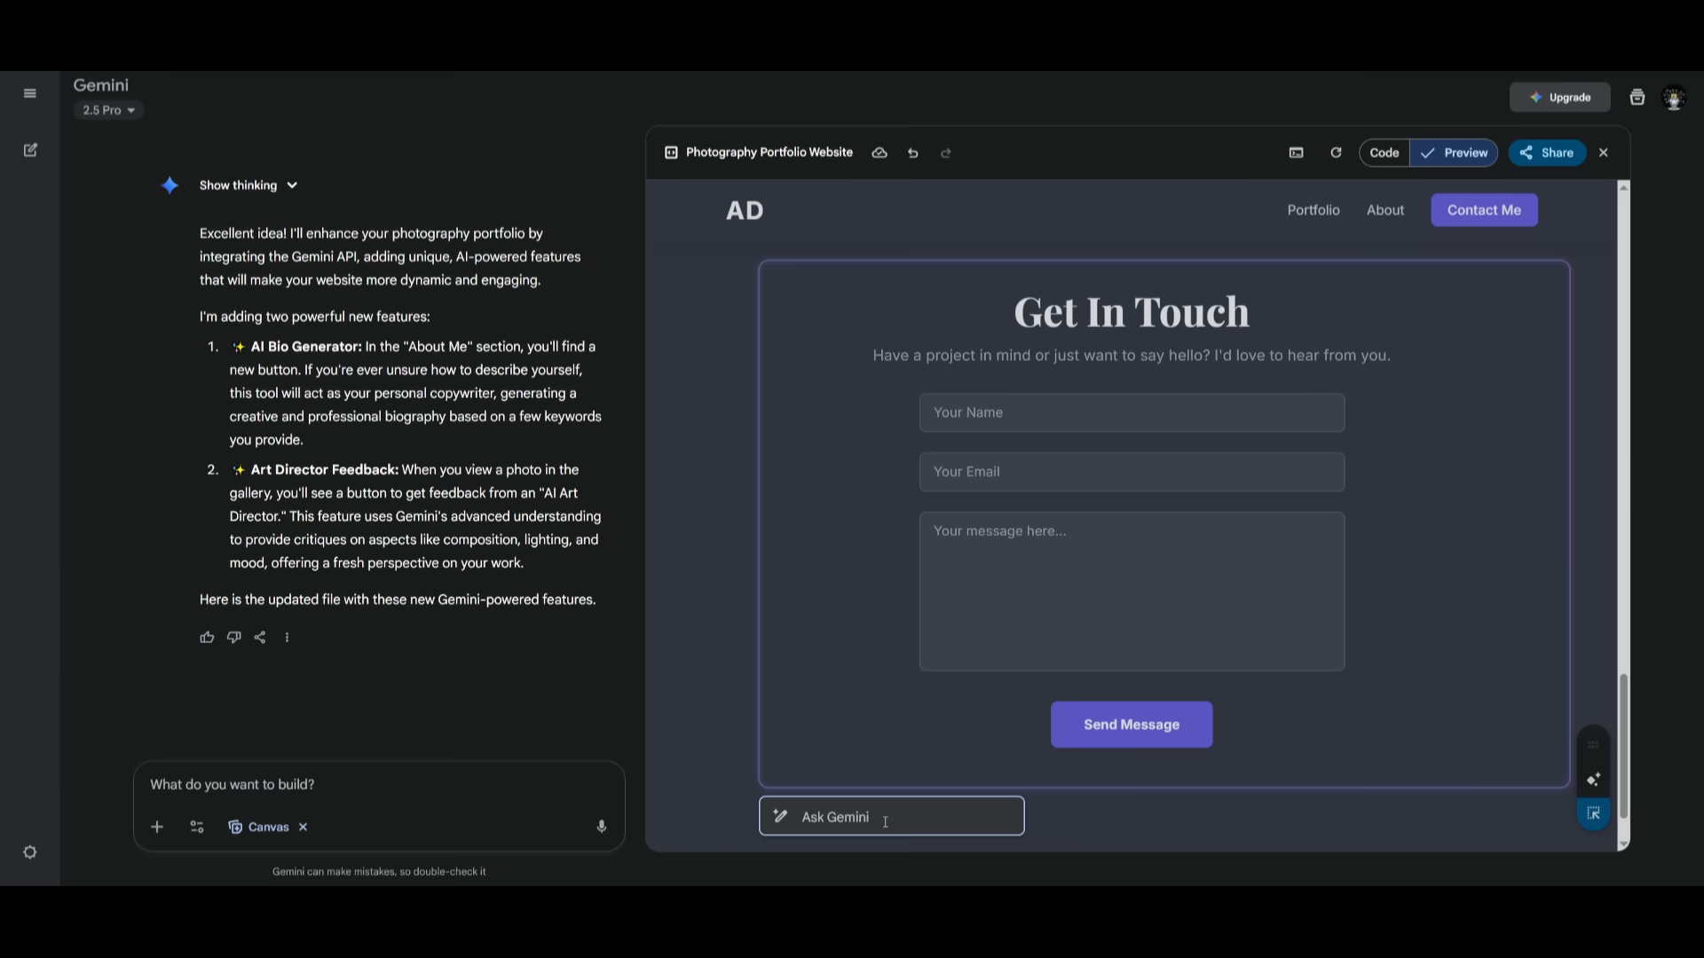
type("make this section")
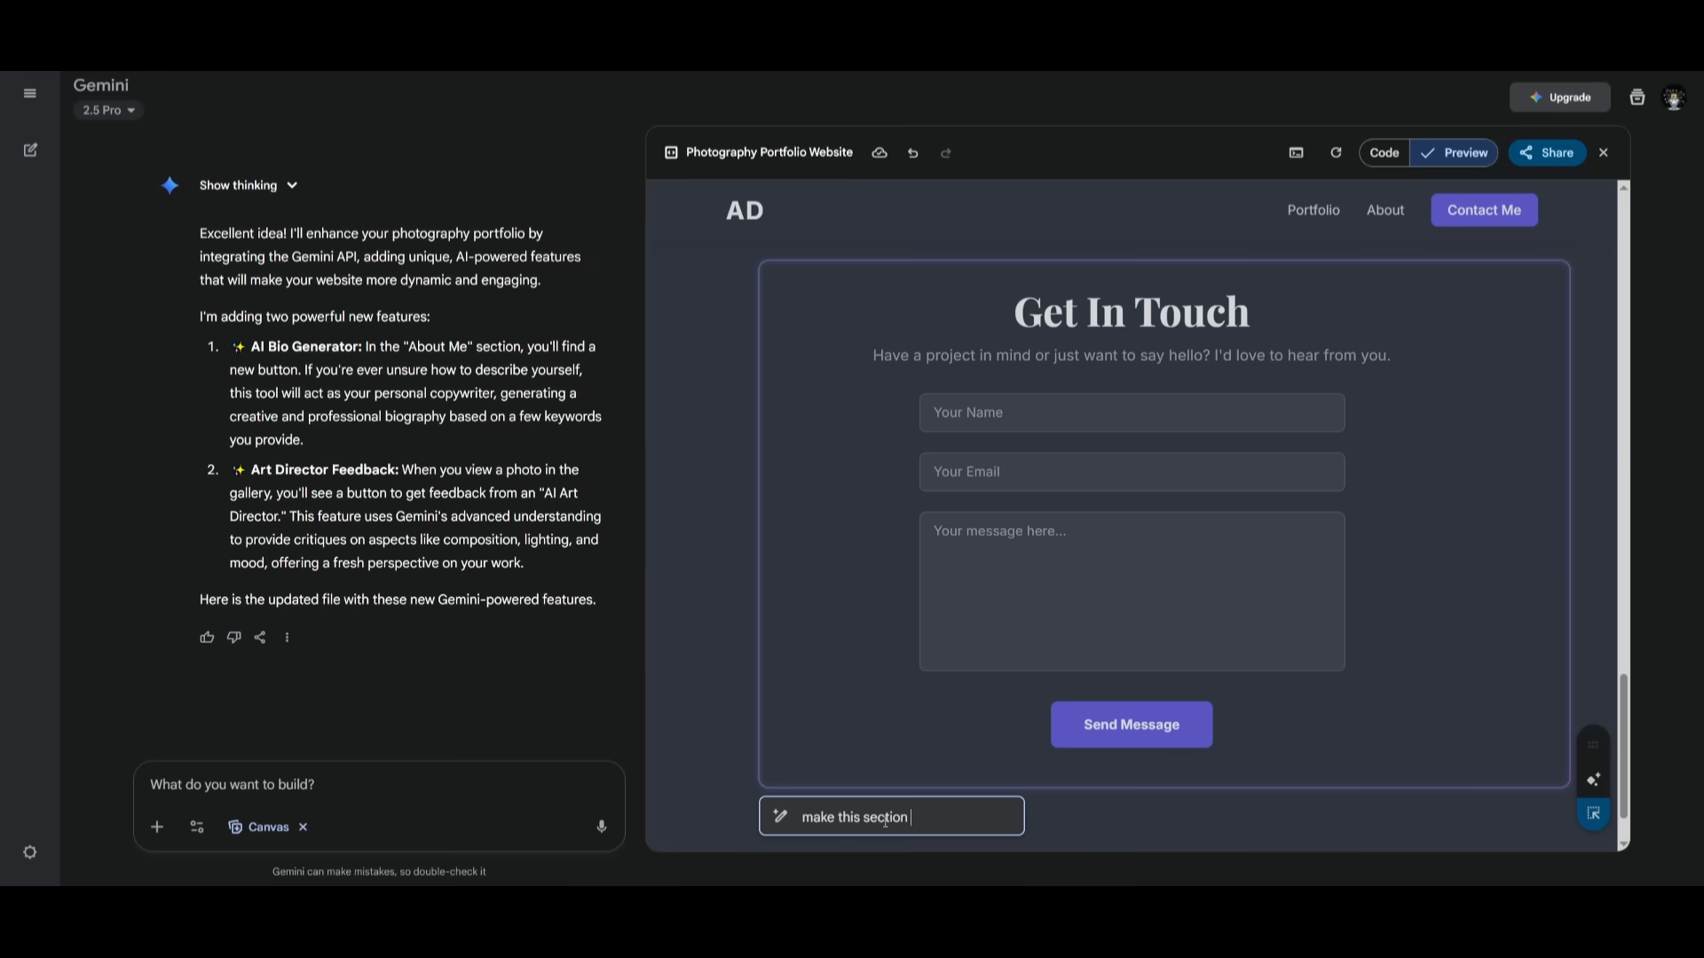
key("Enter")
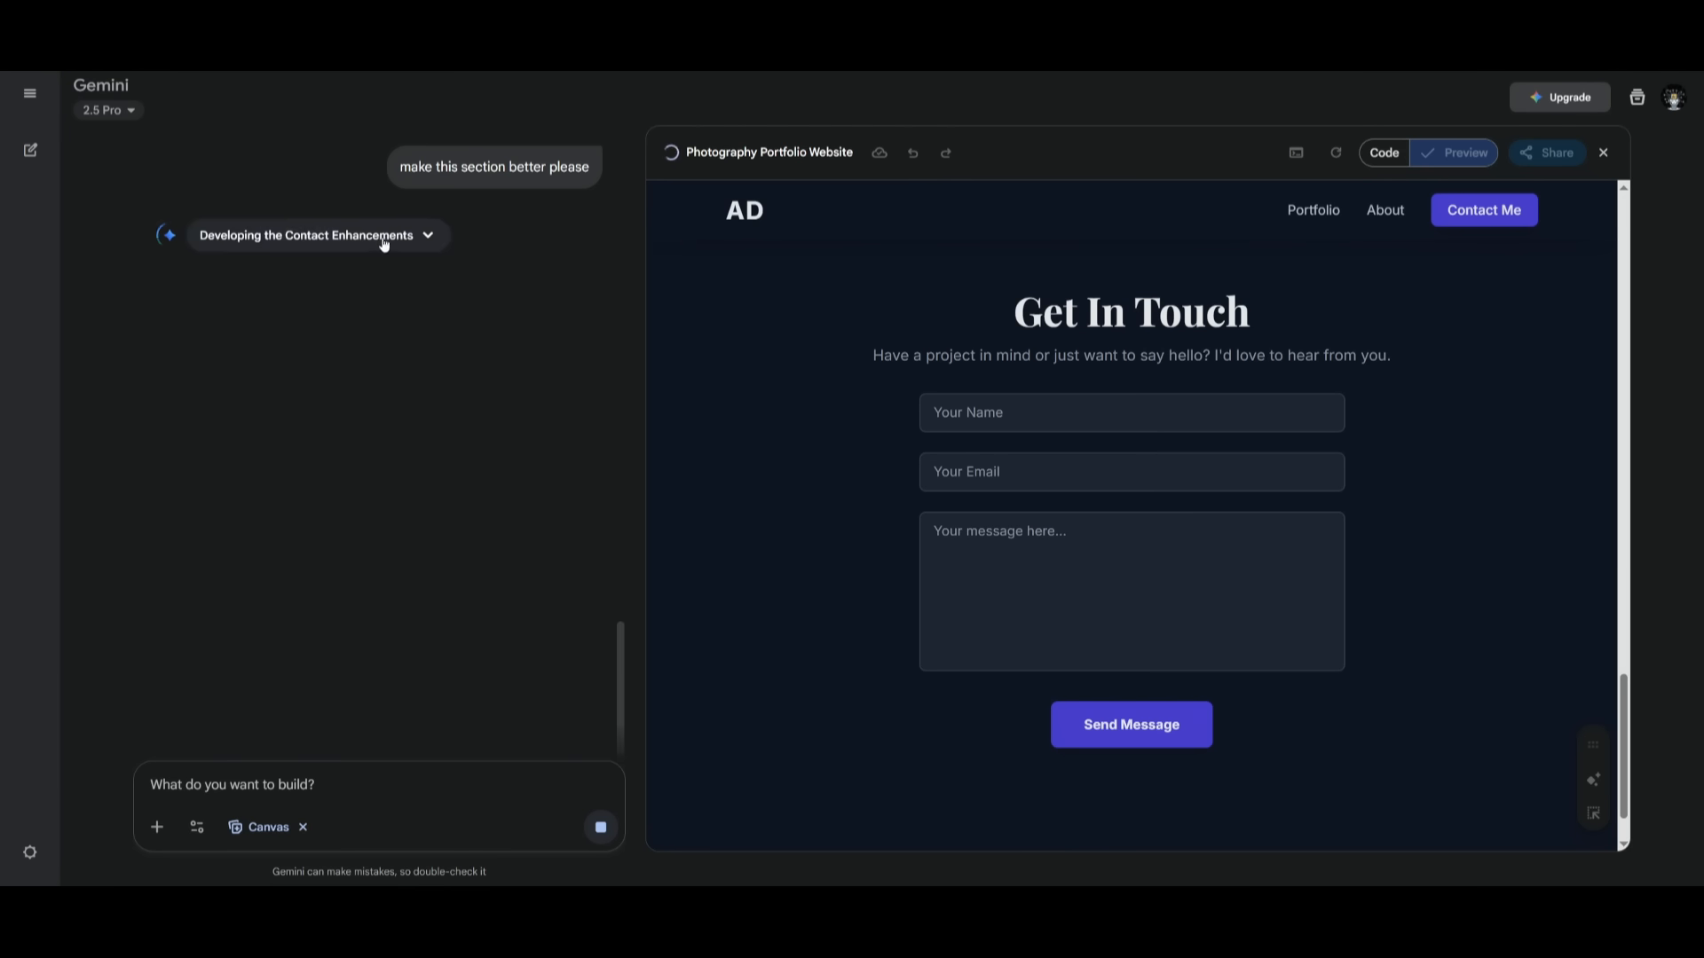
Switch between the Minecraft Clone's HTML code and its rendered preview in the canvas
left_click(1385, 152)
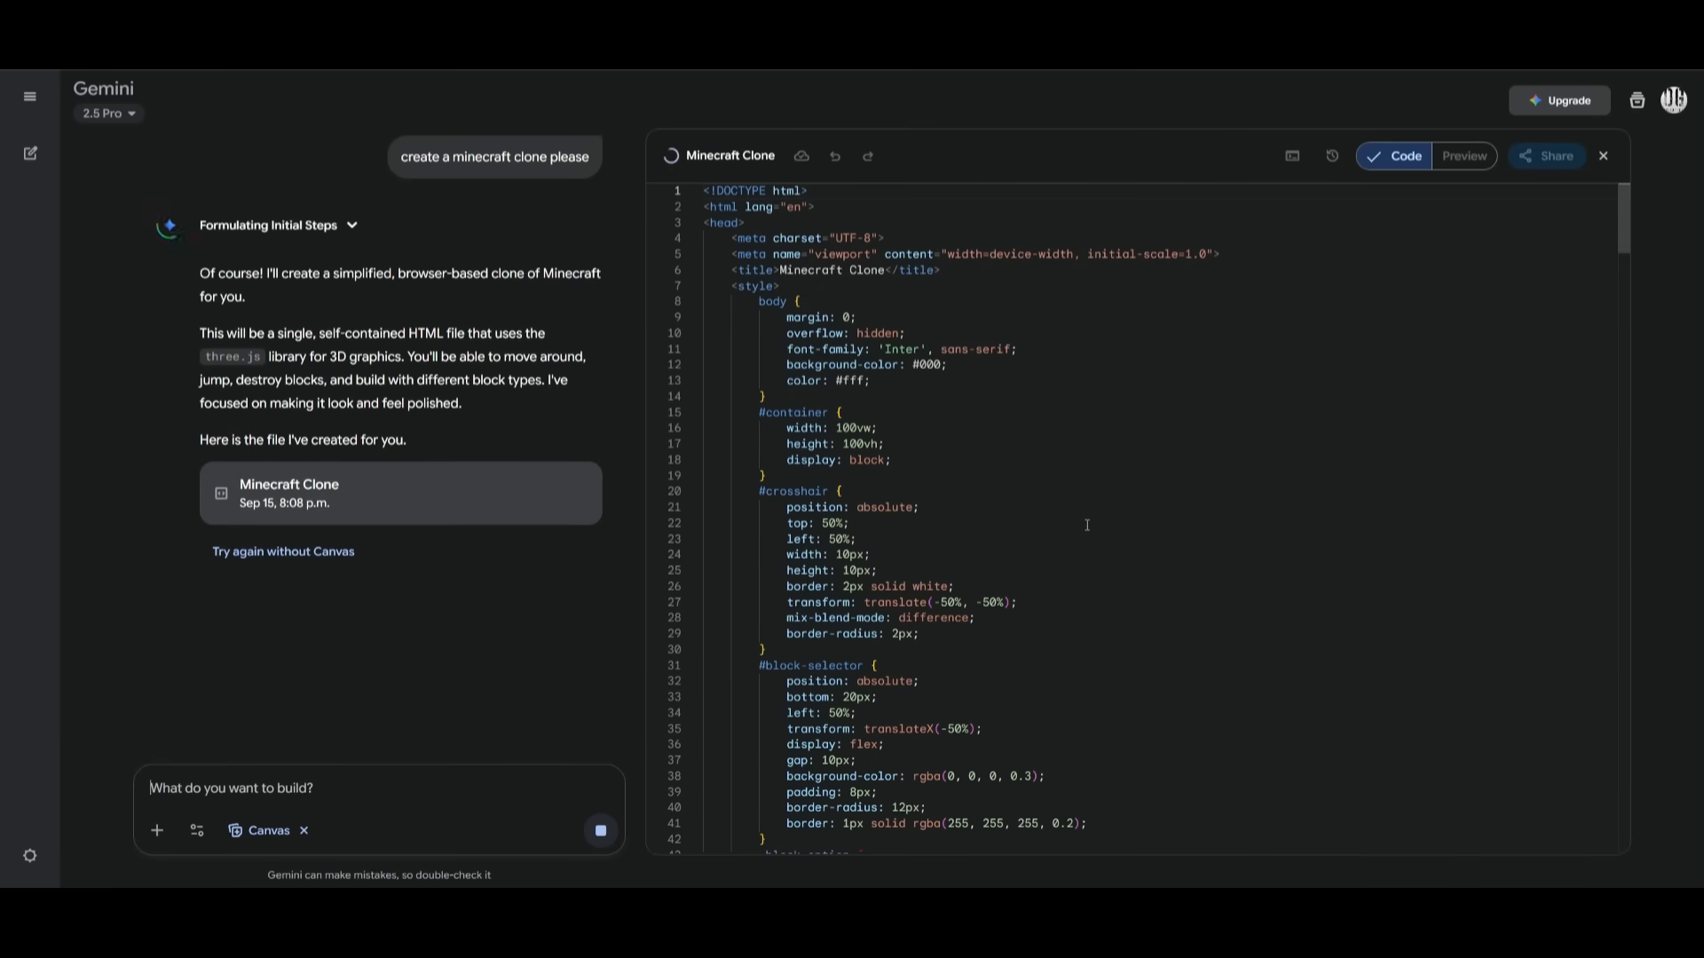
left_click(1464, 156)
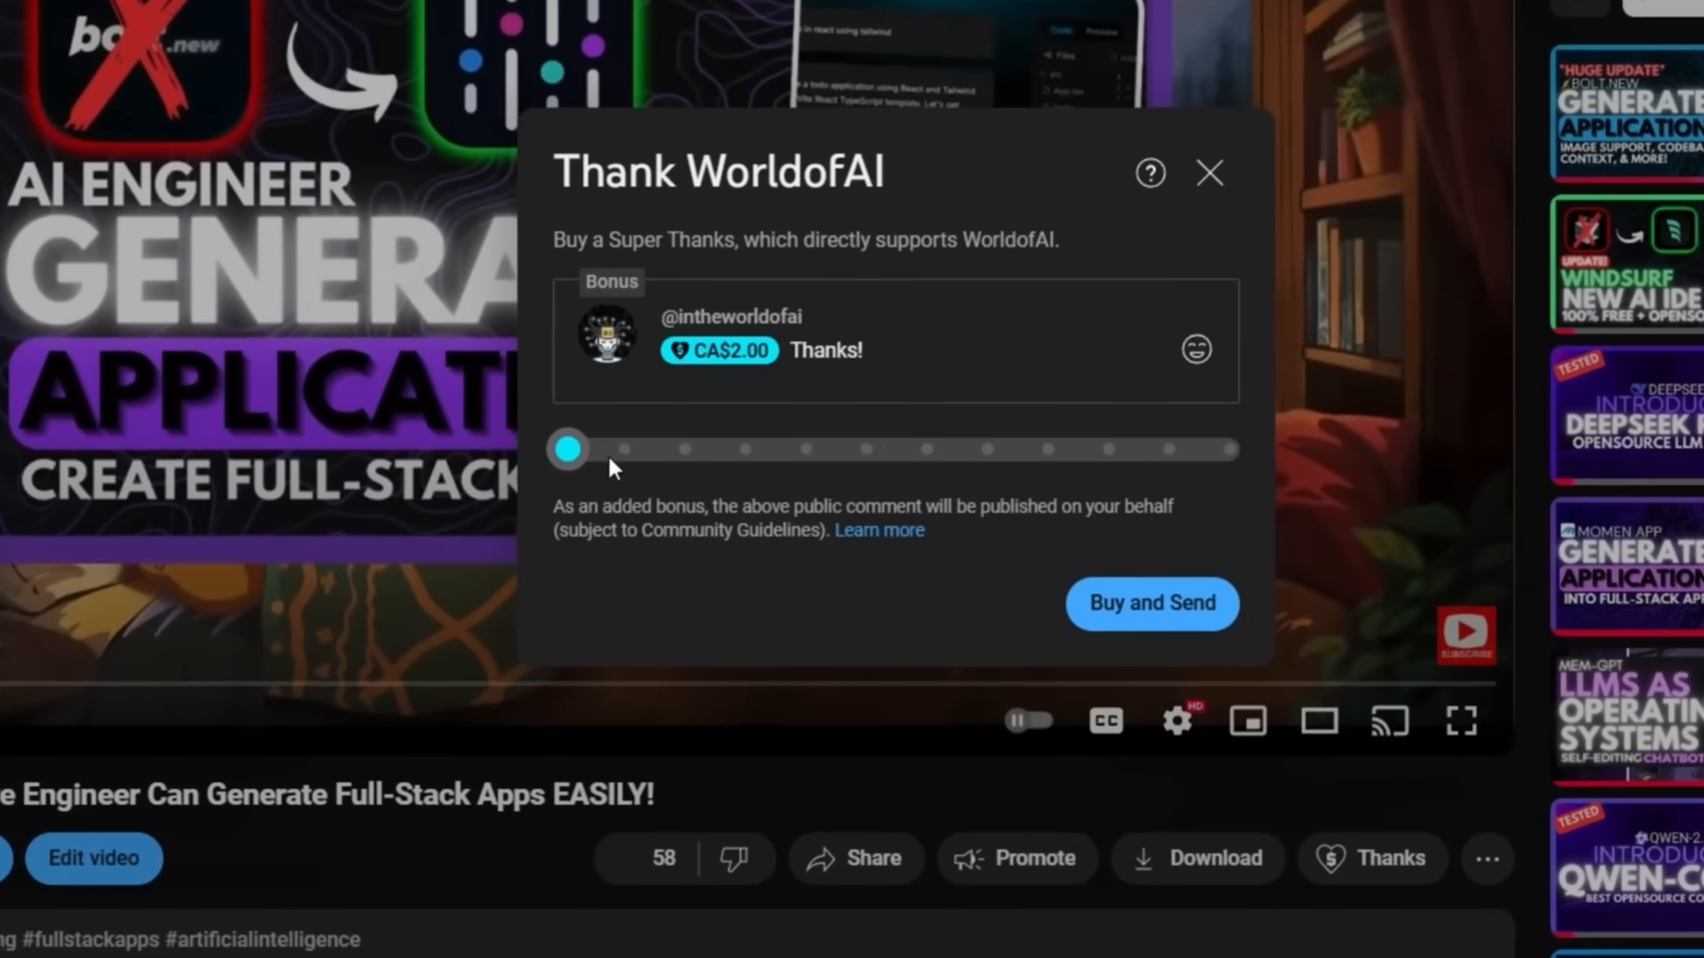
Raise the Super Thanks amount, then view the WorldofAI channel's membership tiers via Join
left_click_drag(565, 449, 855, 476)
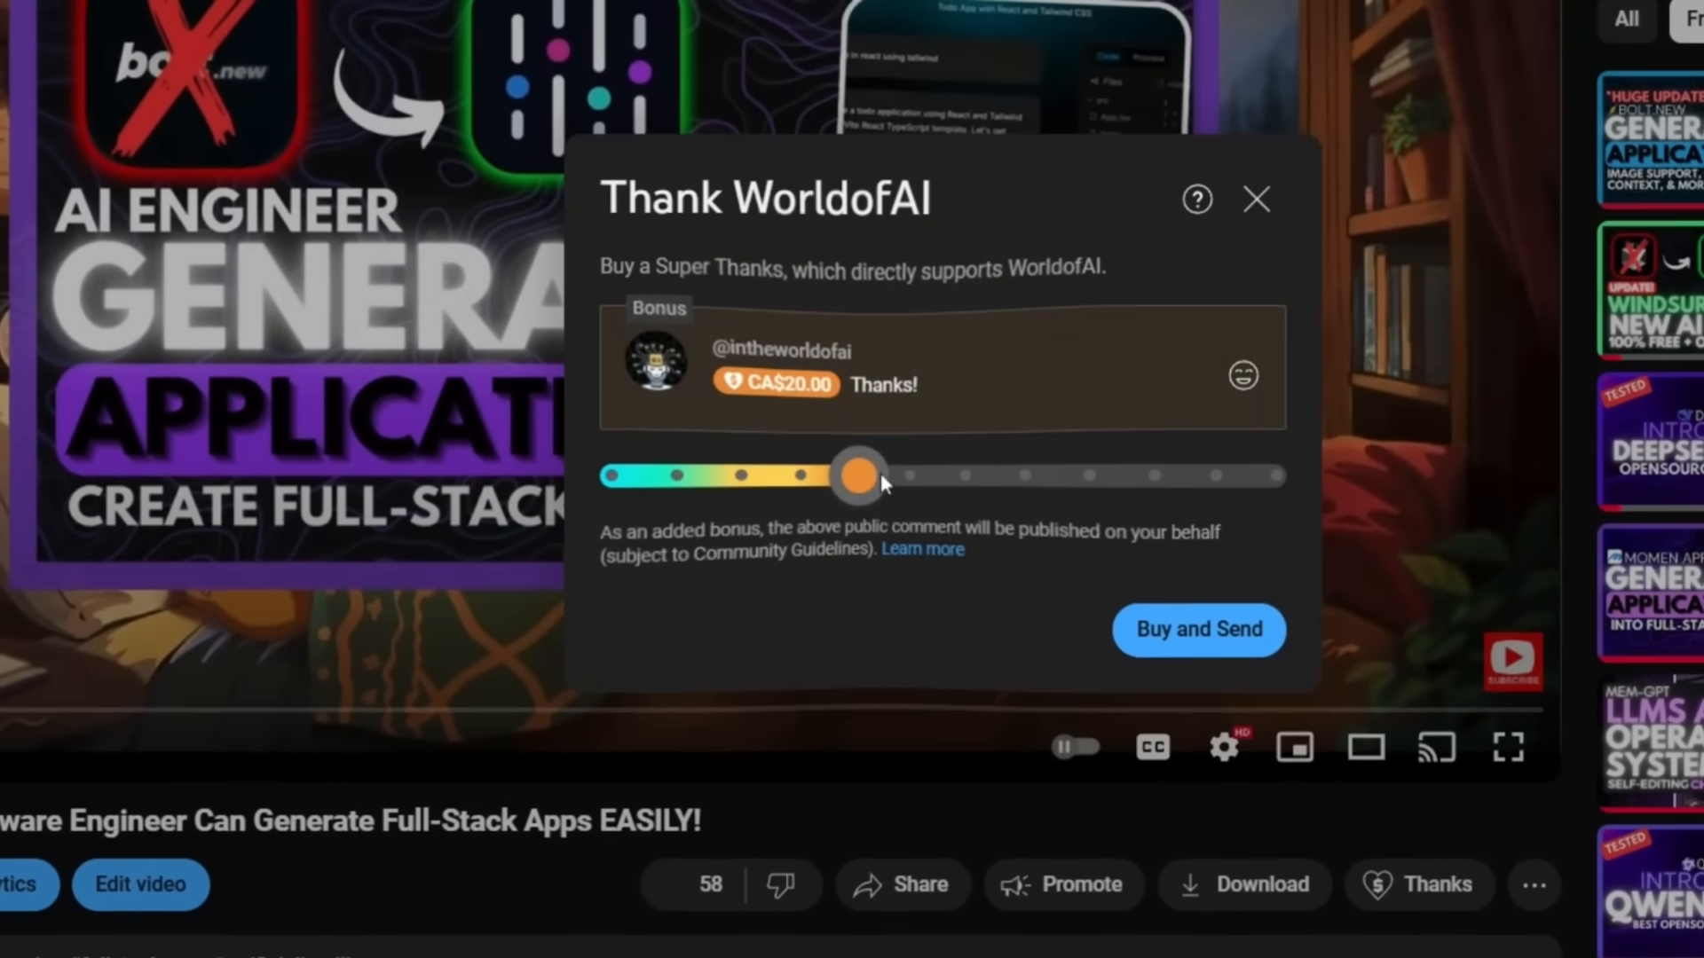
left_click_drag(855, 475, 1029, 529)
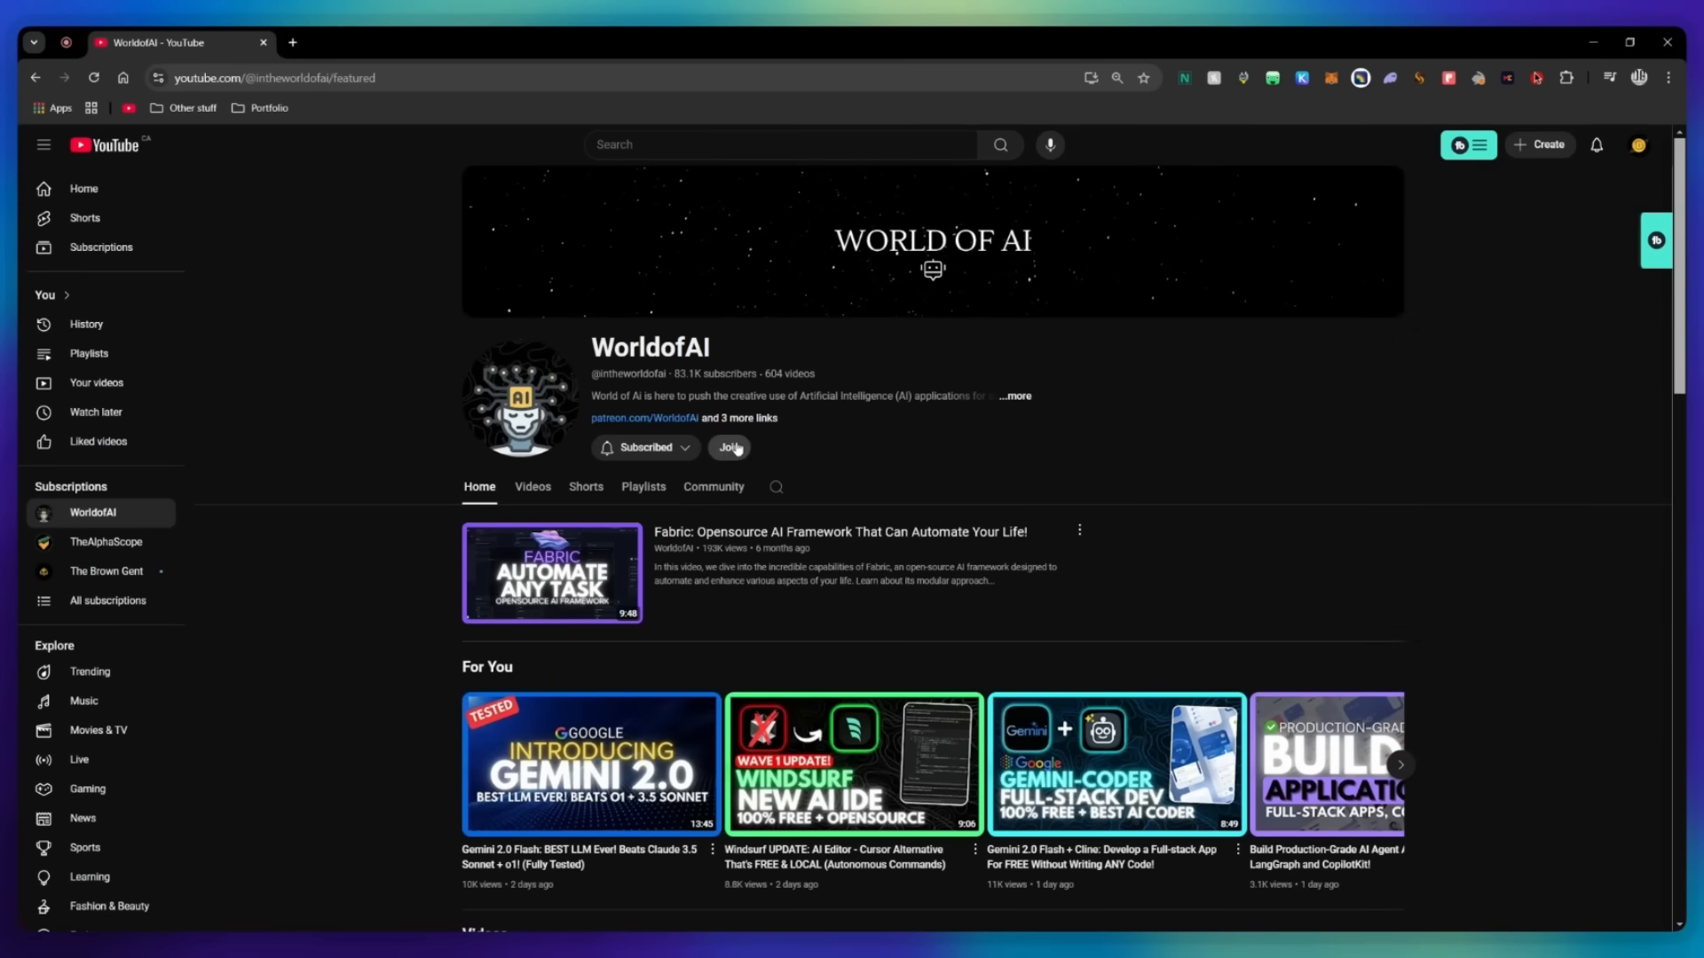
left_click(728, 447)
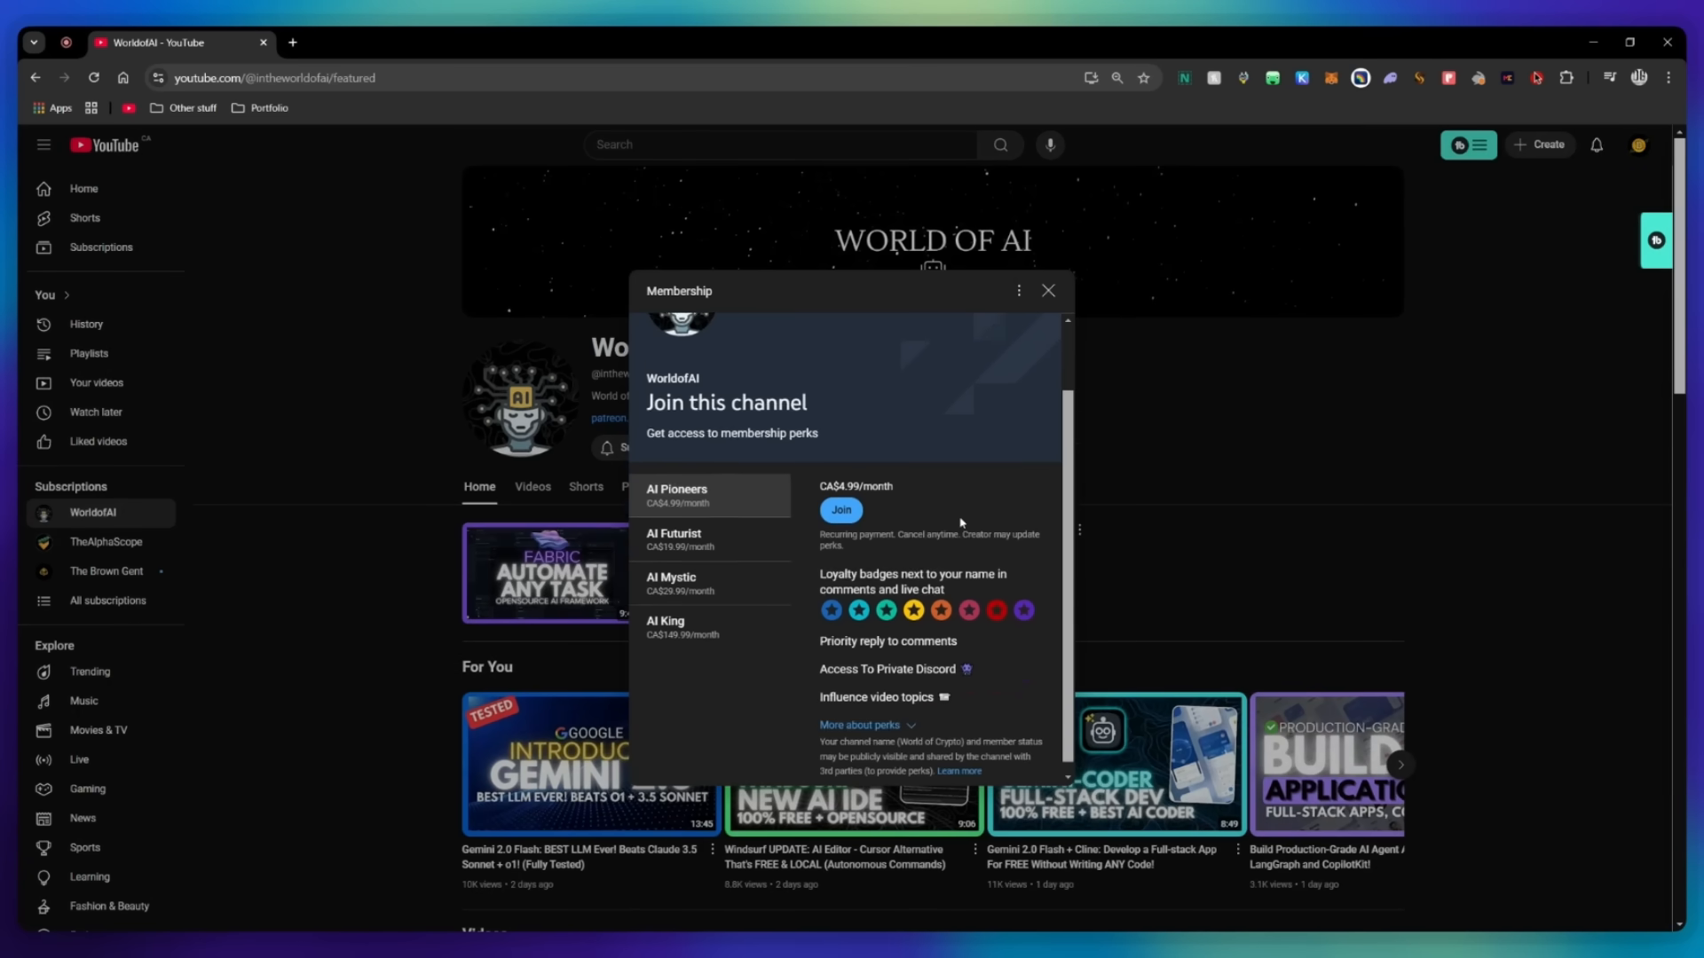
left_click(687, 538)
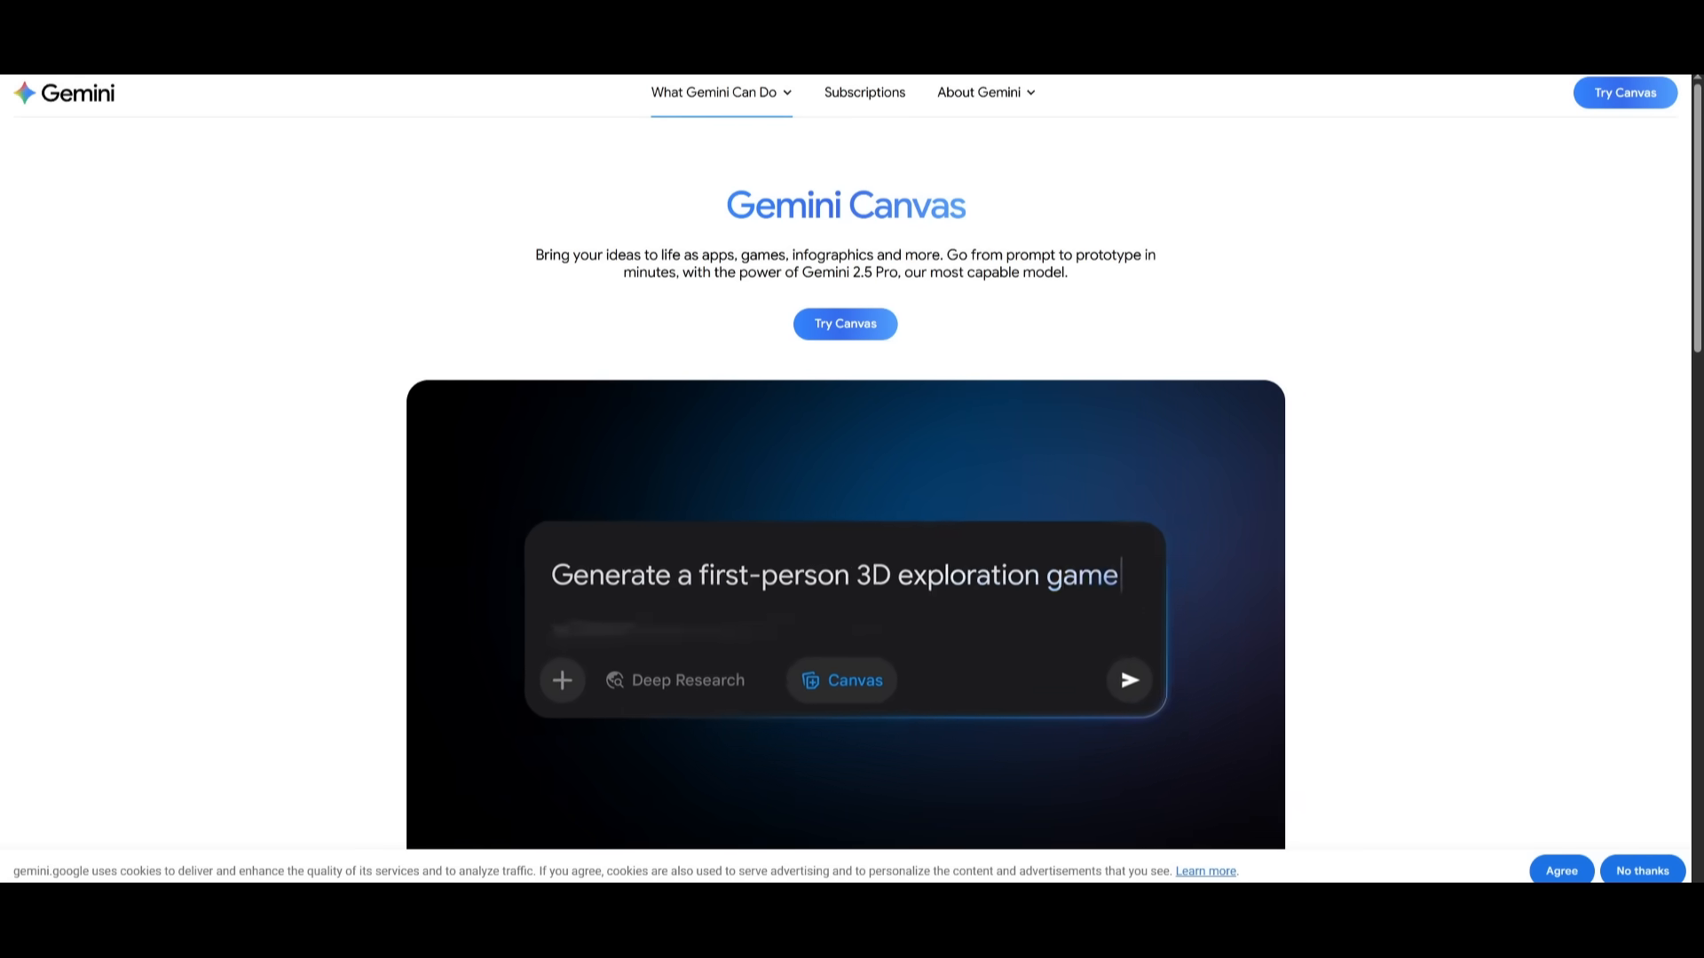
scroll("down", 3)
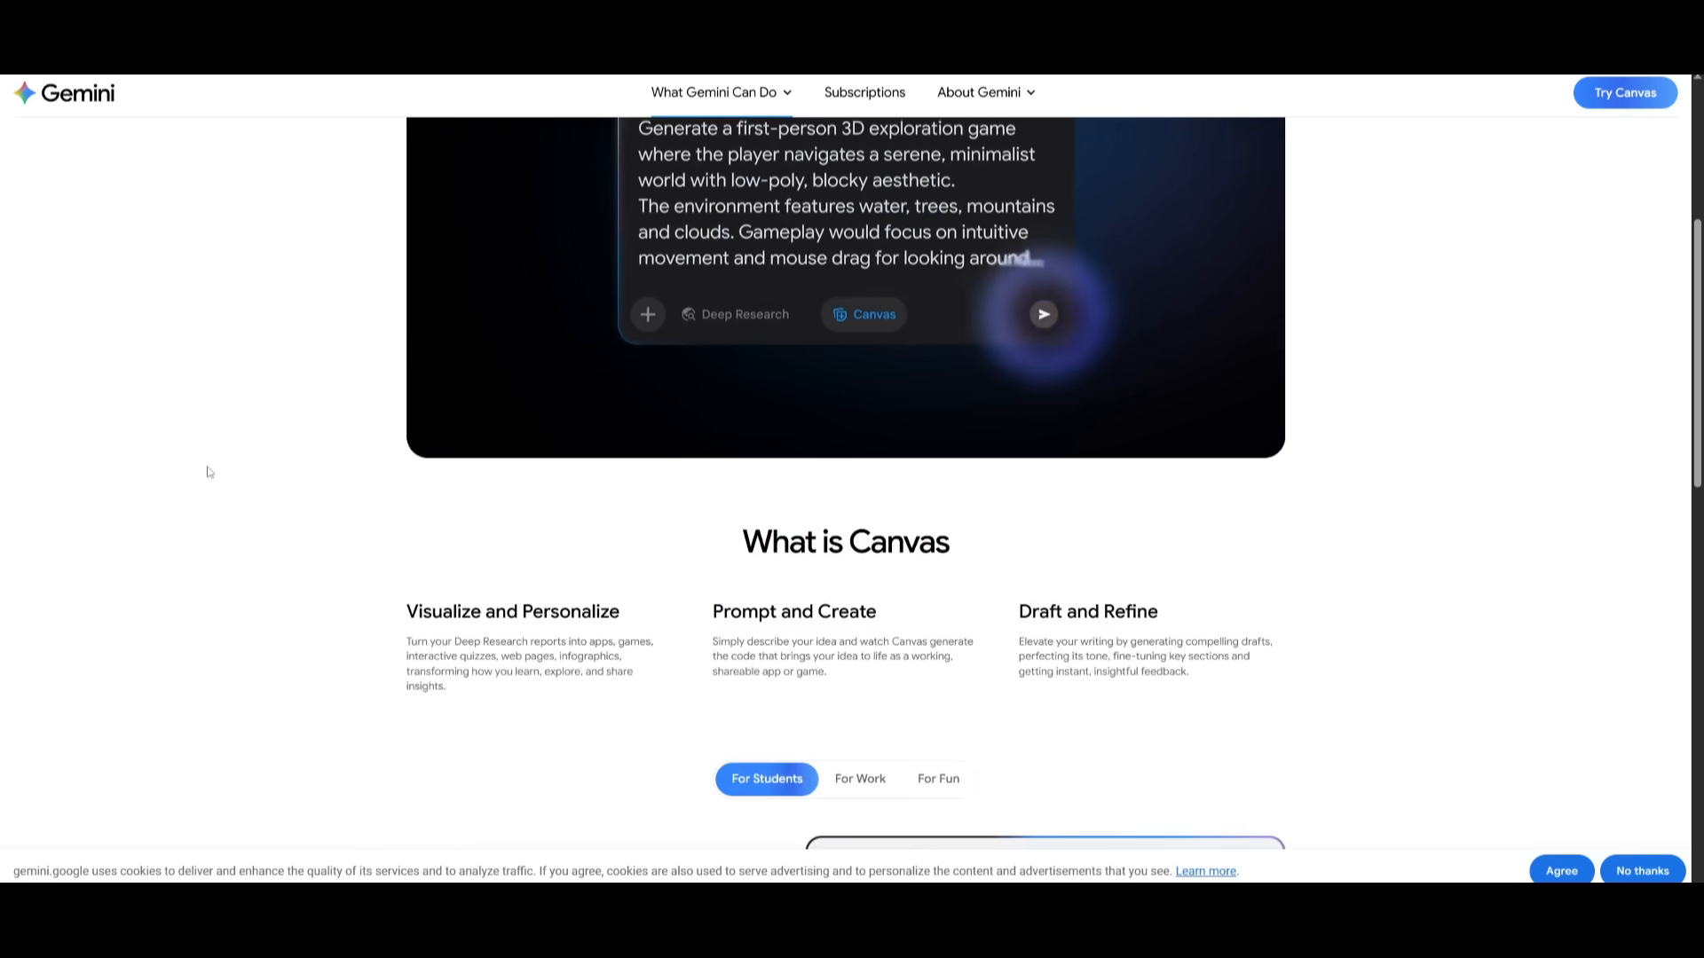
scroll("down", 3)
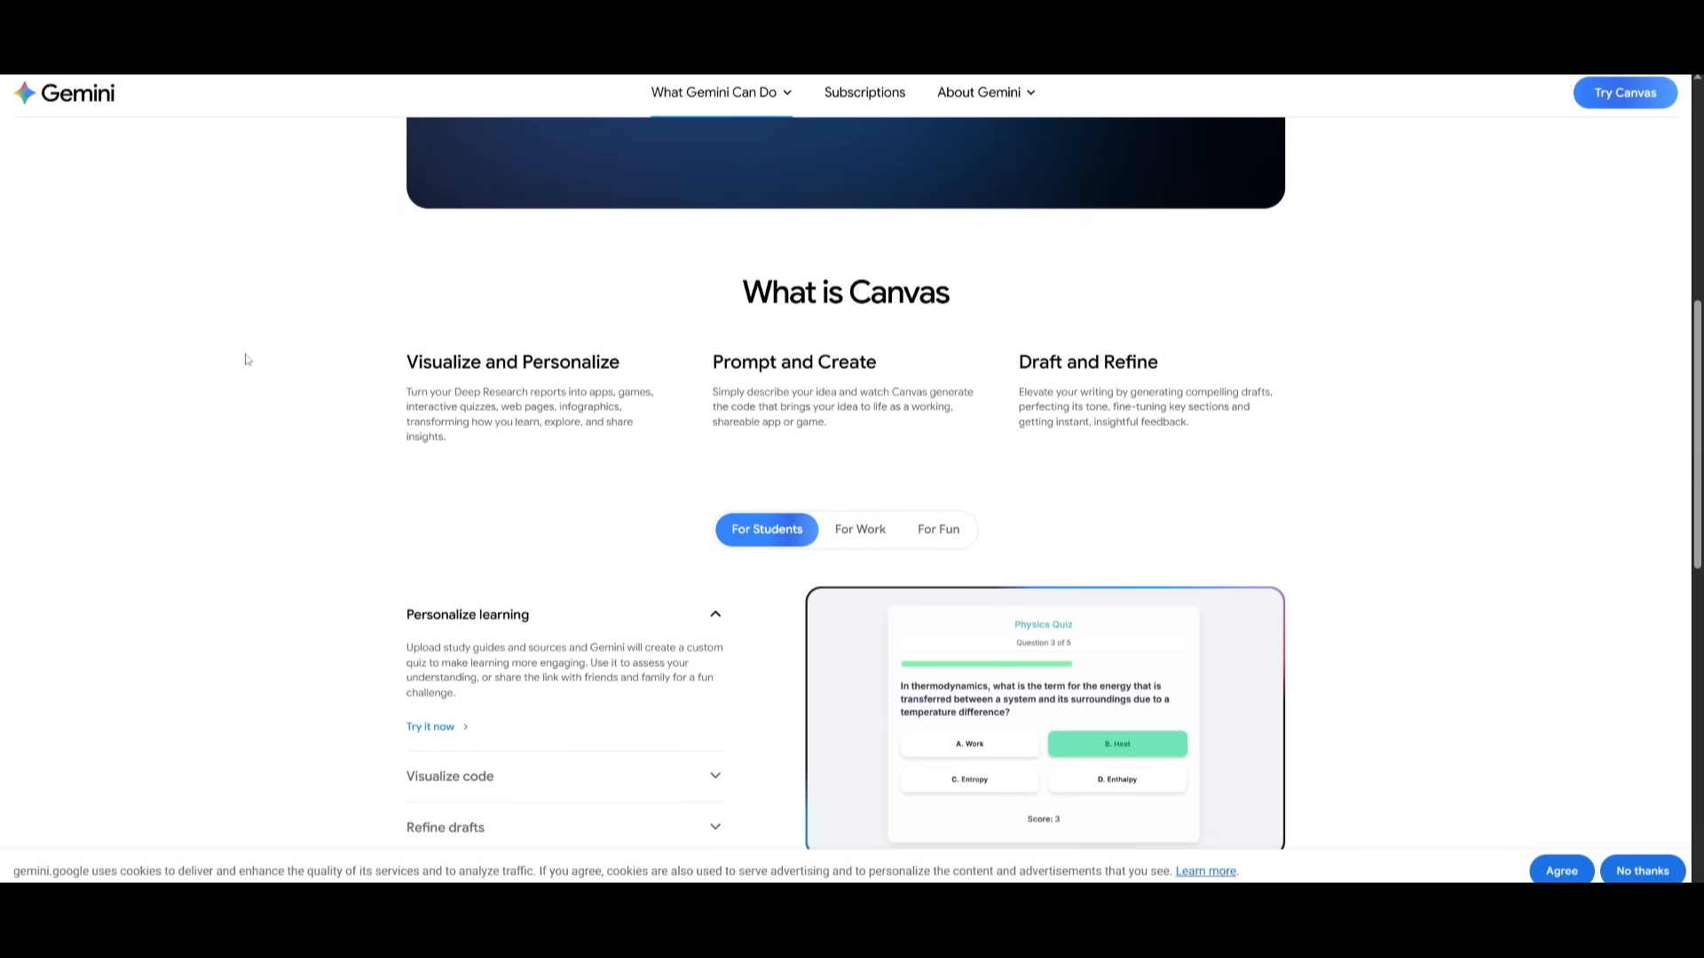
scroll("down", 3)
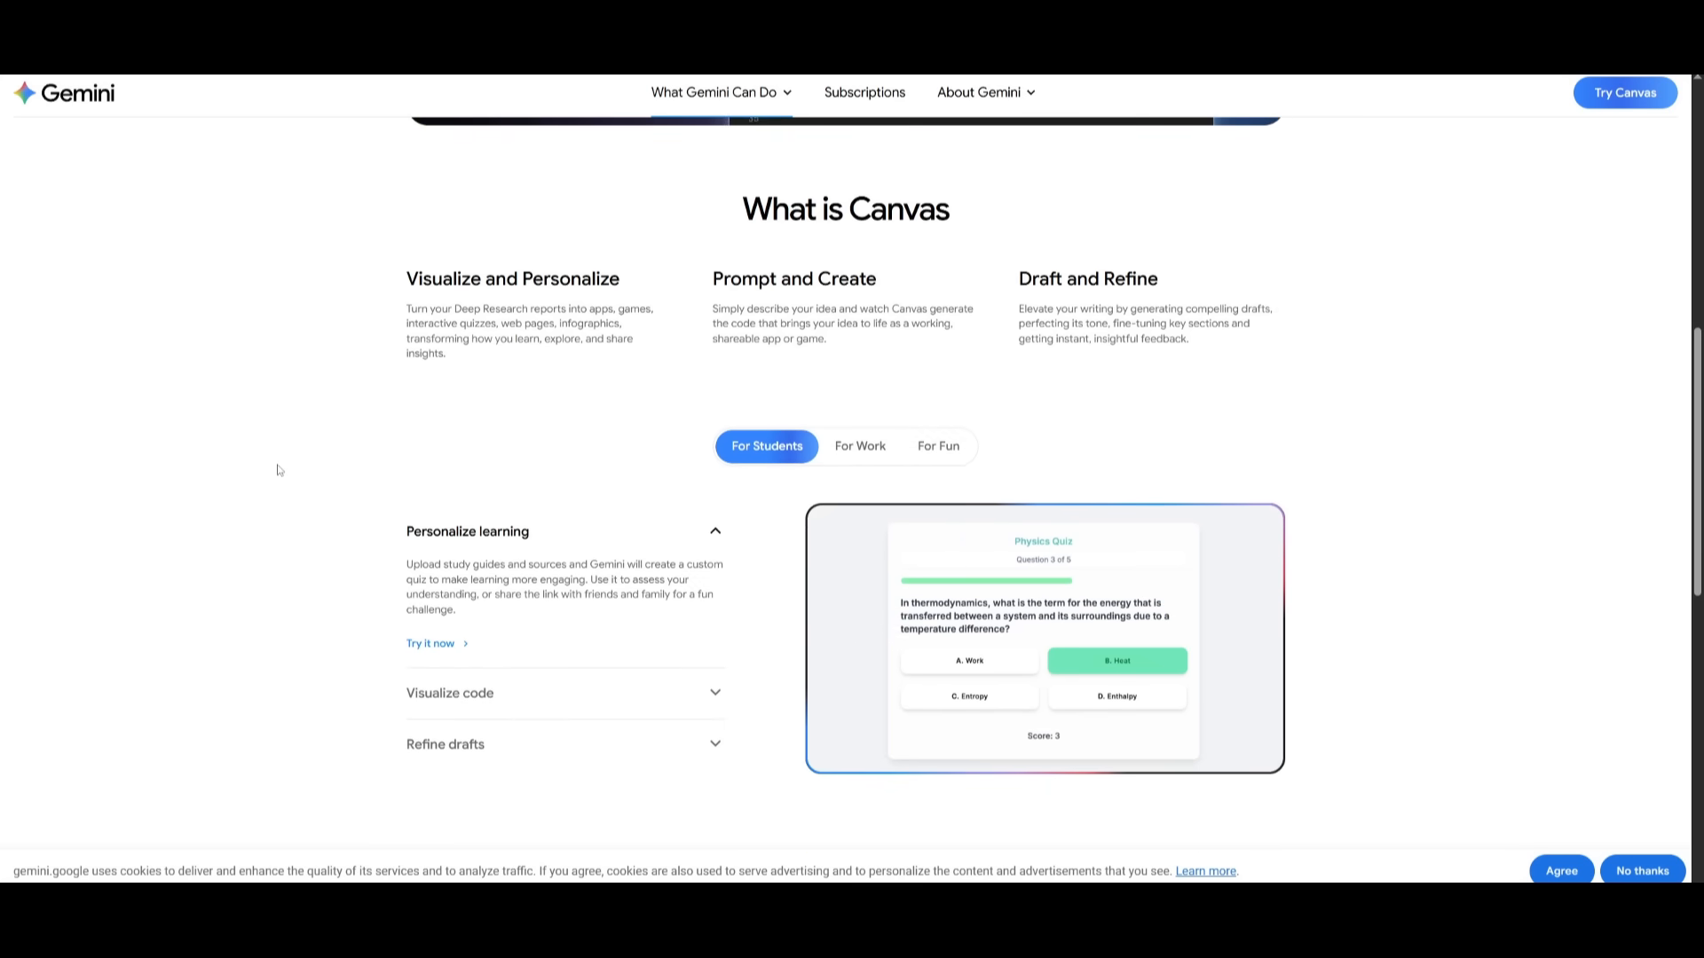
scroll("down", 3)
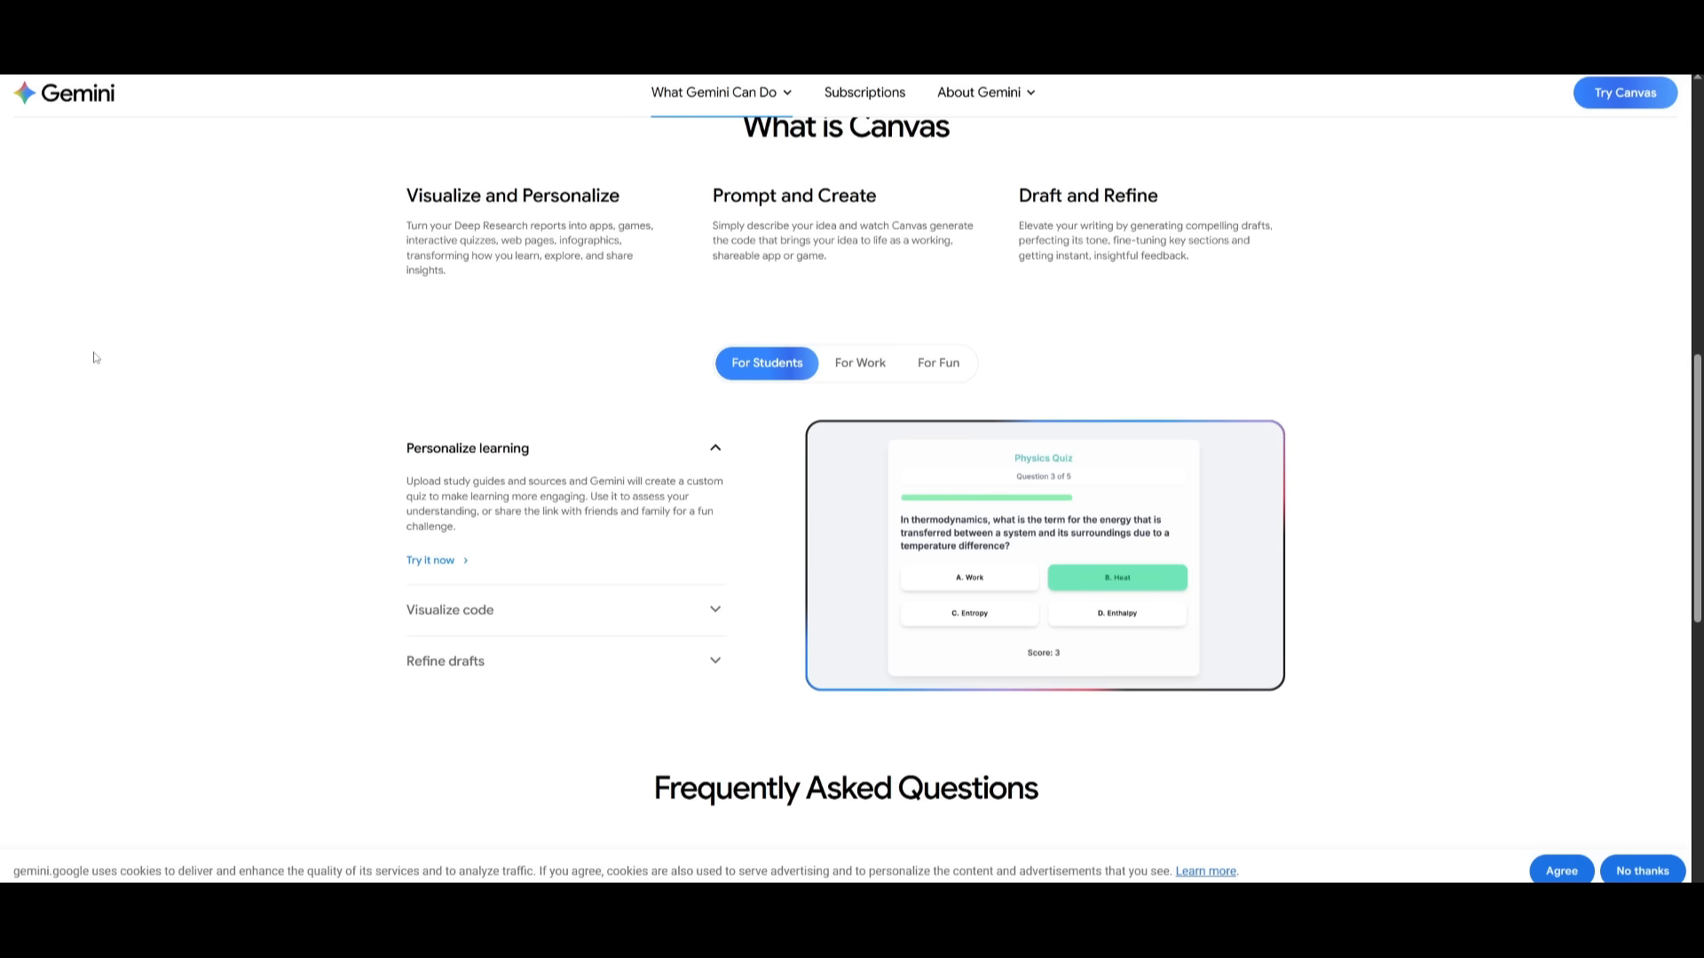
mouse_move(144, 424)
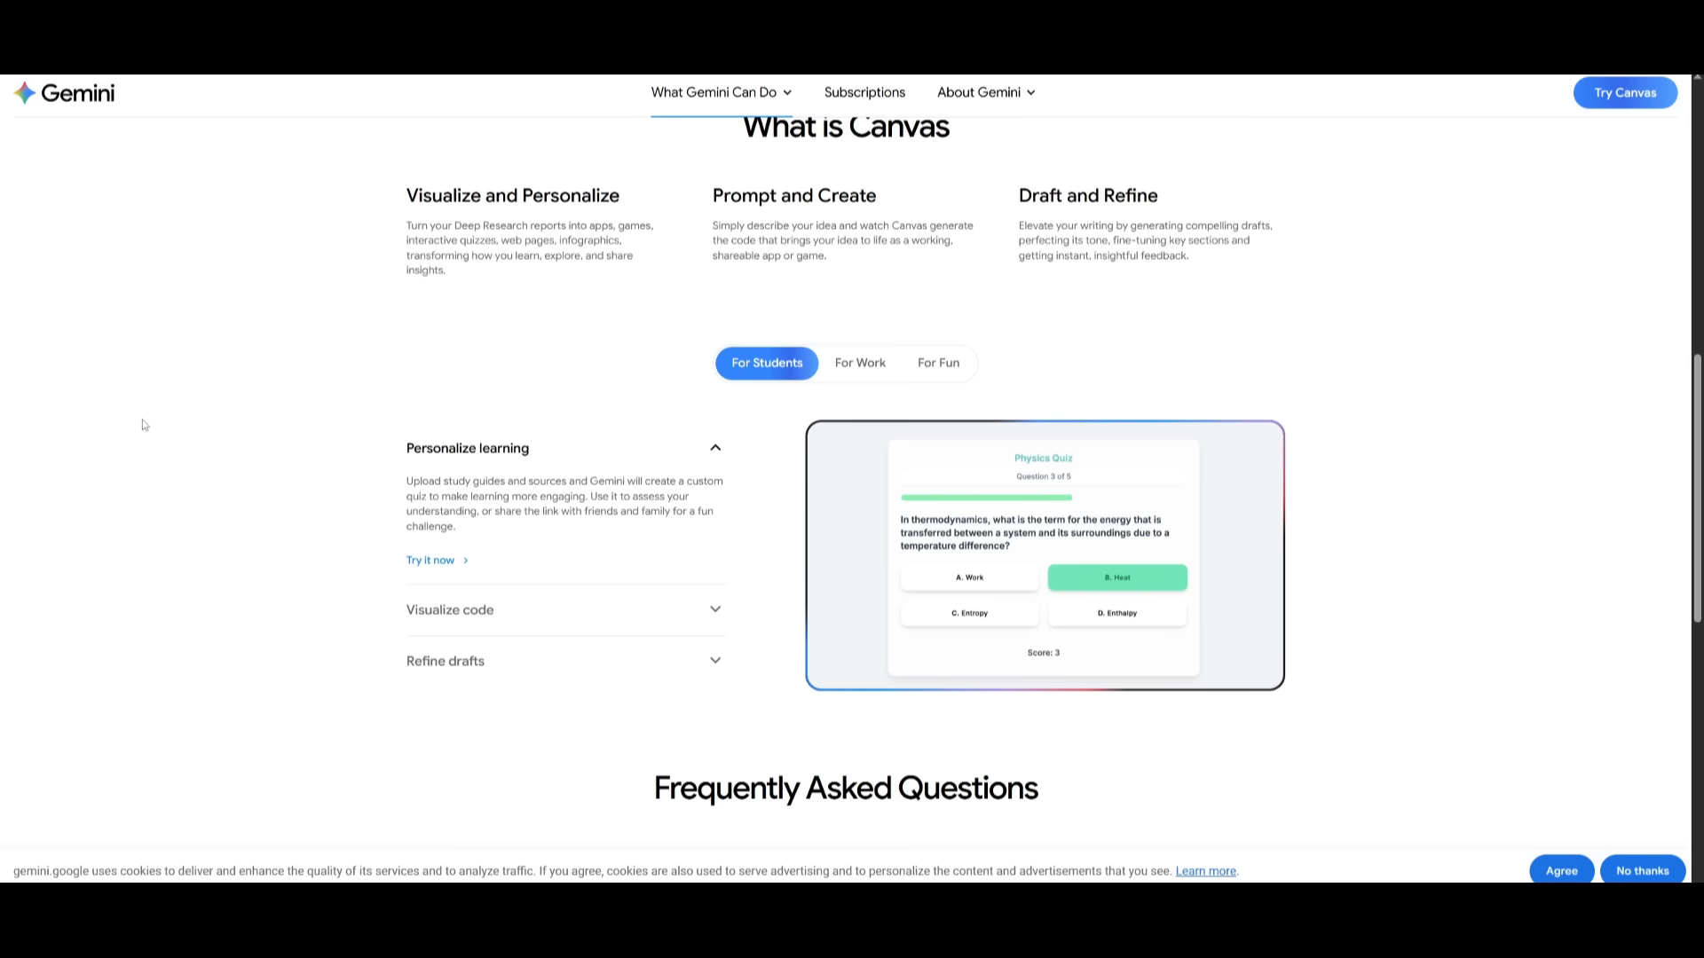
scroll("down", 3)
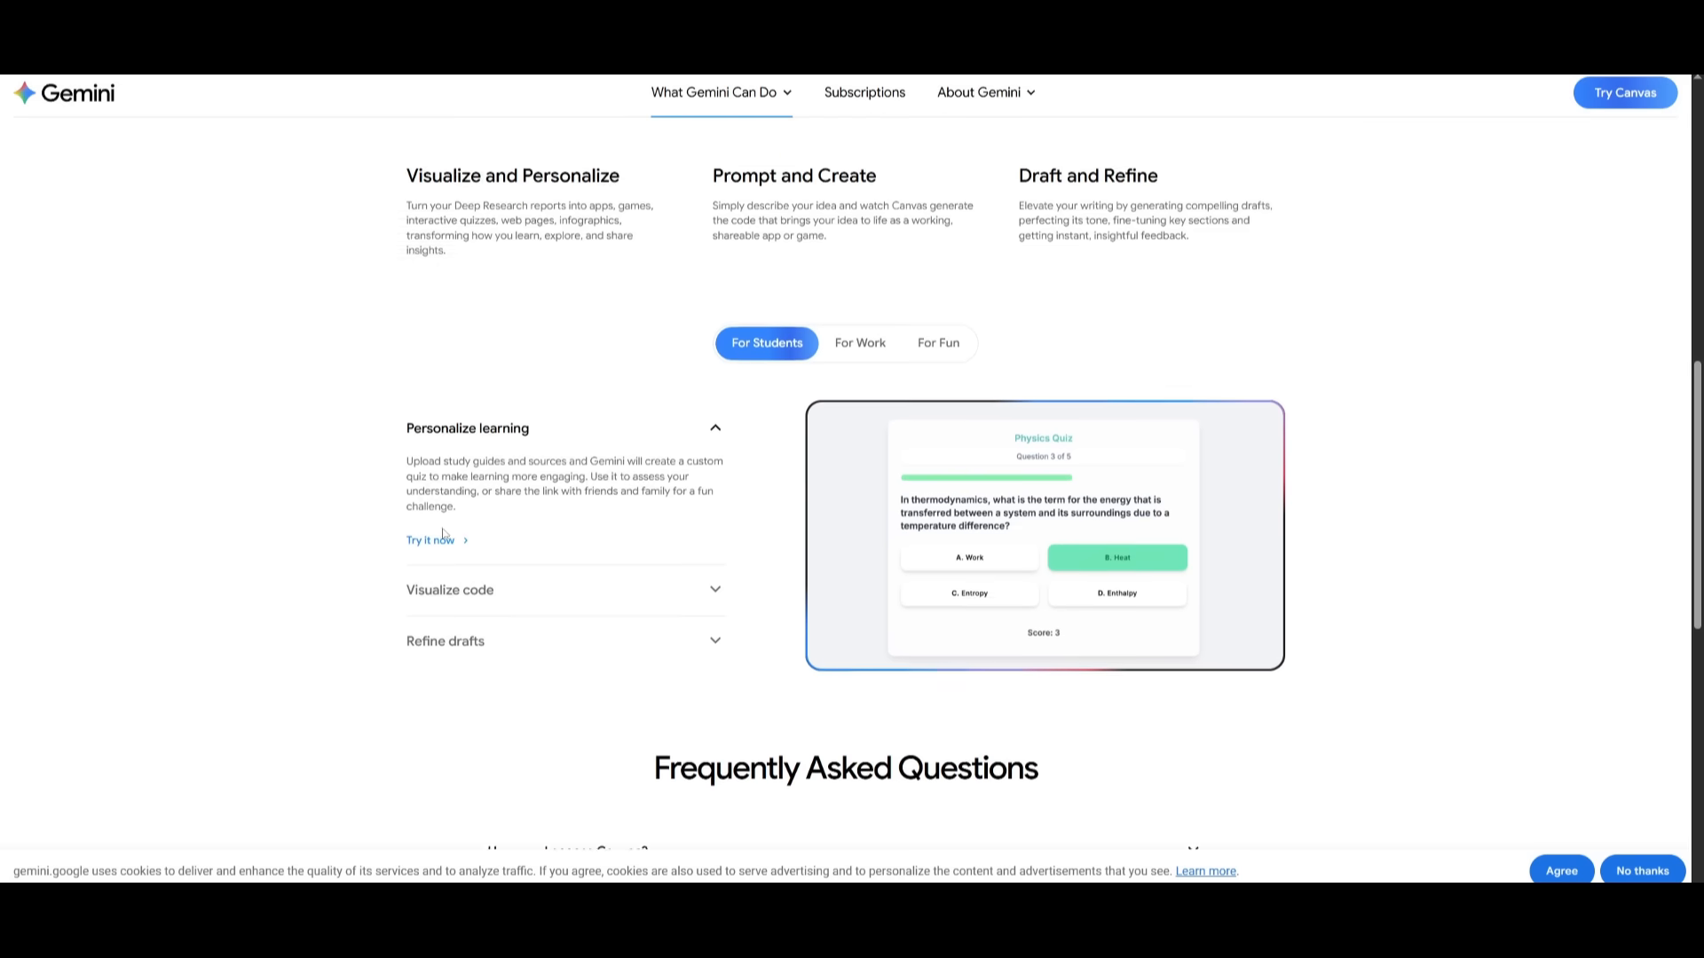
scroll("down", 3)
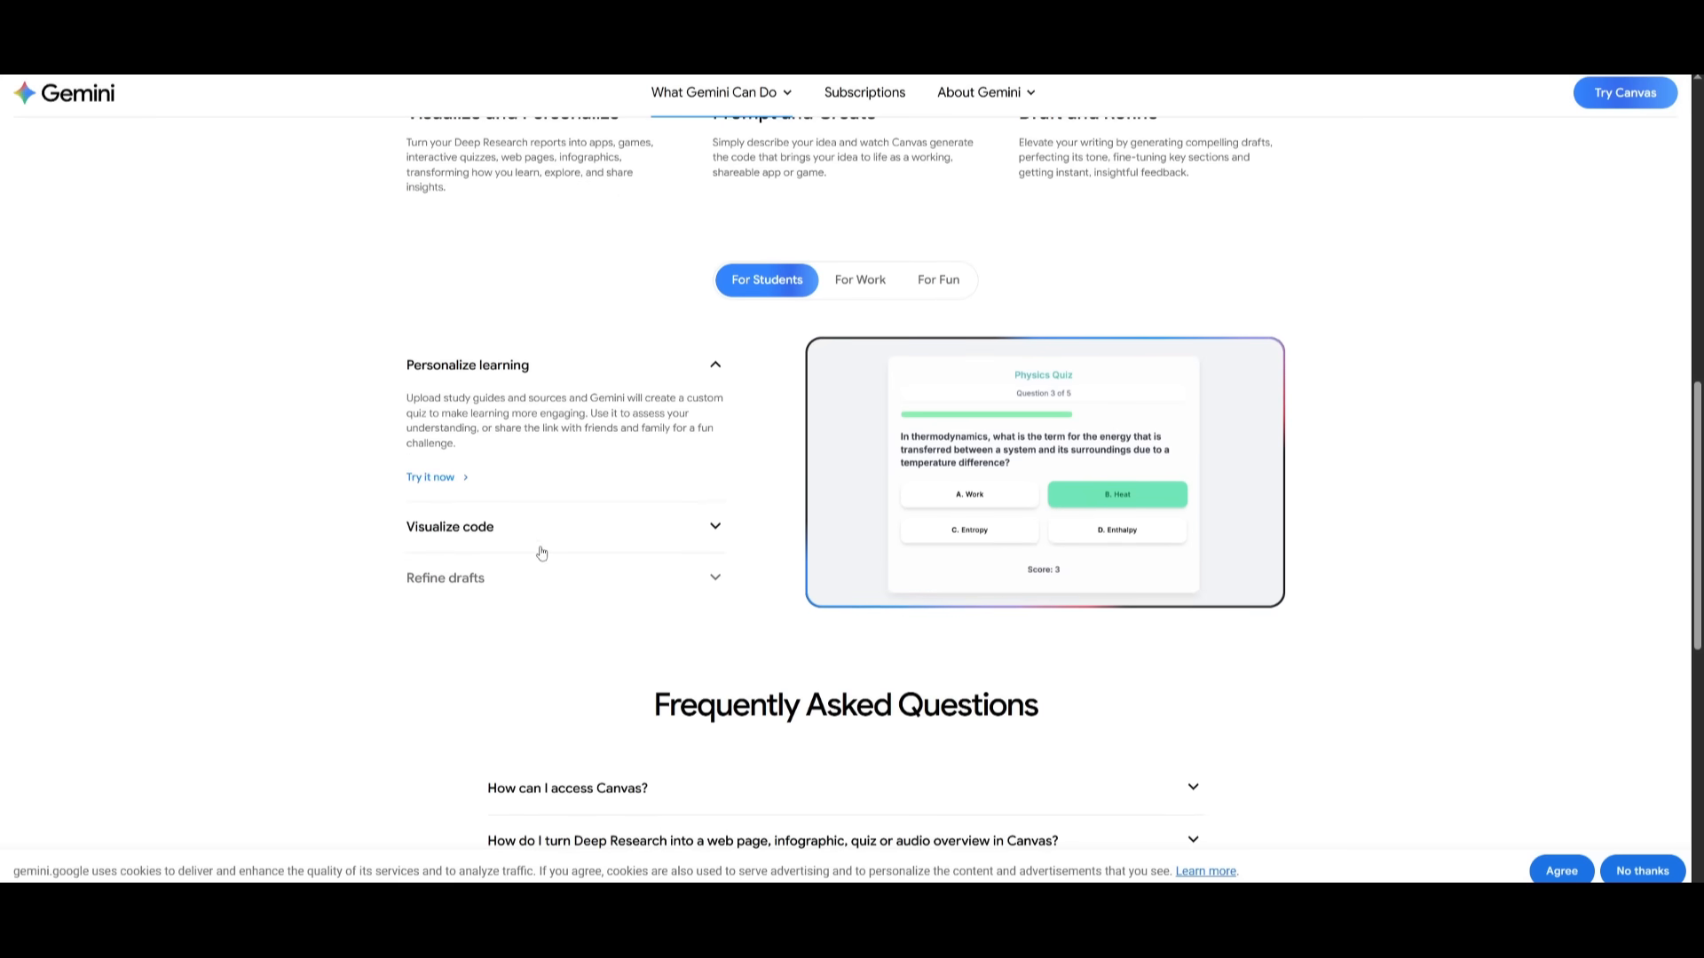
mouse_move(545, 564)
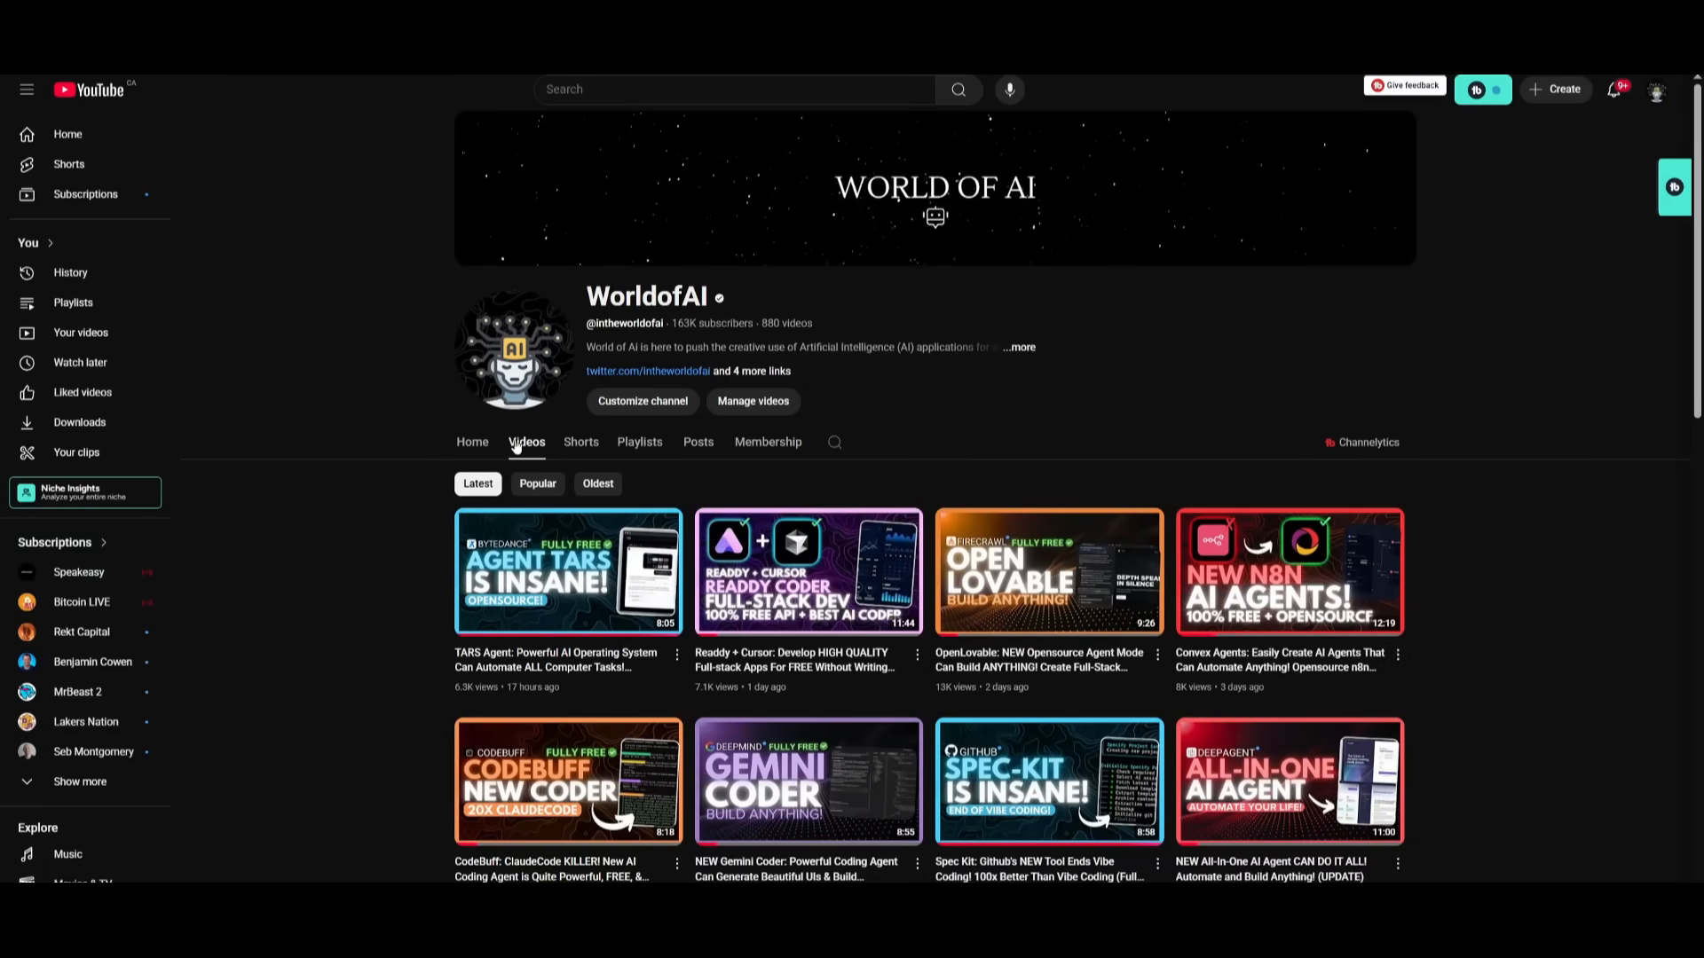
scroll("down", 3)
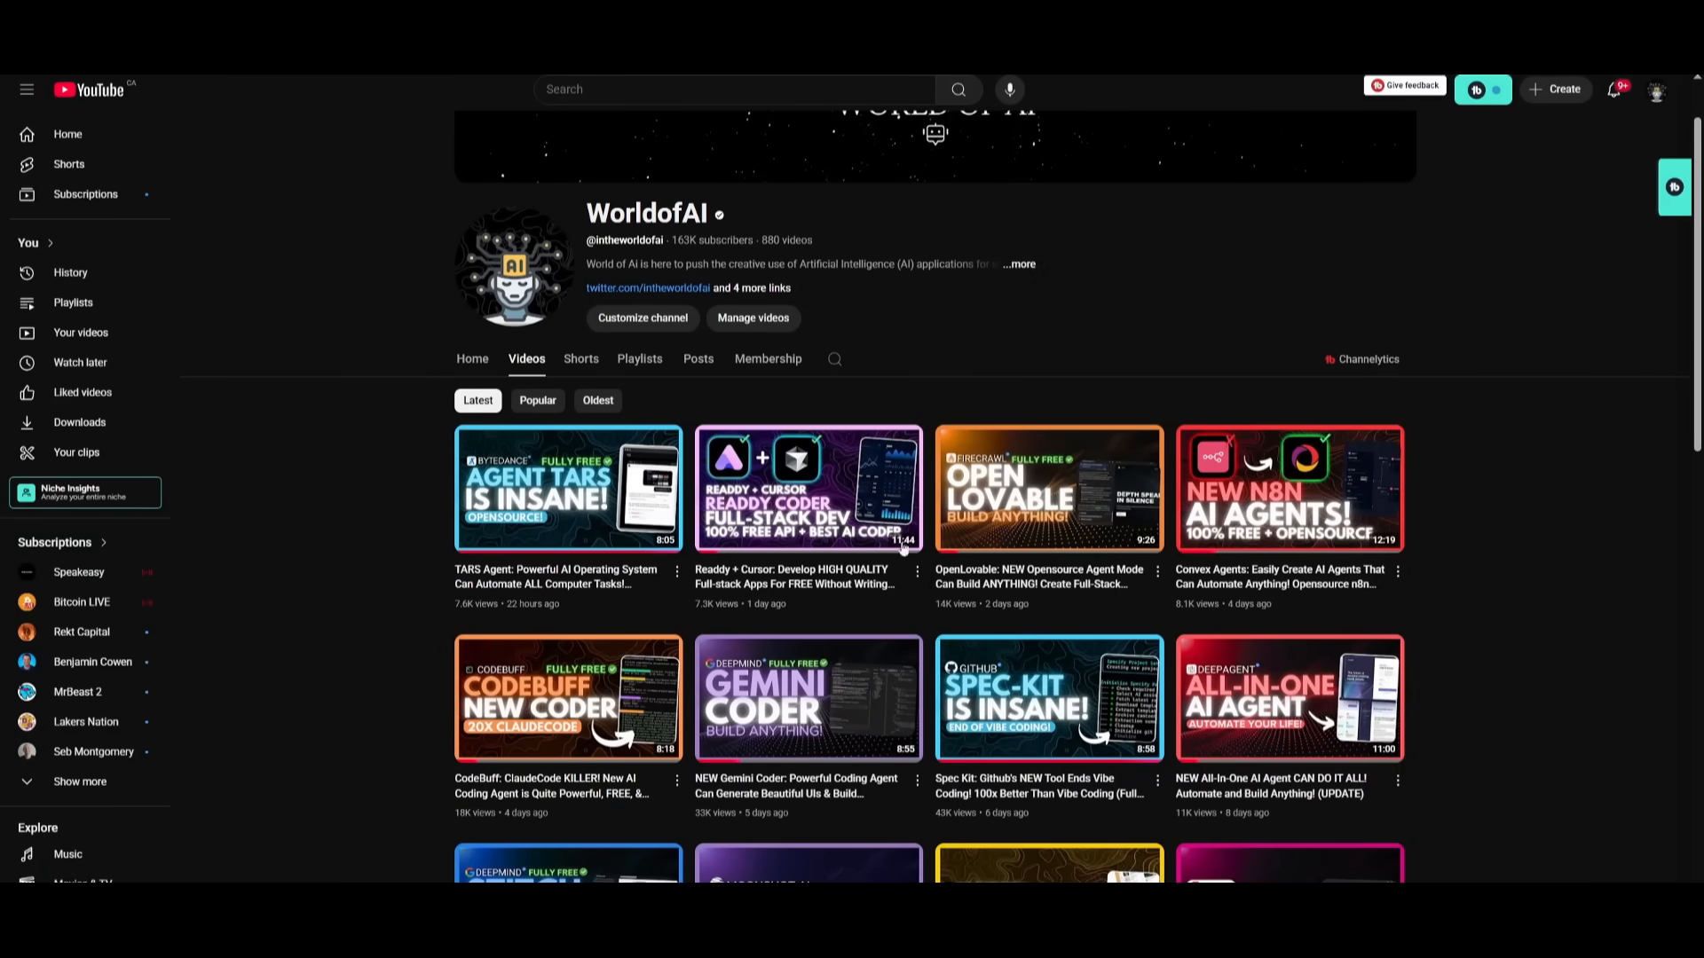
scroll("down", 3)
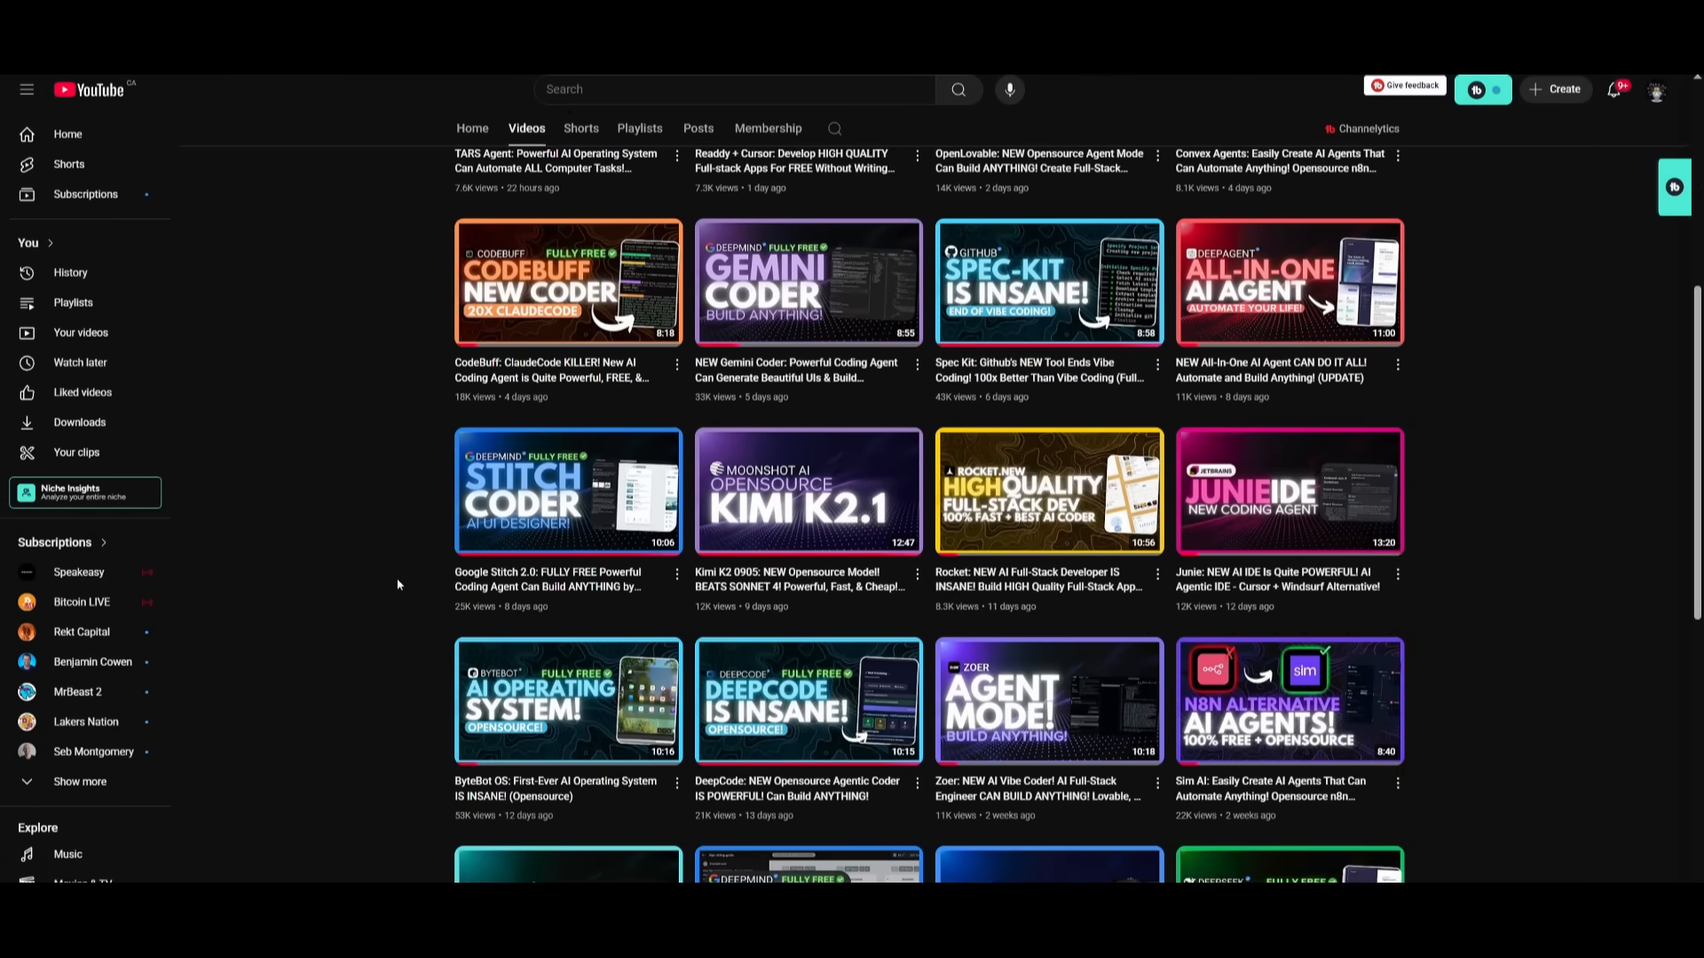
scroll("down", 3)
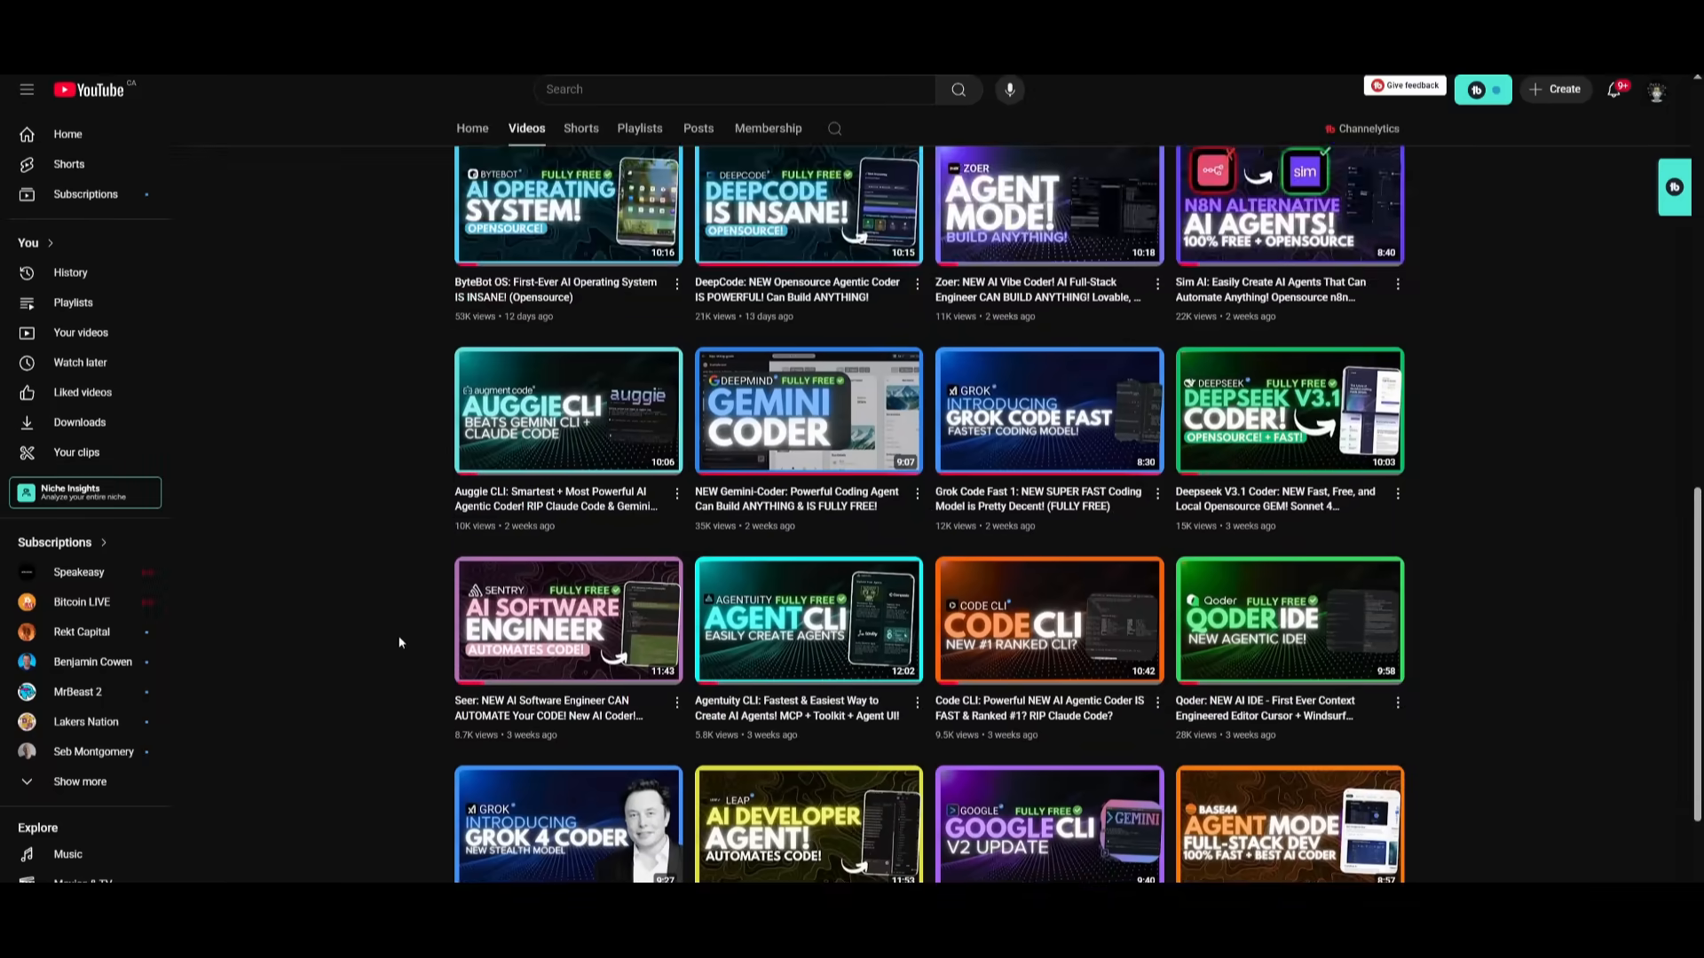
scroll("down", 3)
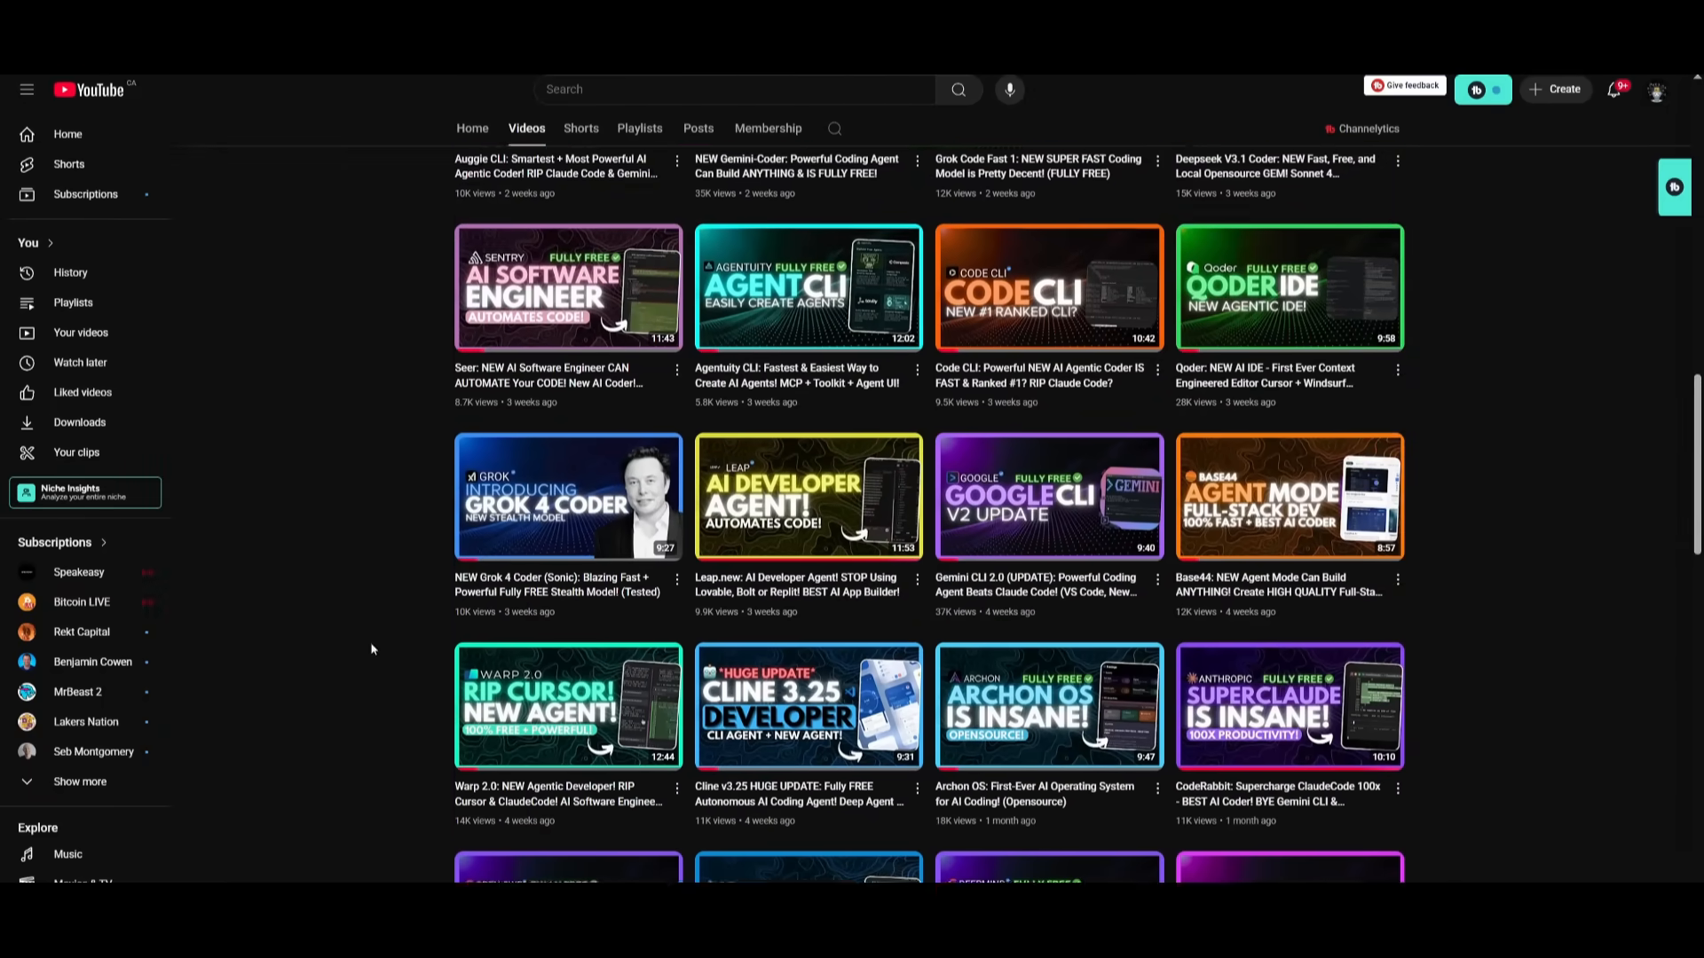
scroll("down", 3)
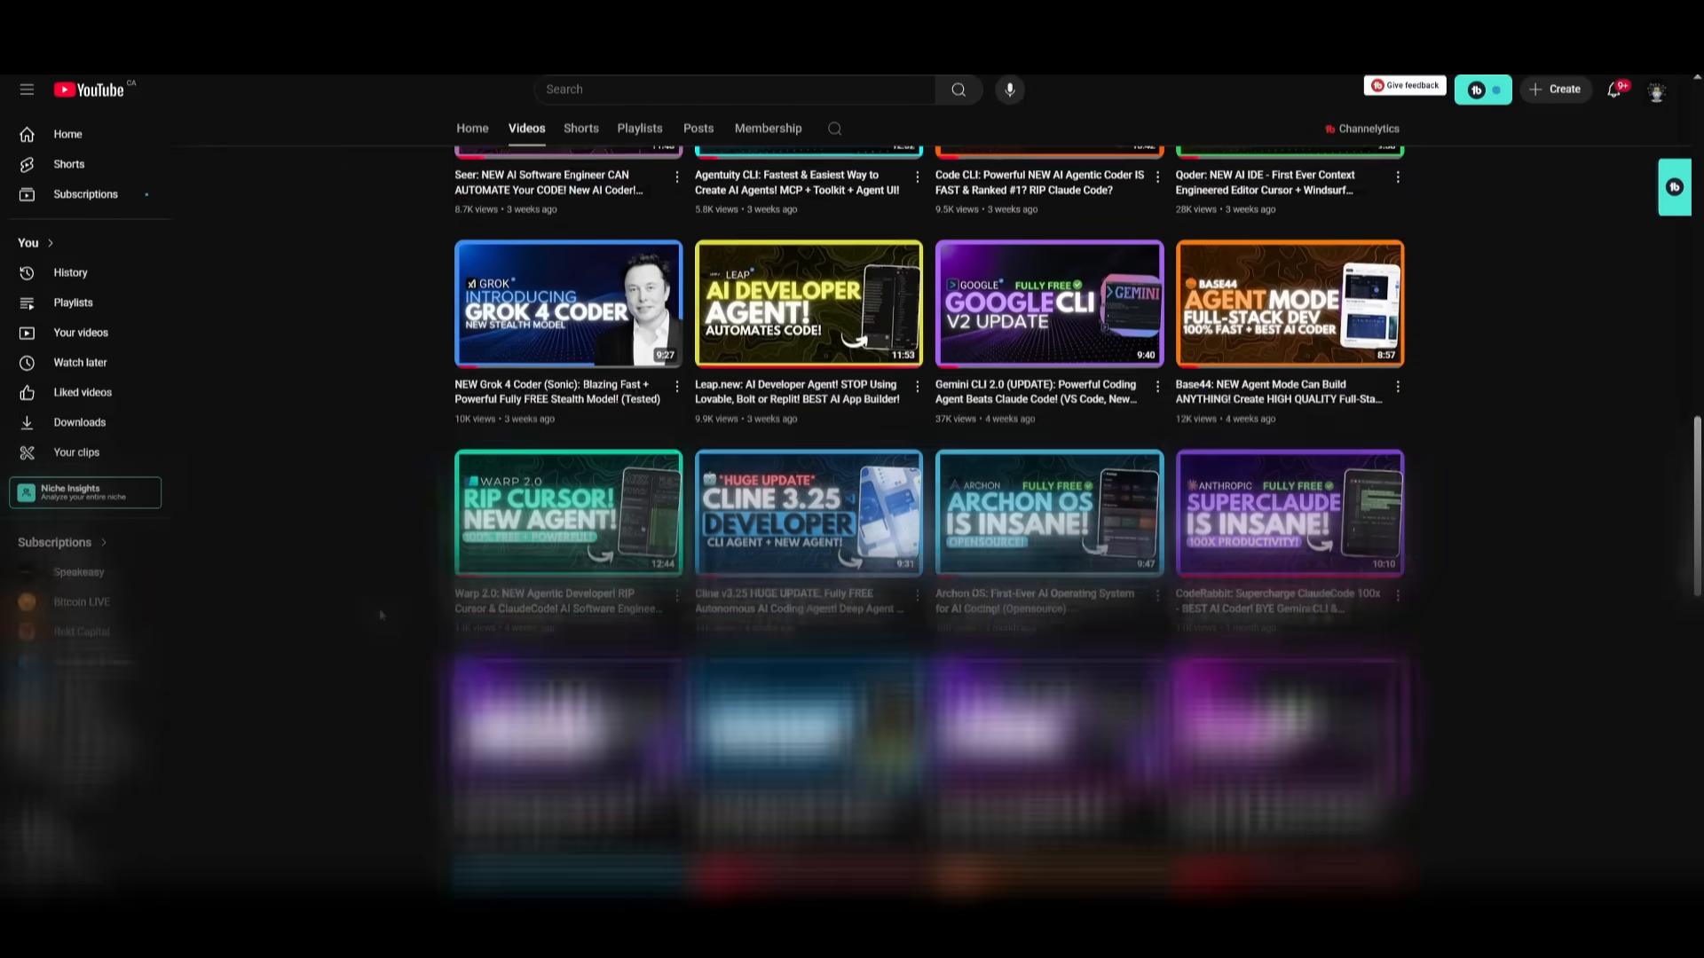
scroll("down", 3)
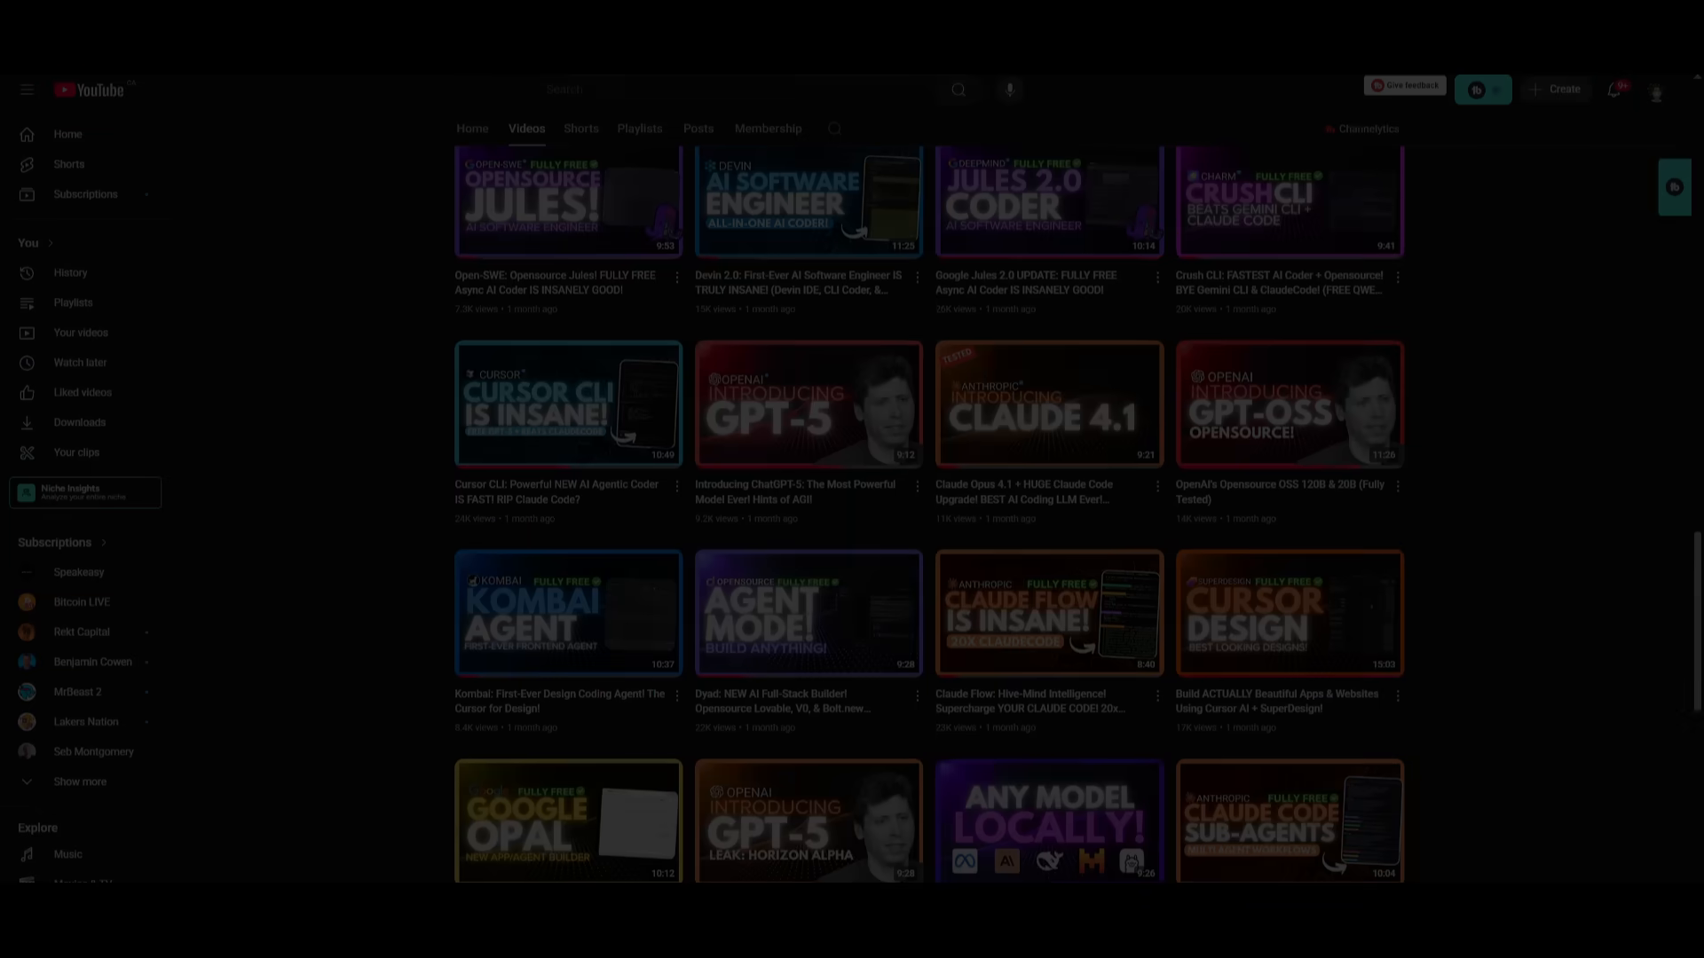